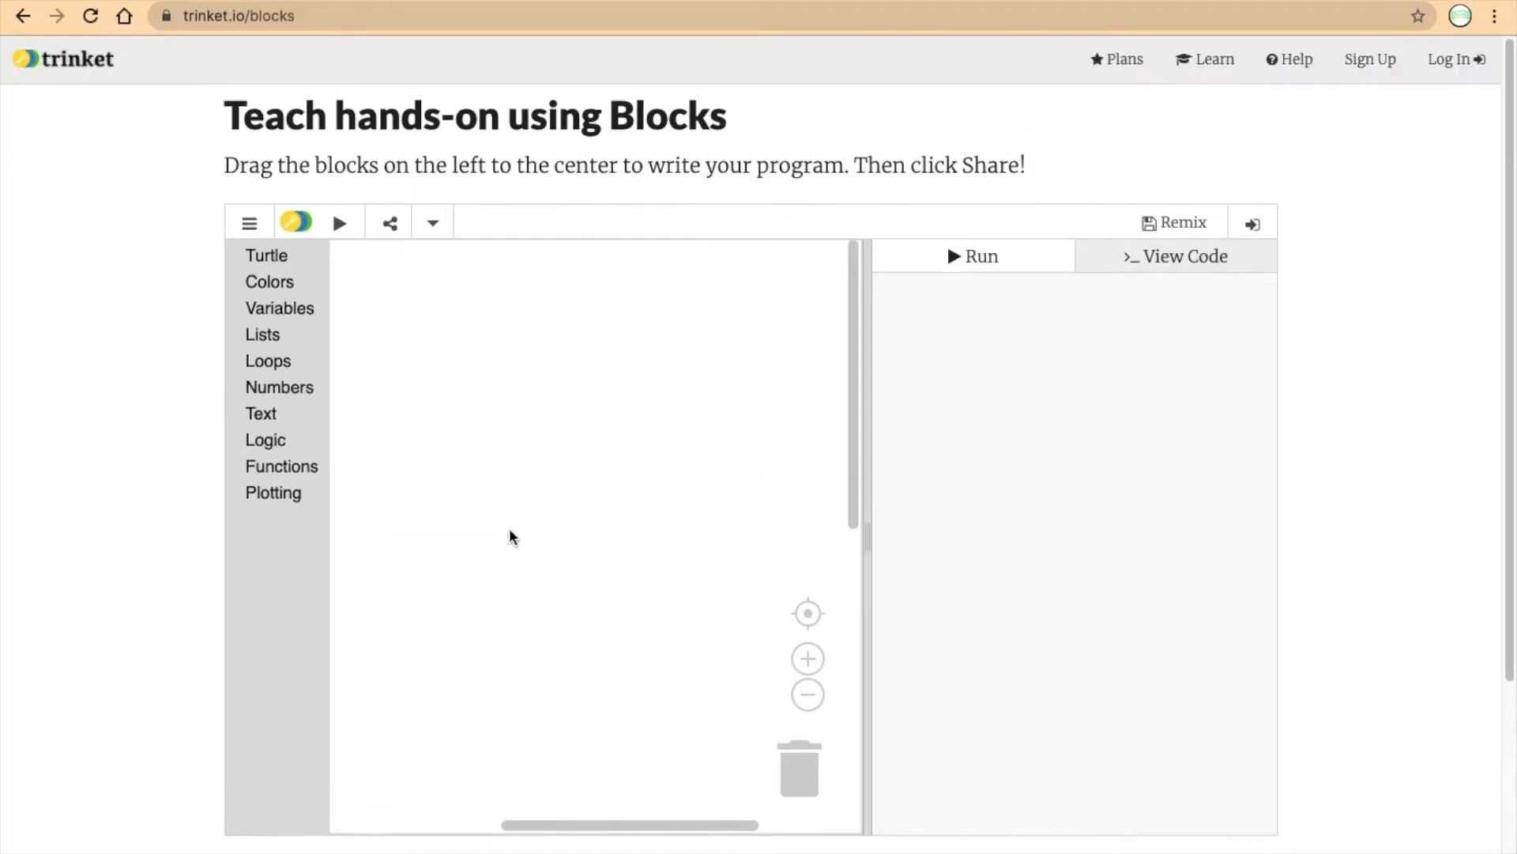
mouse_move(526, 493)
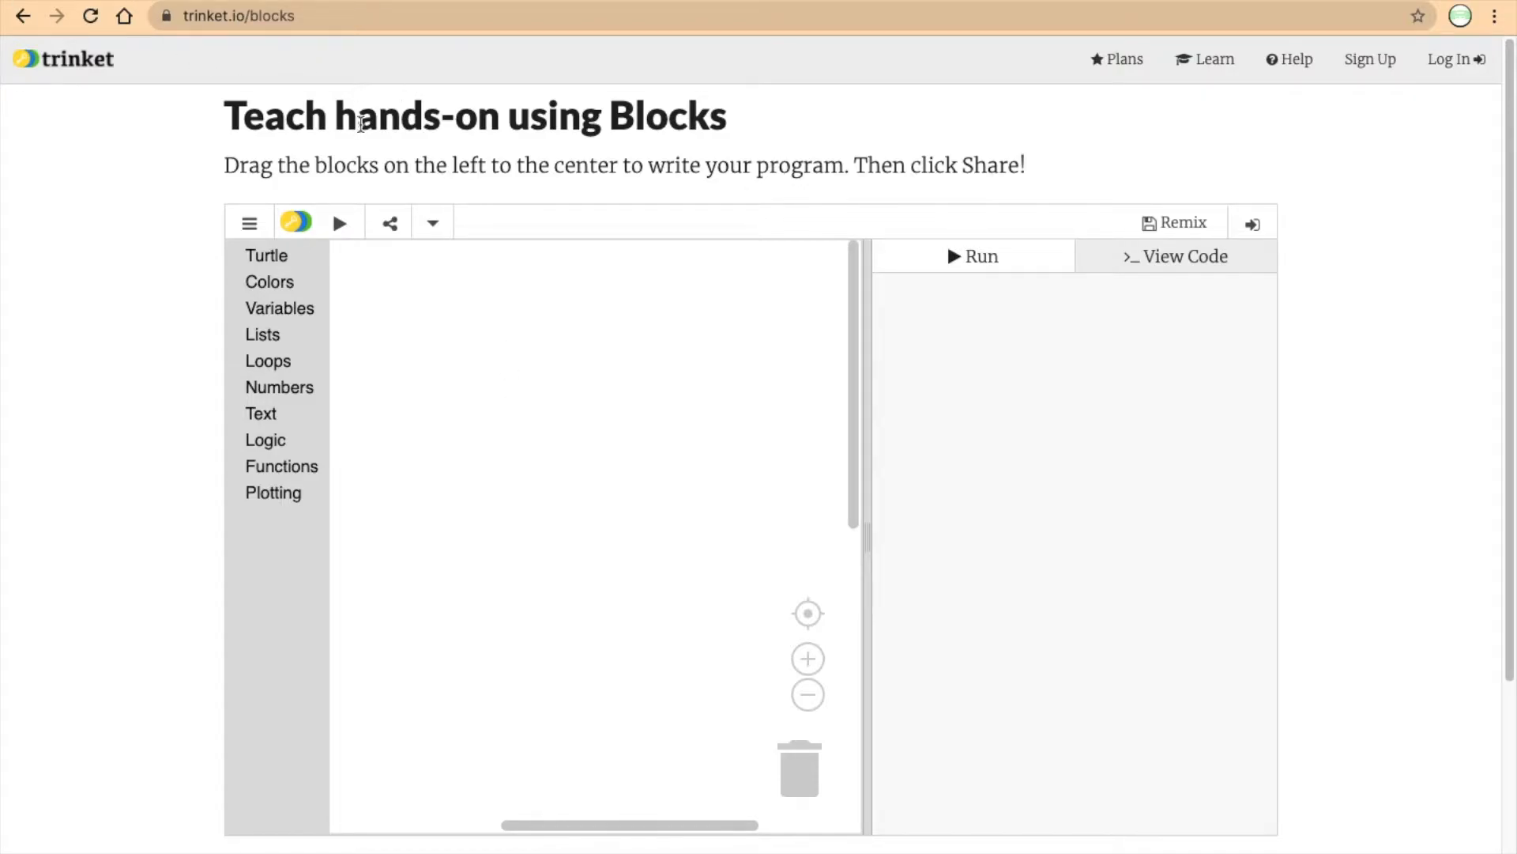
mouse_move(300, 376)
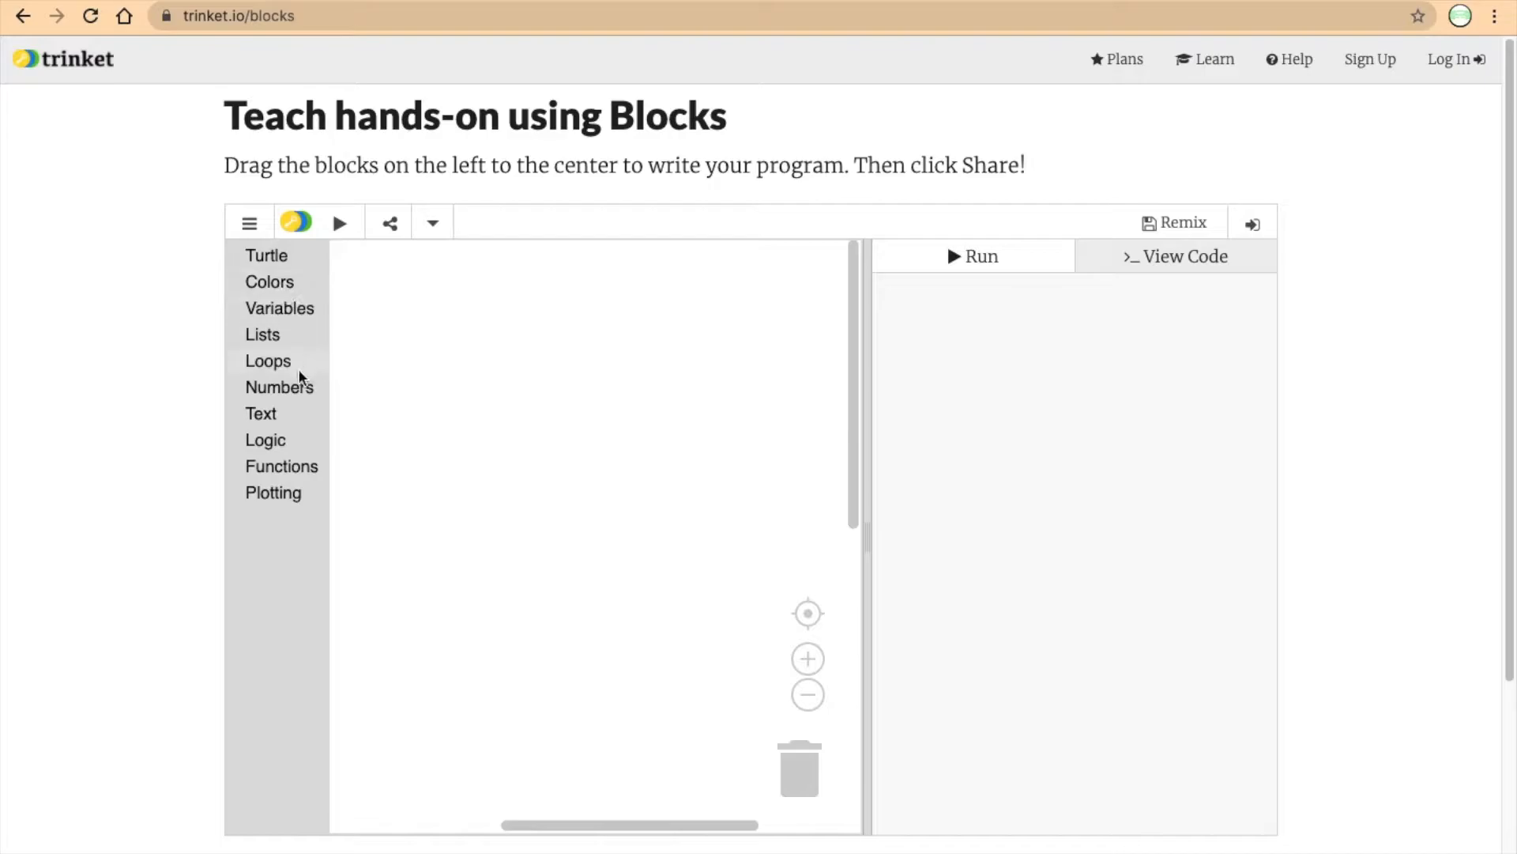
Show the Loops category so its repeat, while, count and for-each blocks are offered.
click(268, 360)
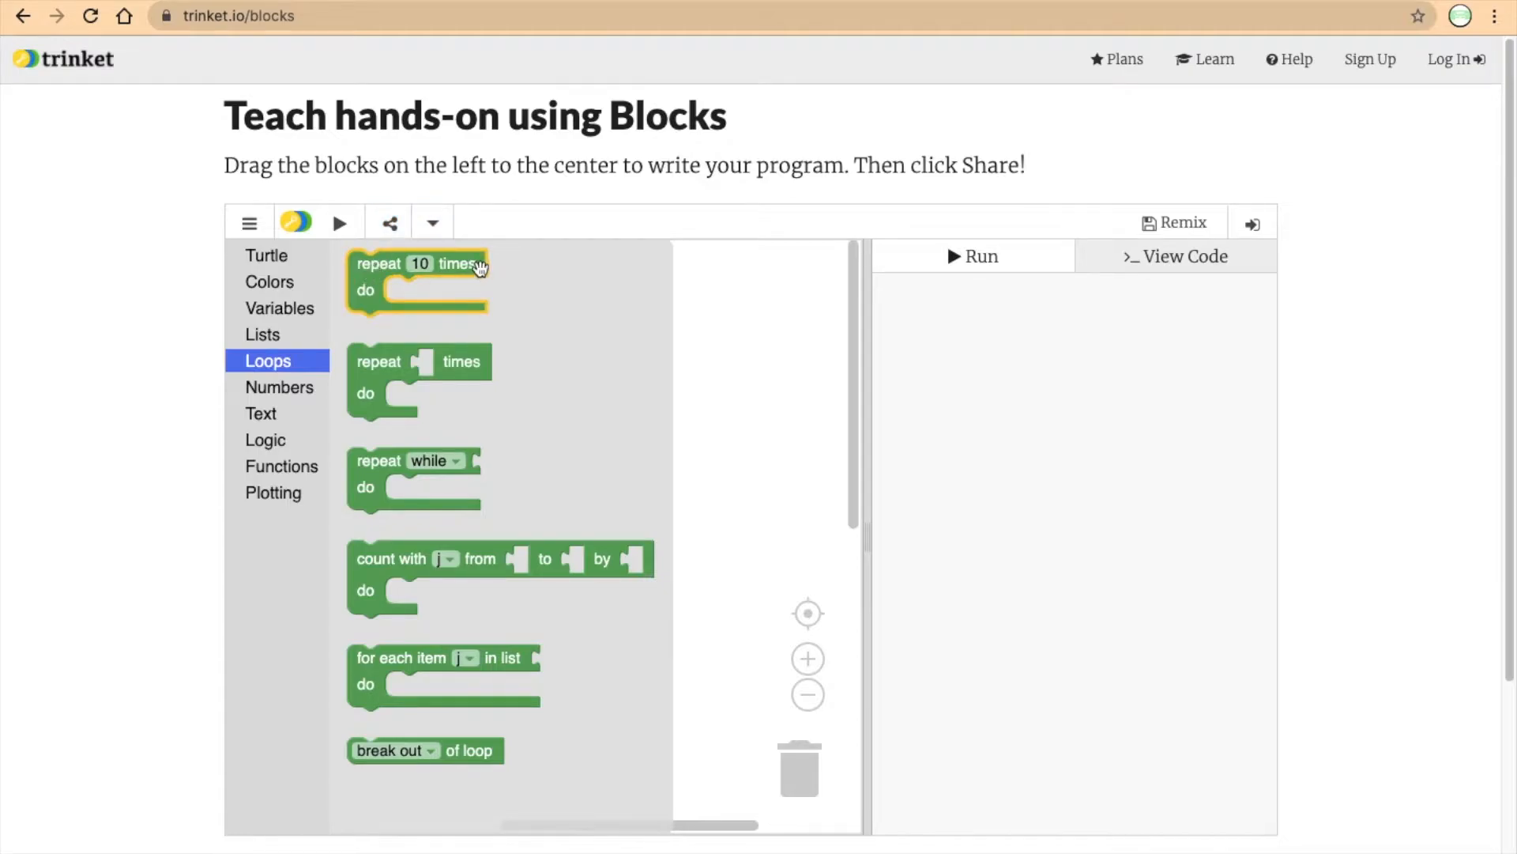
mouse_move(521, 272)
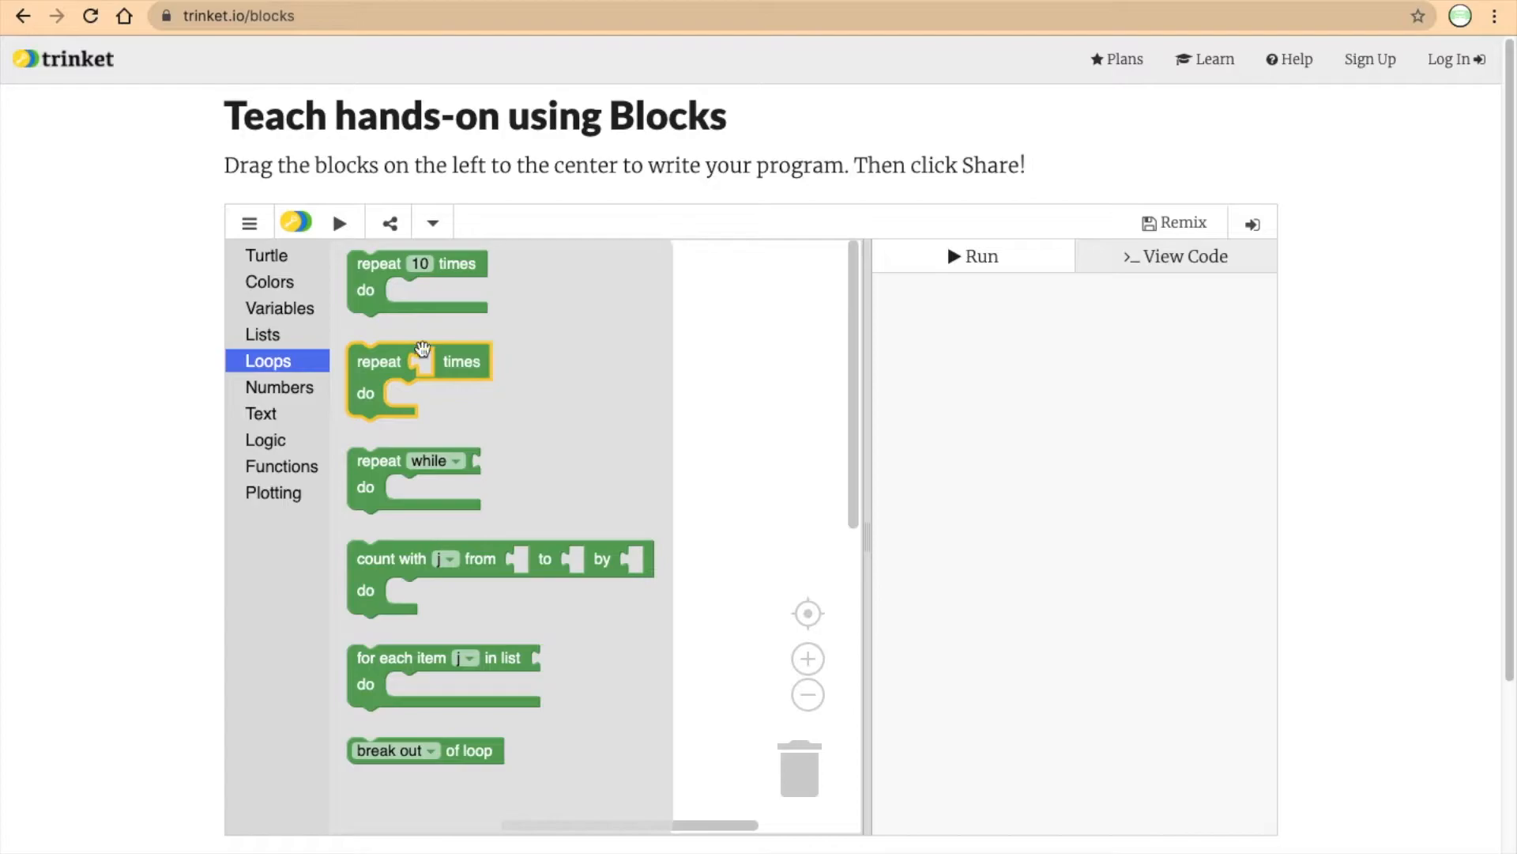
mouse_move(417, 372)
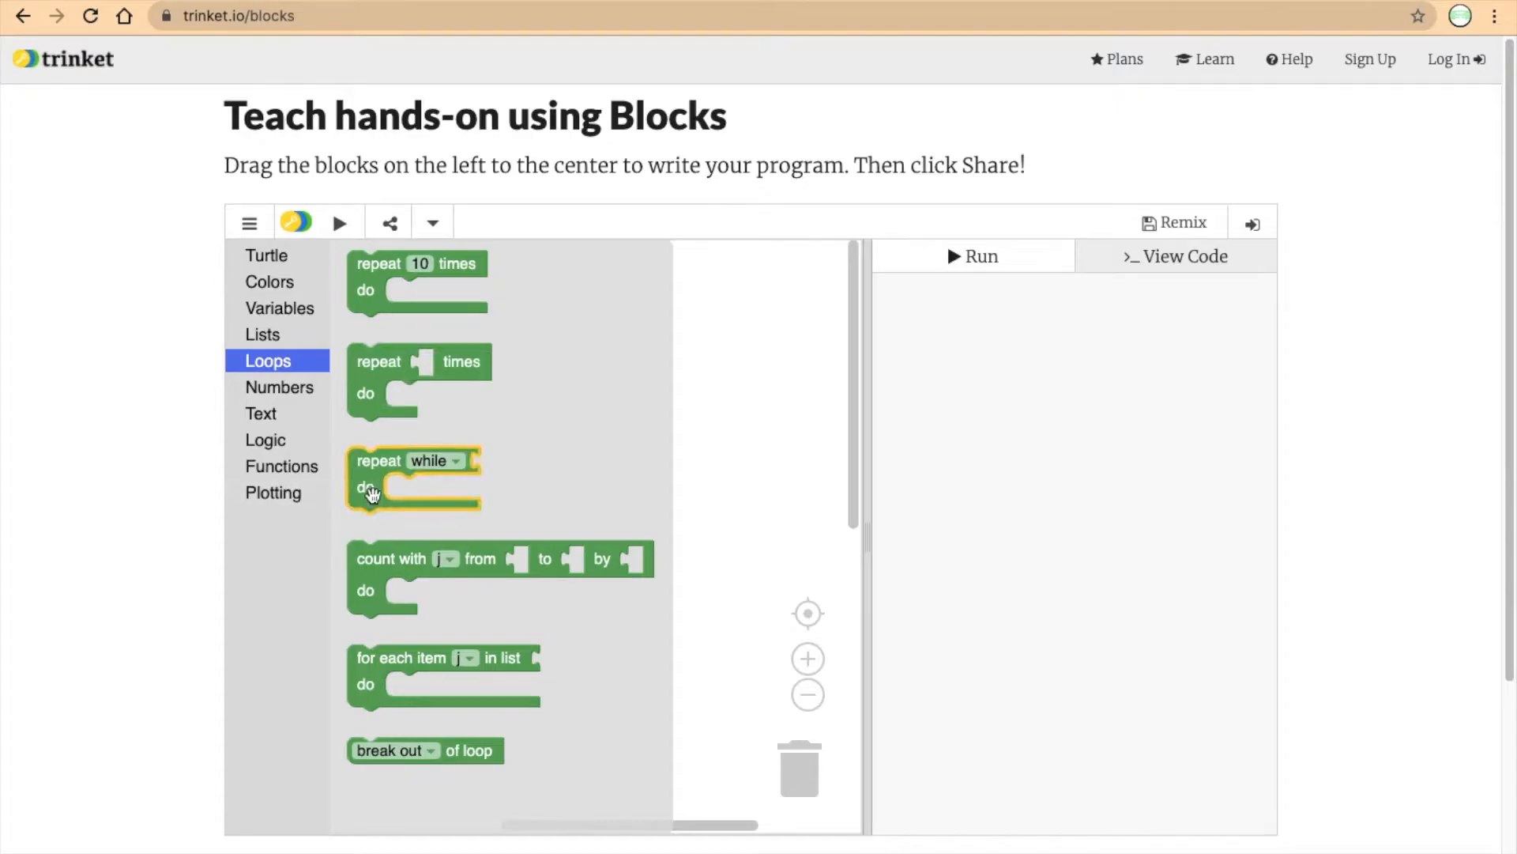
mouse_move(378, 461)
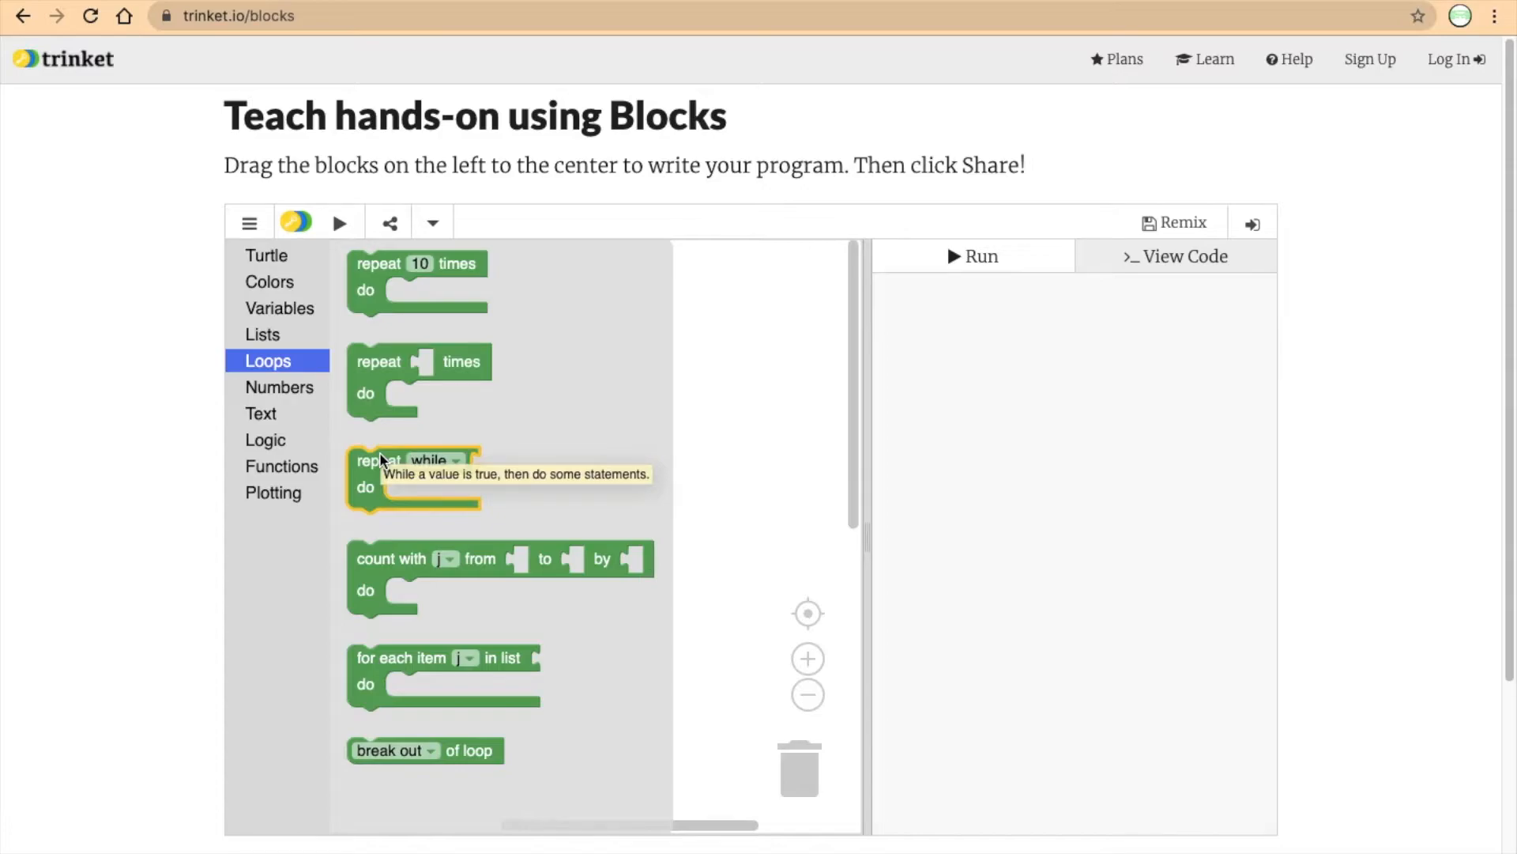
mouse_move(387, 473)
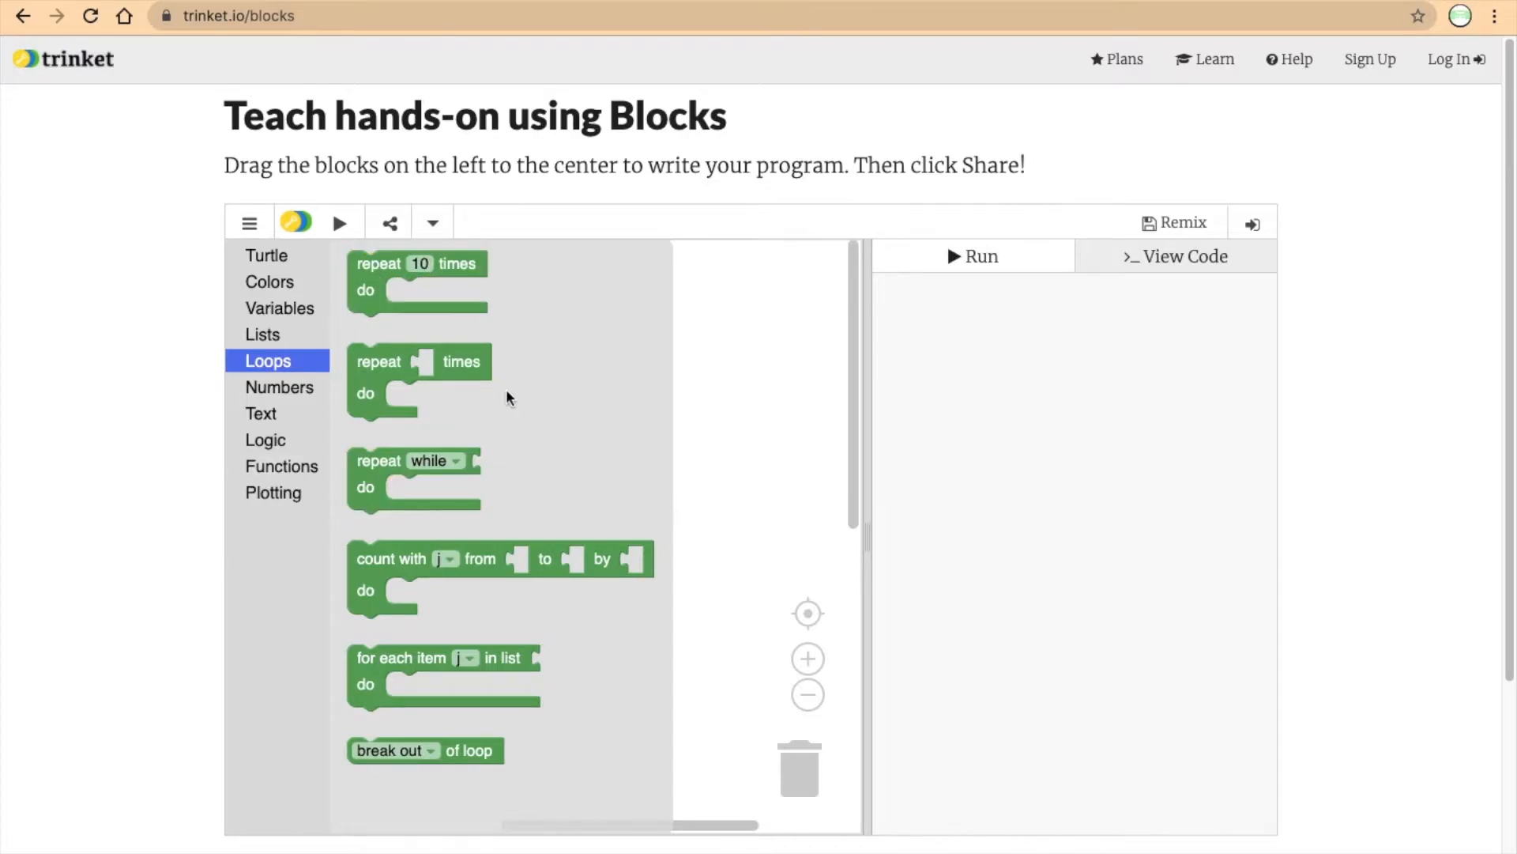
mouse_move(346, 514)
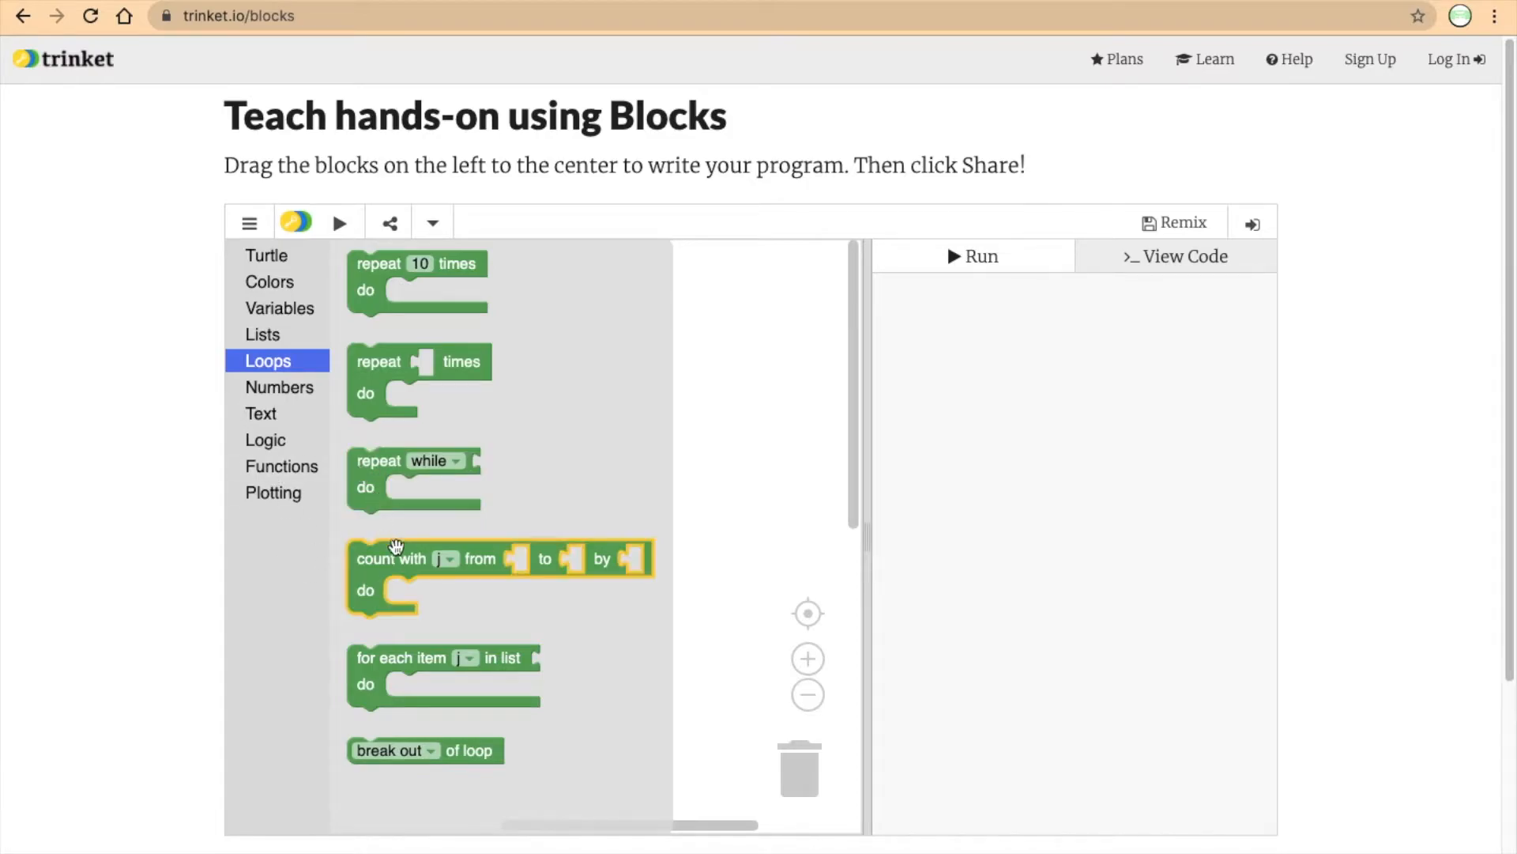
mouse_move(591, 571)
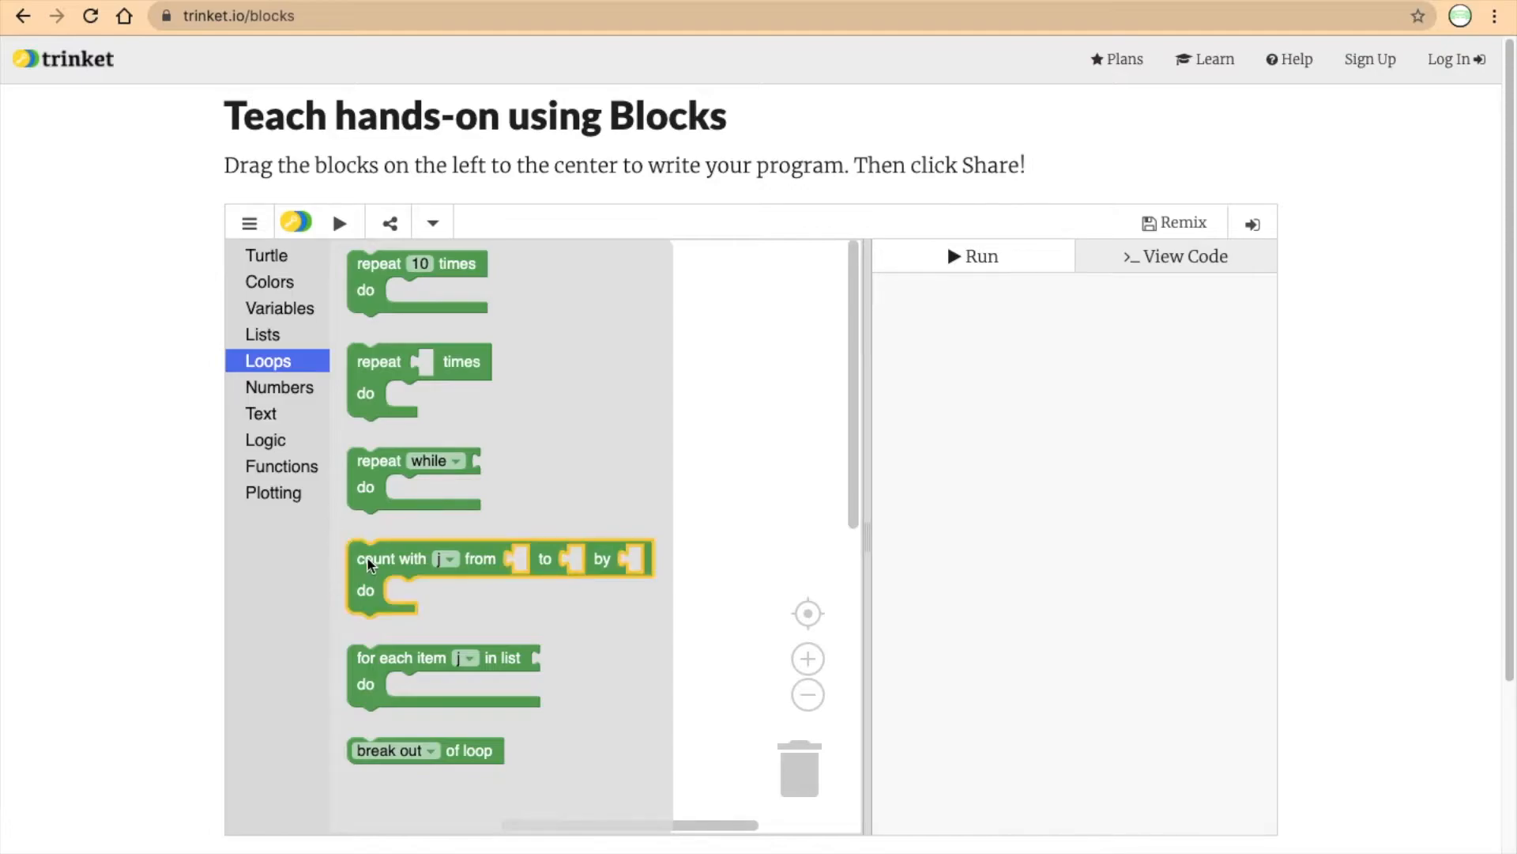
mouse_move(366, 577)
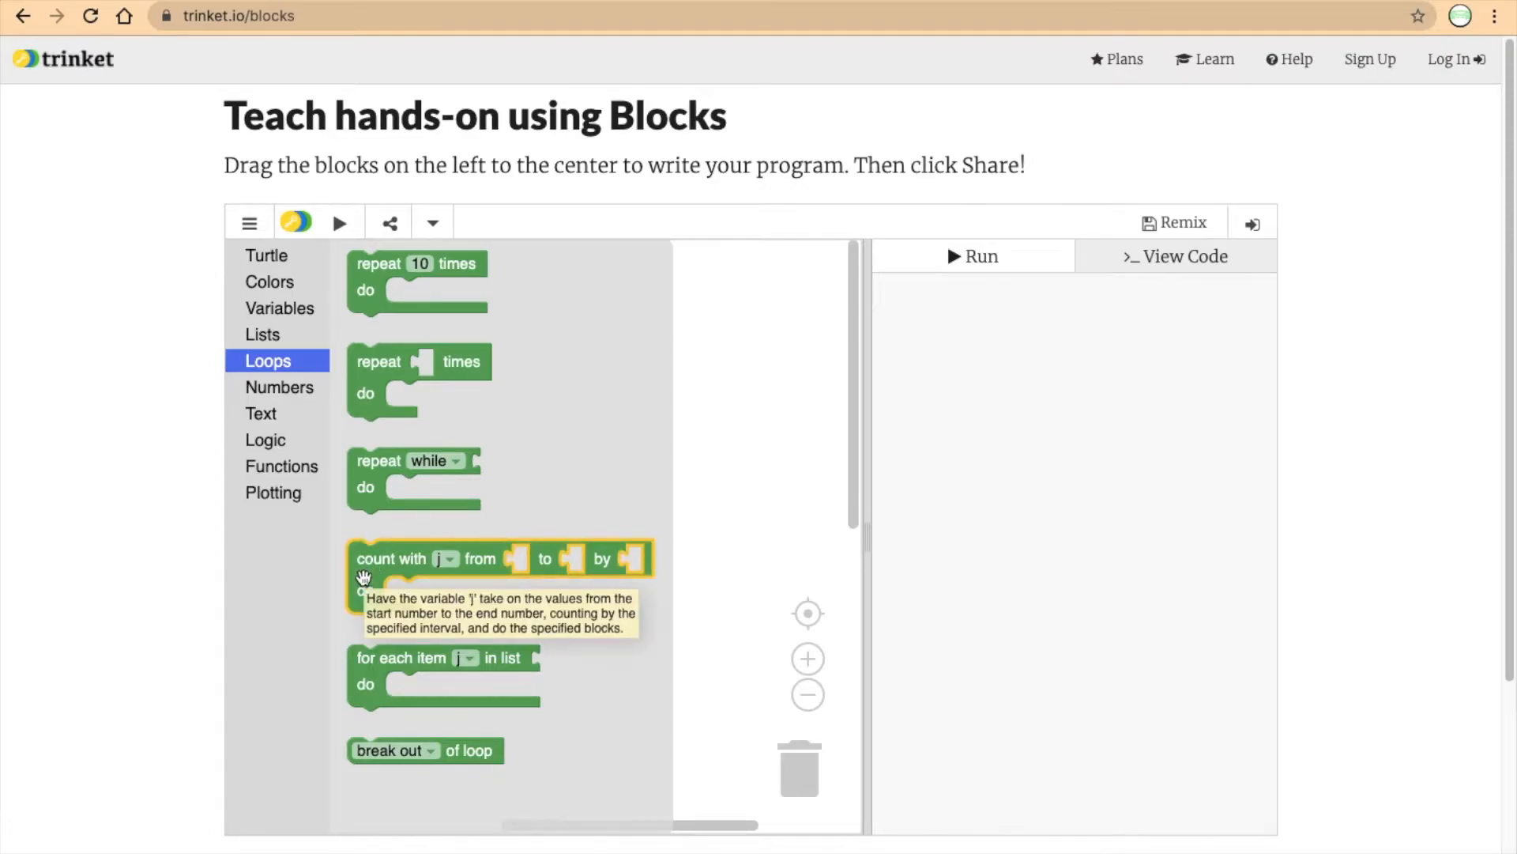
mouse_move(400, 568)
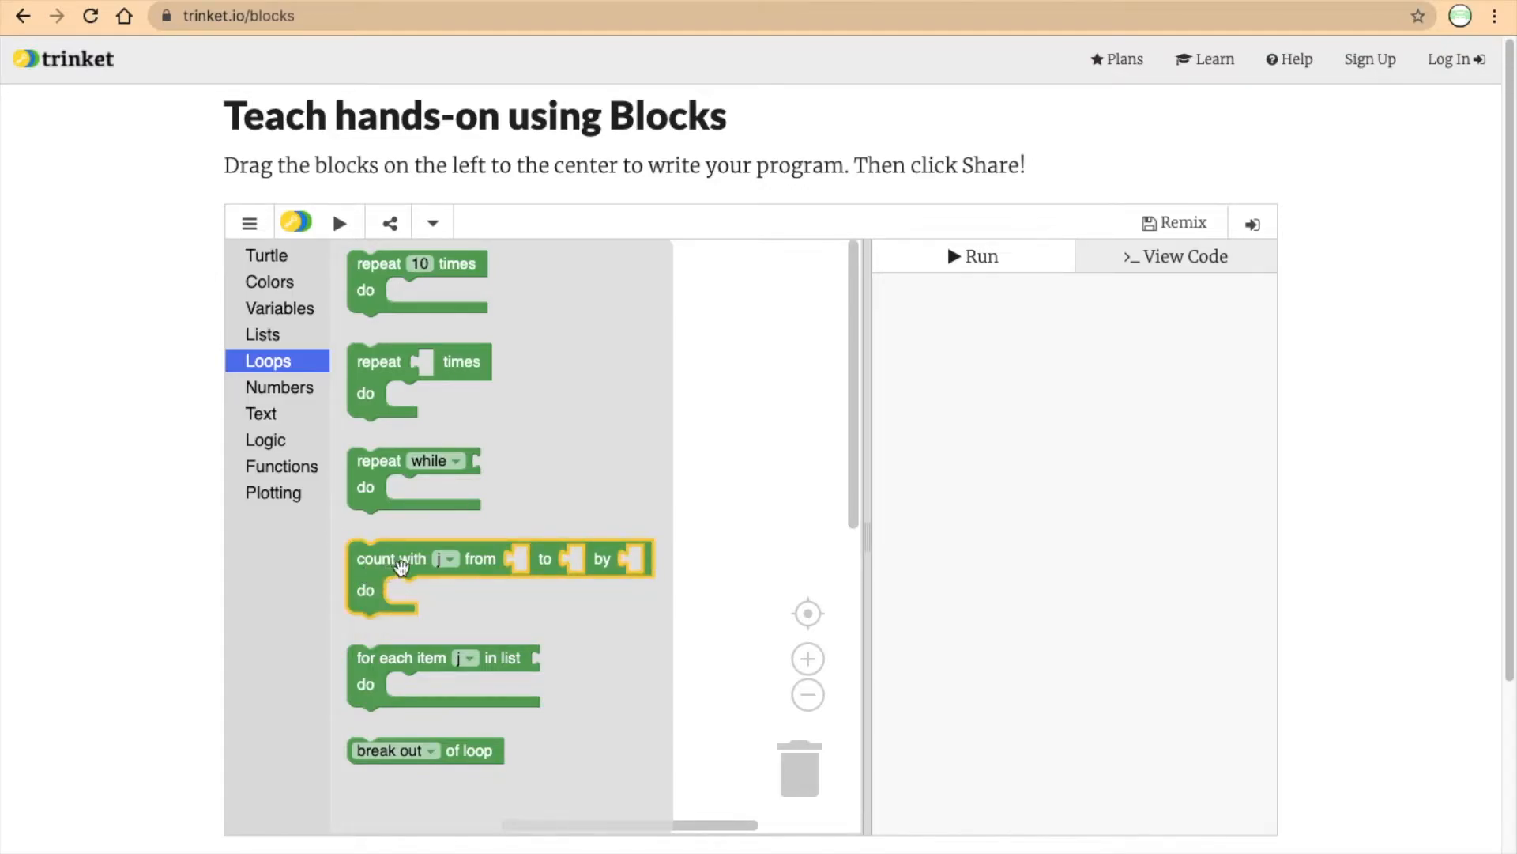
mouse_move(348, 663)
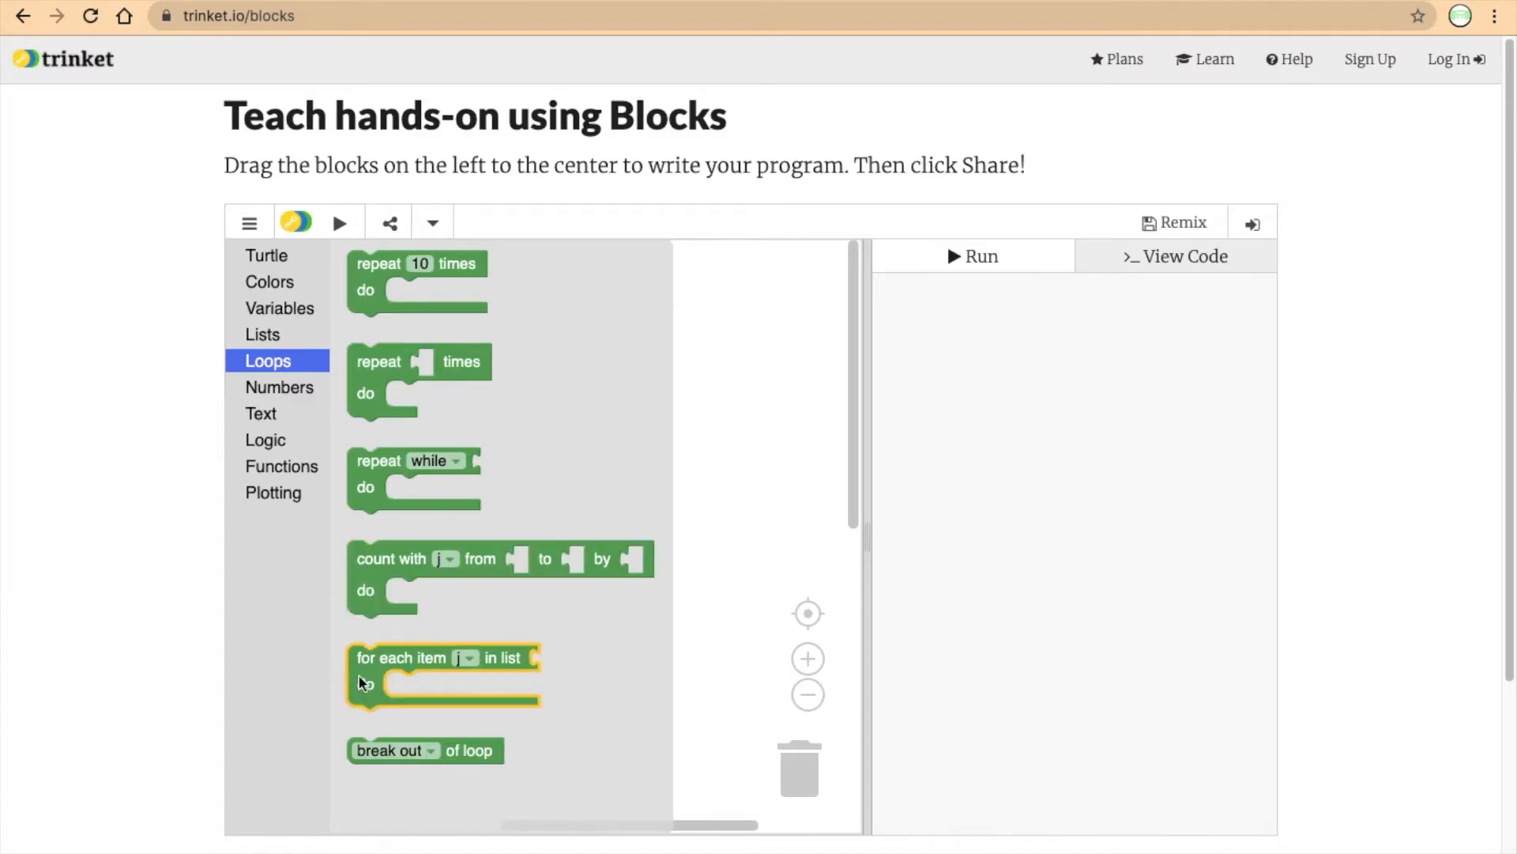
mouse_move(402, 657)
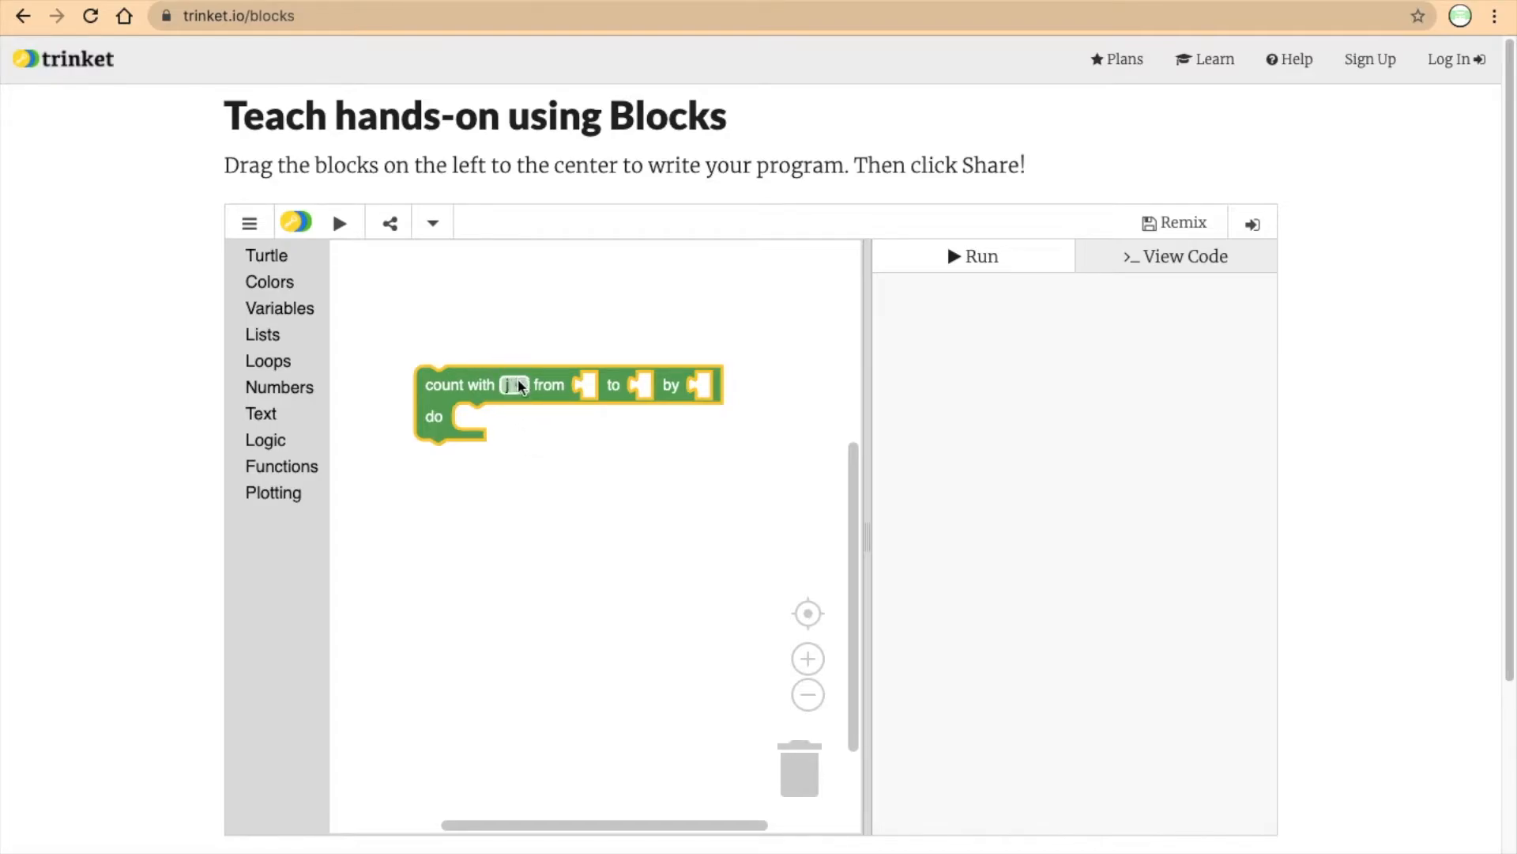
Set the new count-with loop's counter variable to i.
click(515, 384)
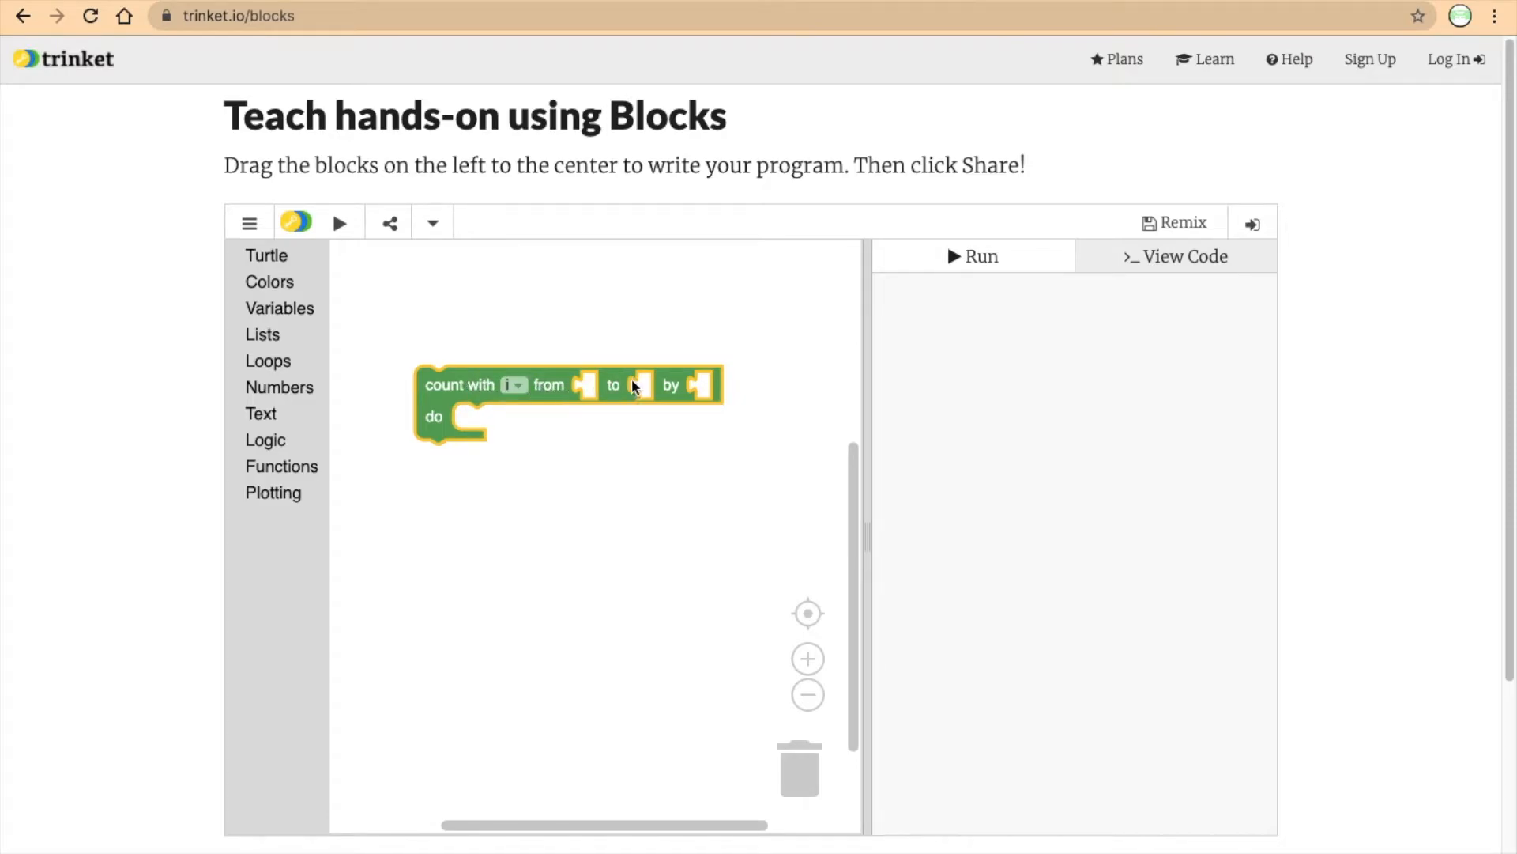
mouse_move(684, 385)
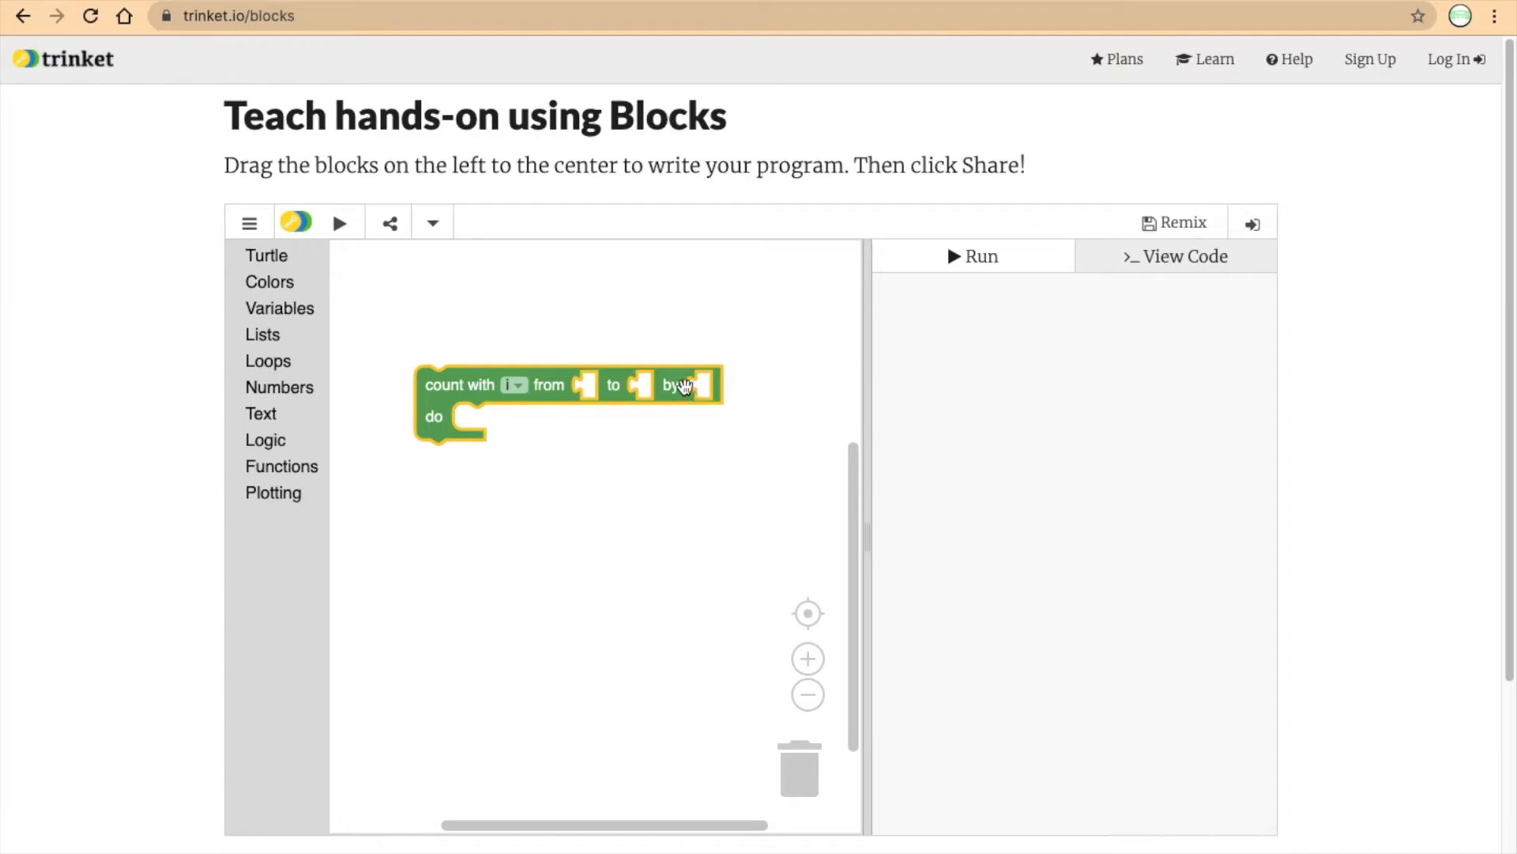
mouse_move(587, 393)
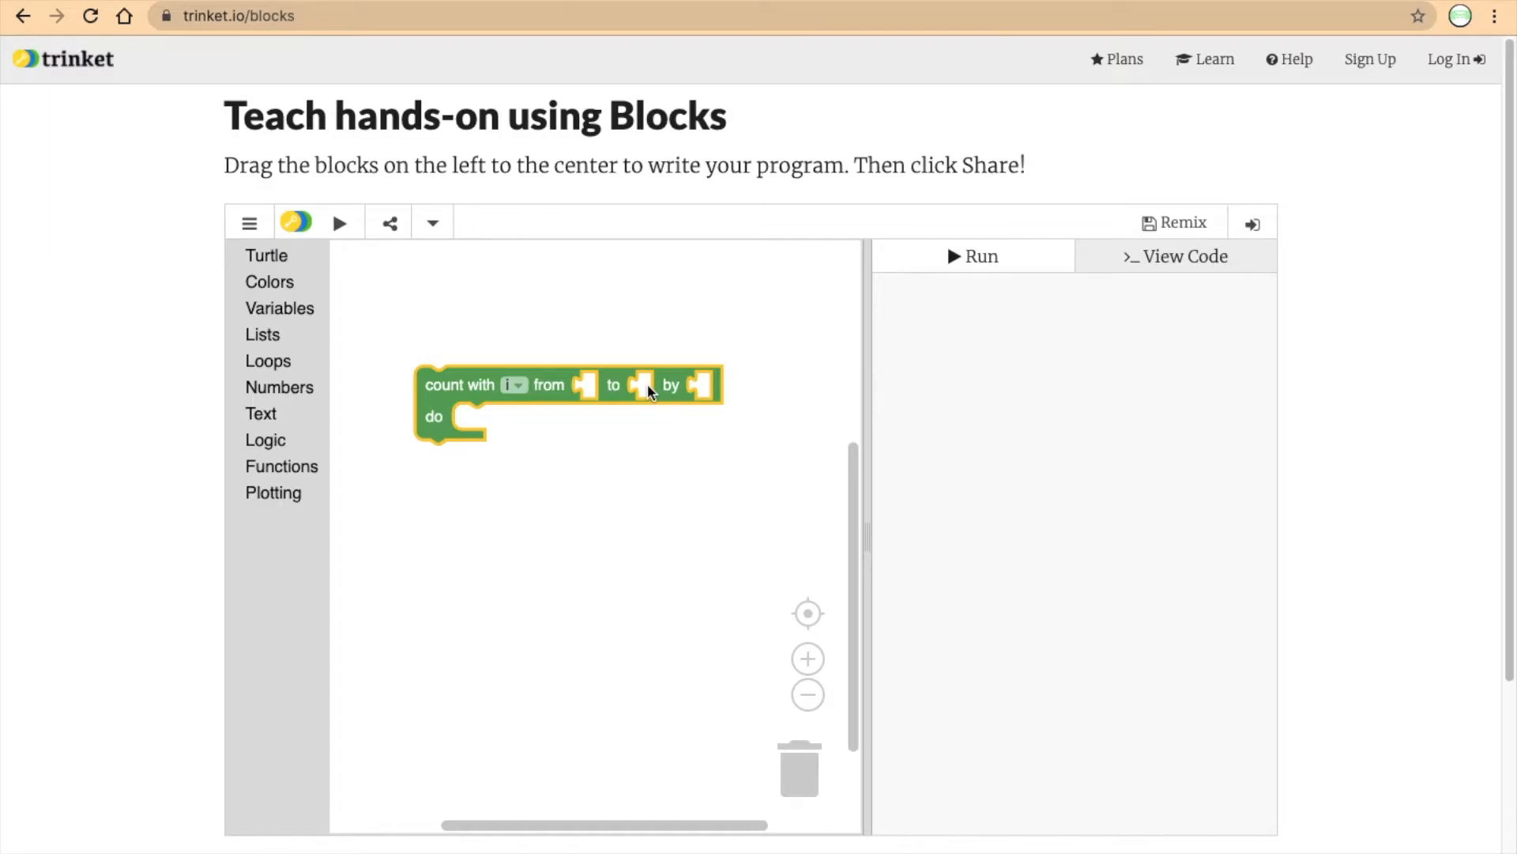
Fill the loop's range with number blocks so i runs from 1 to 100 by 2.
click(280, 387)
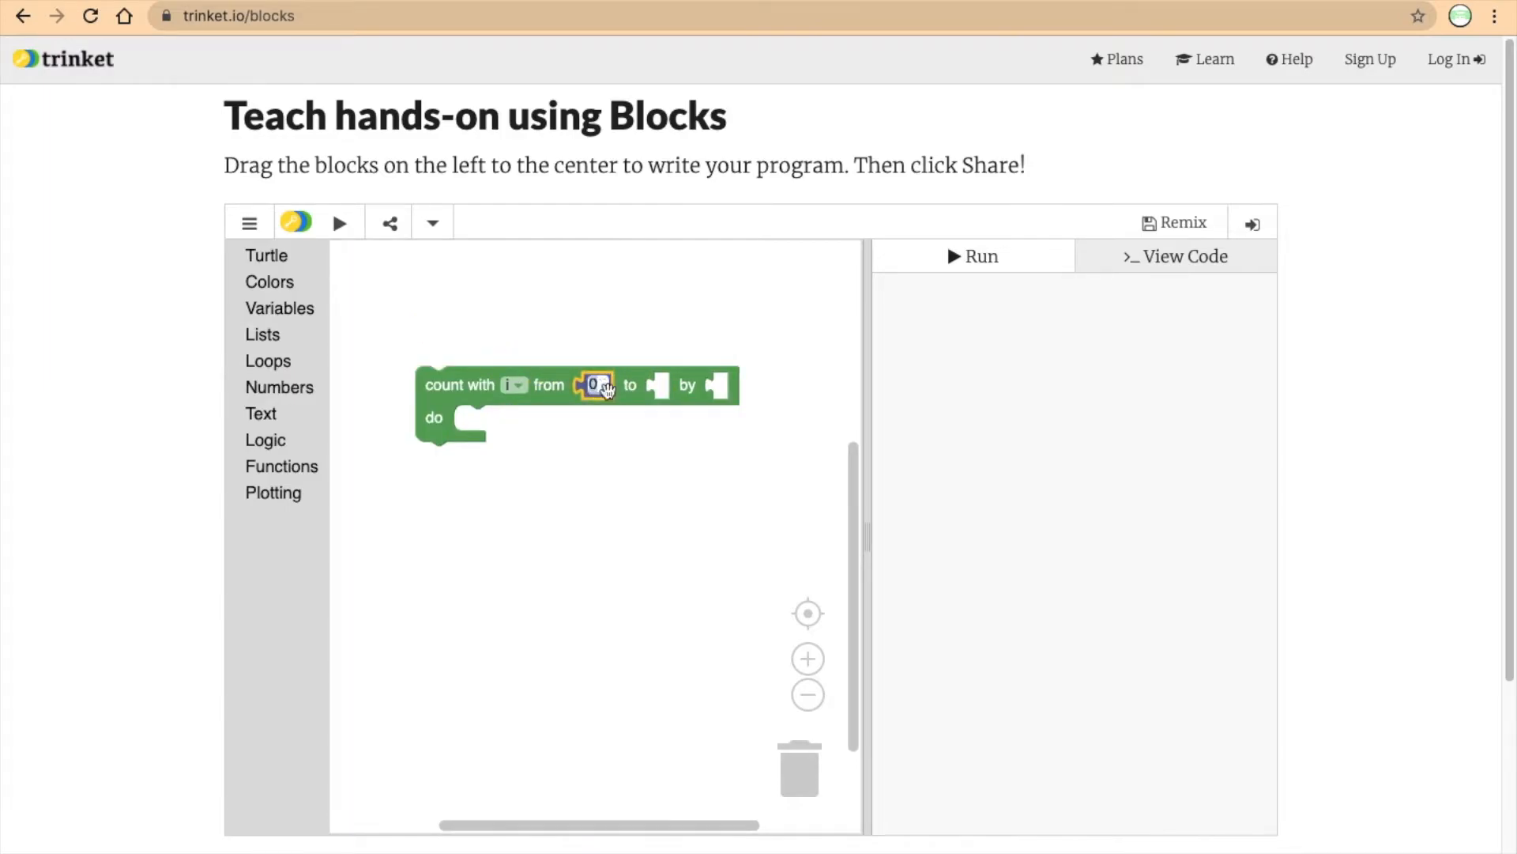
text(1)
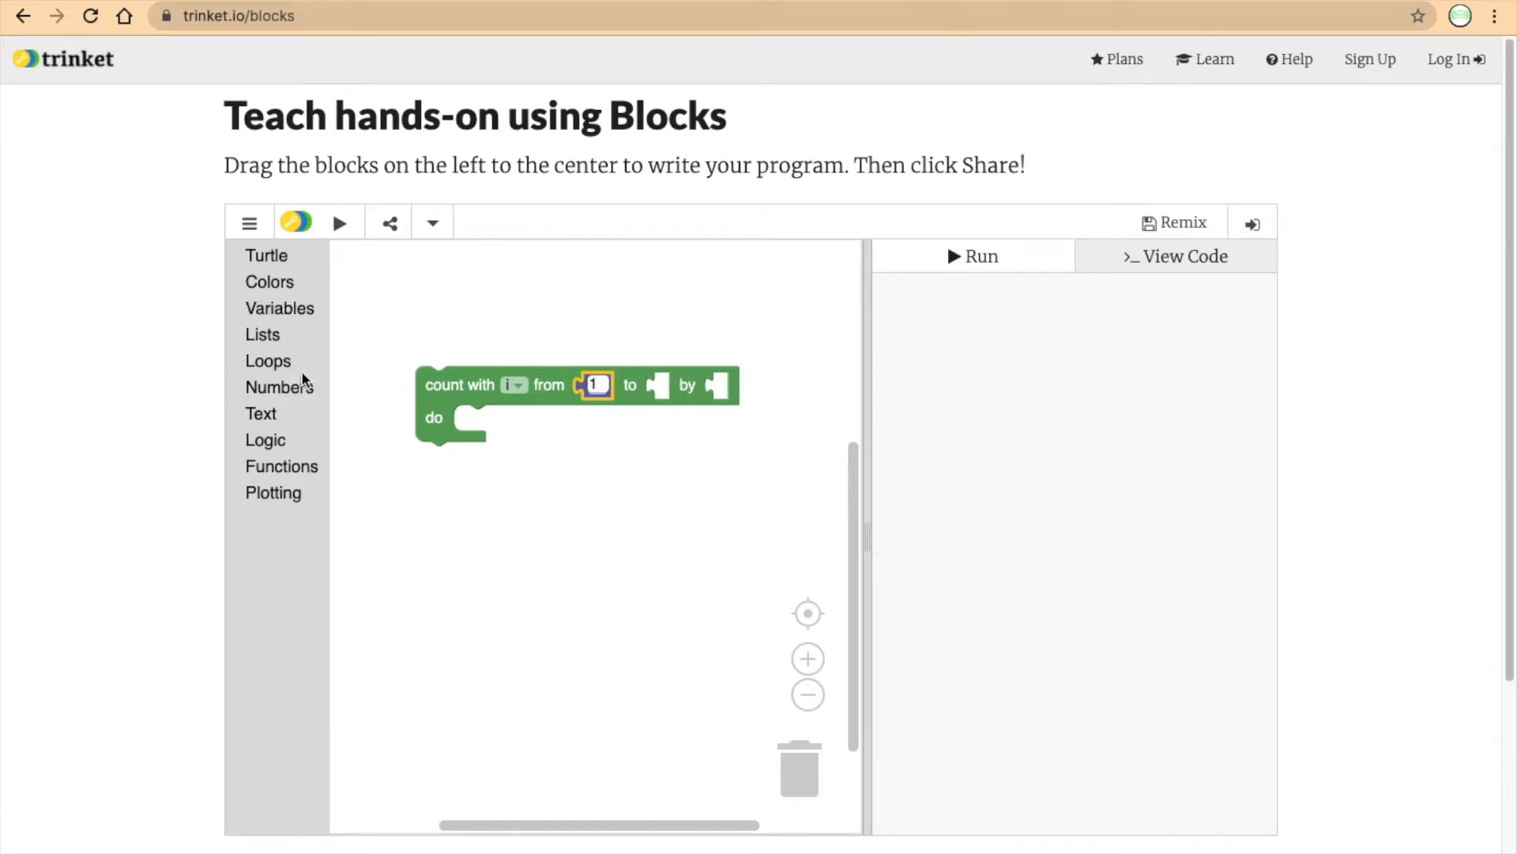
click(279, 386)
text(100)
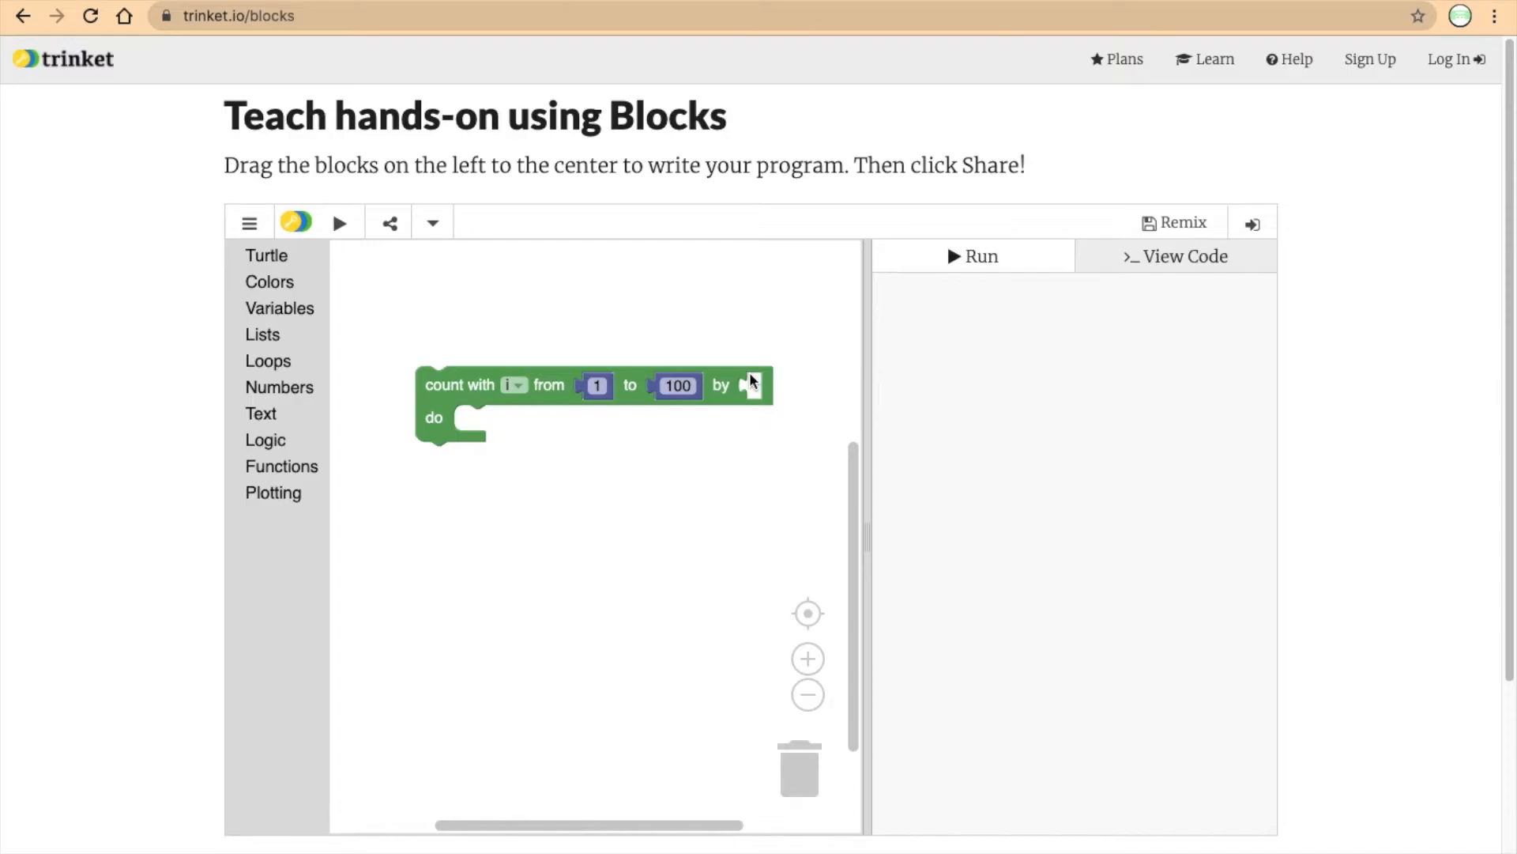
mouse_move(266, 306)
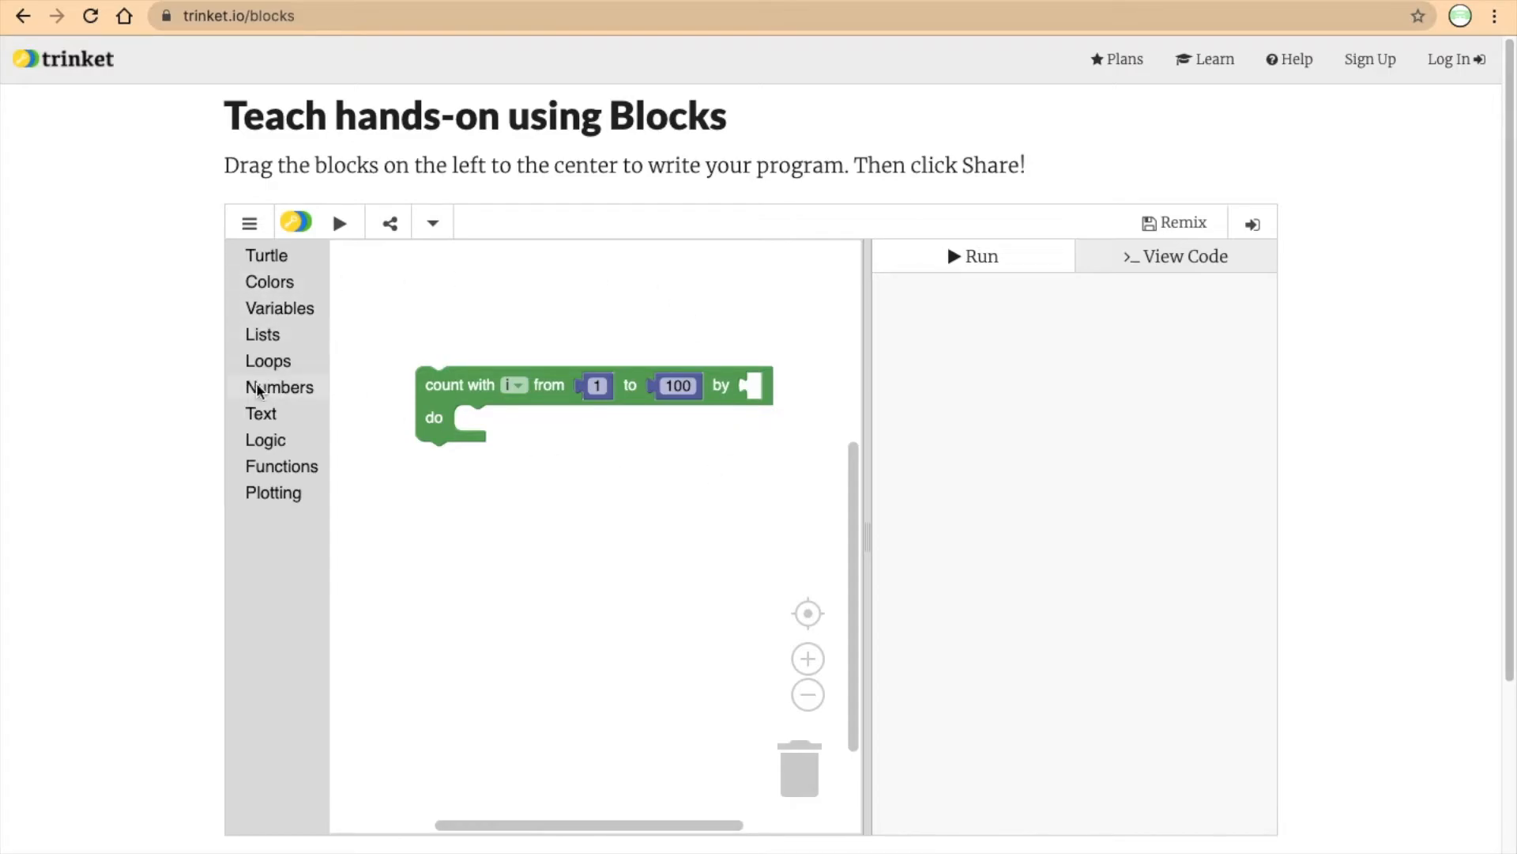
click(279, 387)
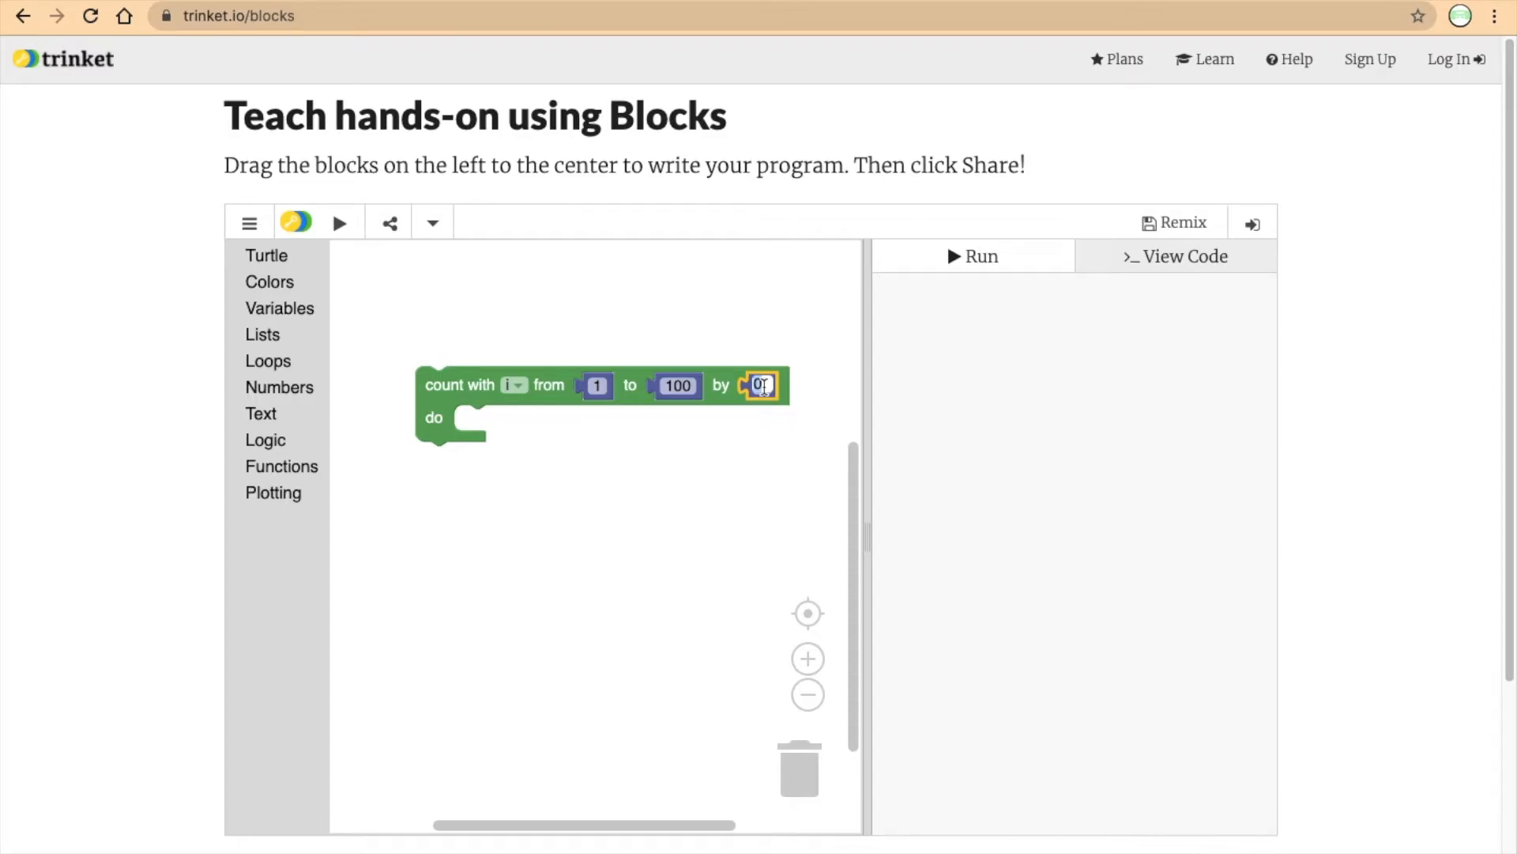
text(1)
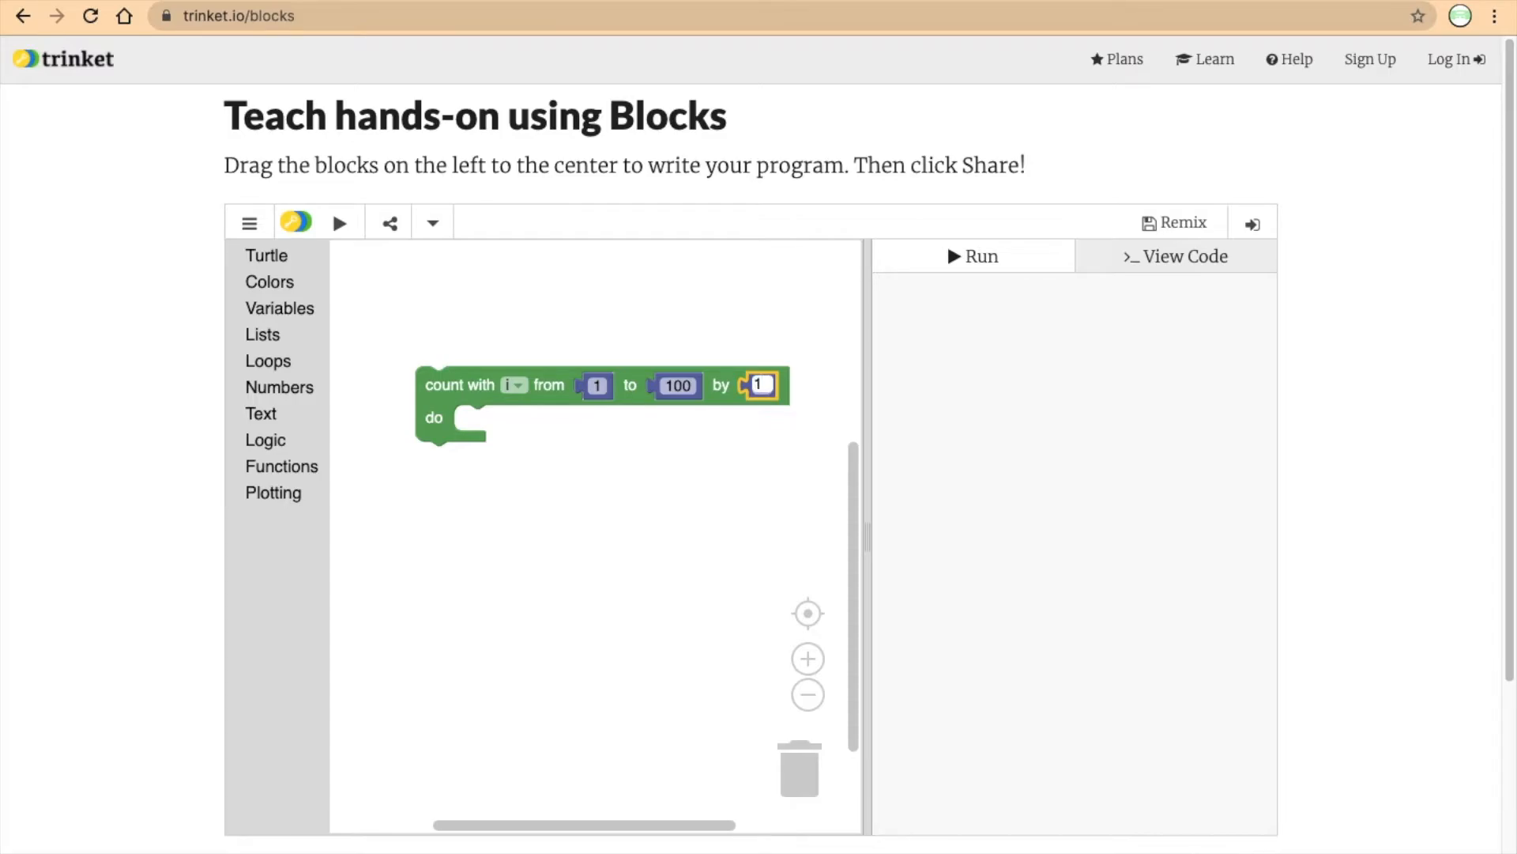
text(2)
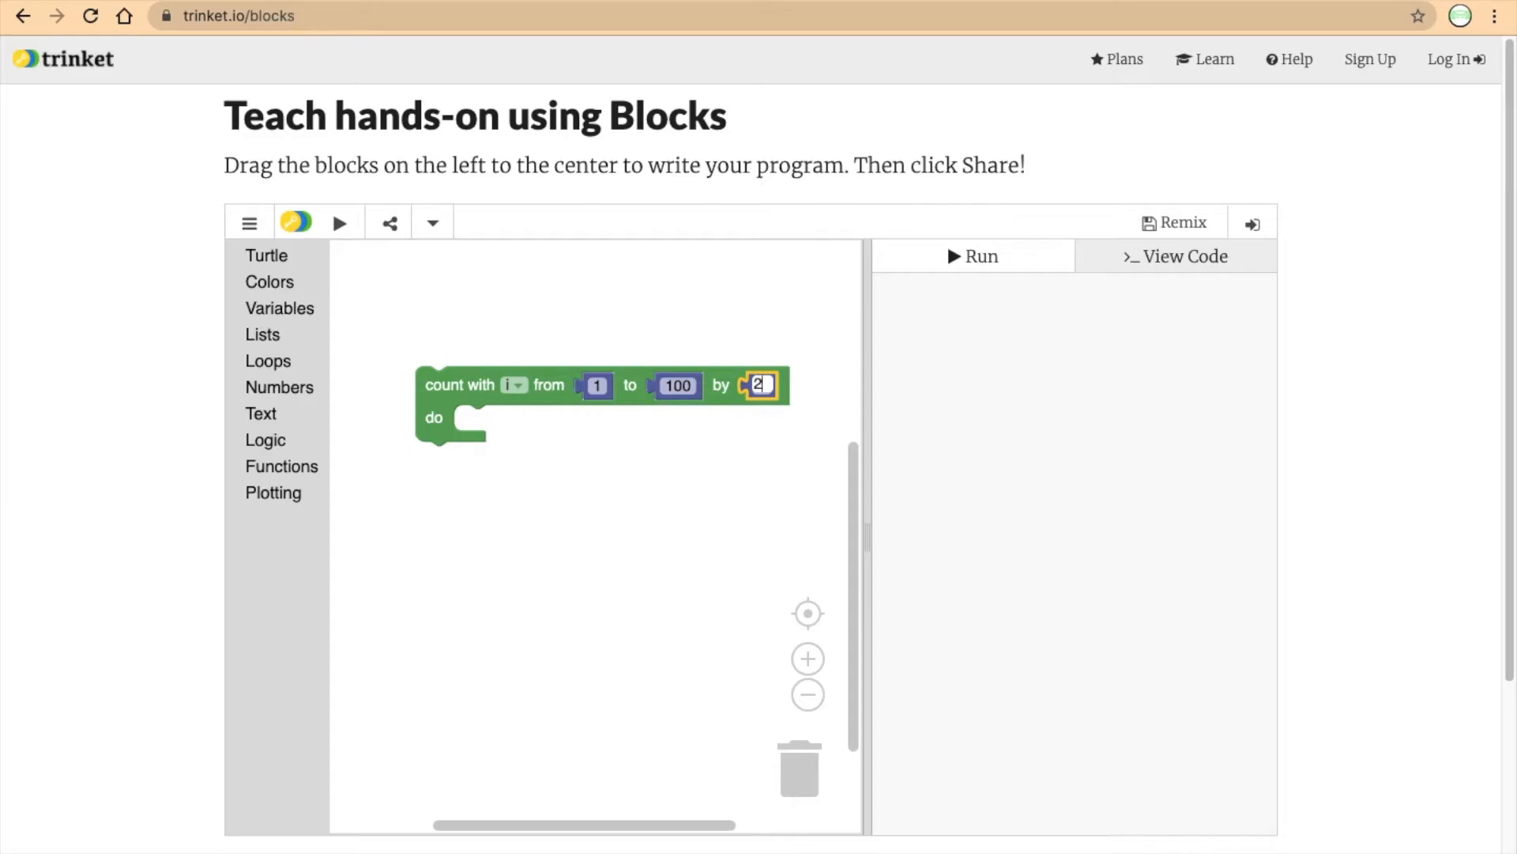
mouse_move(625, 366)
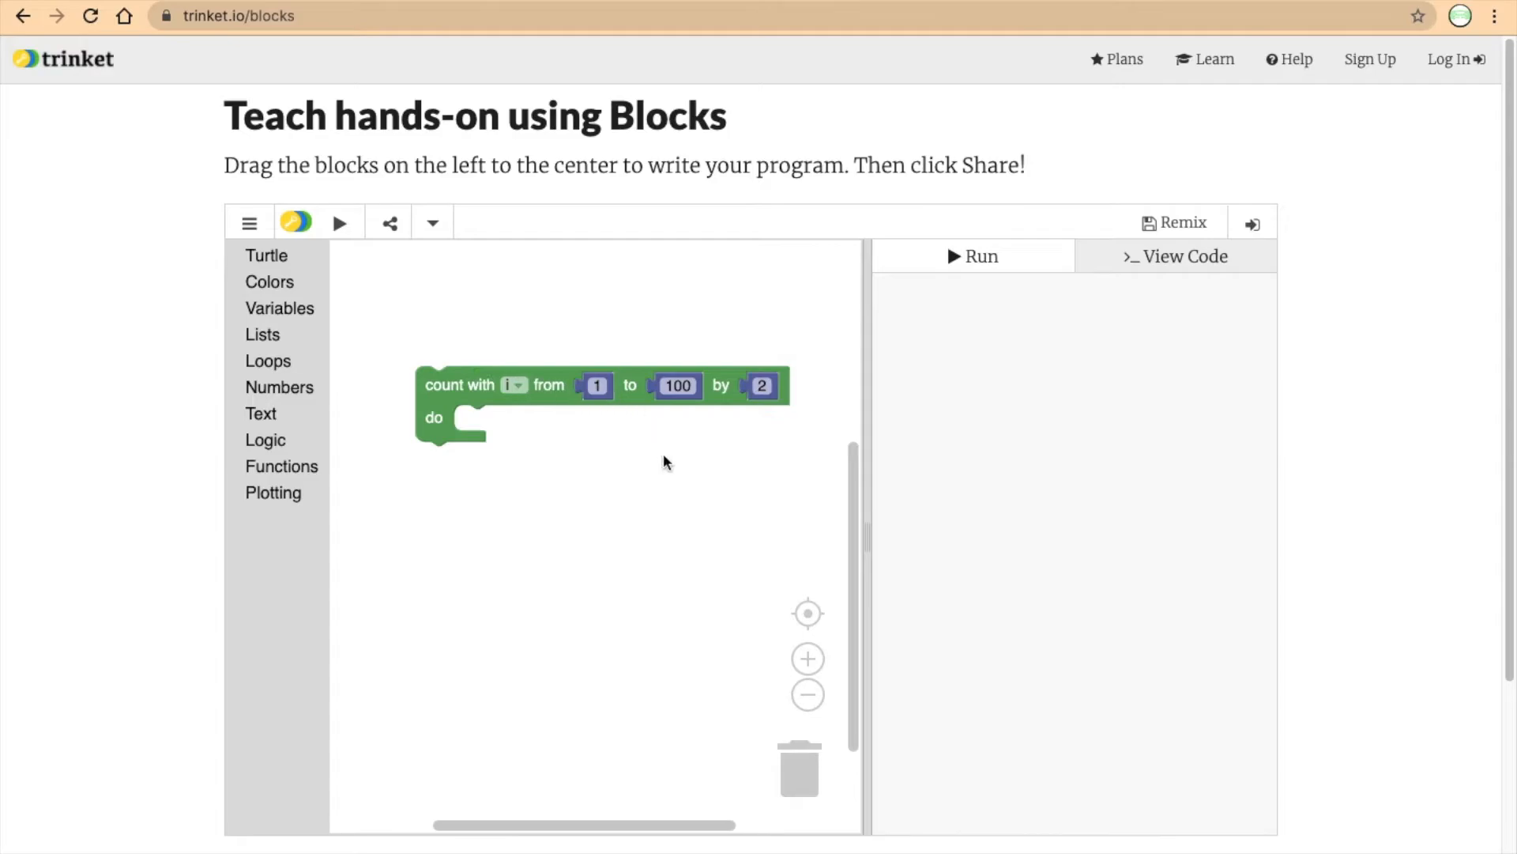
mouse_move(658, 431)
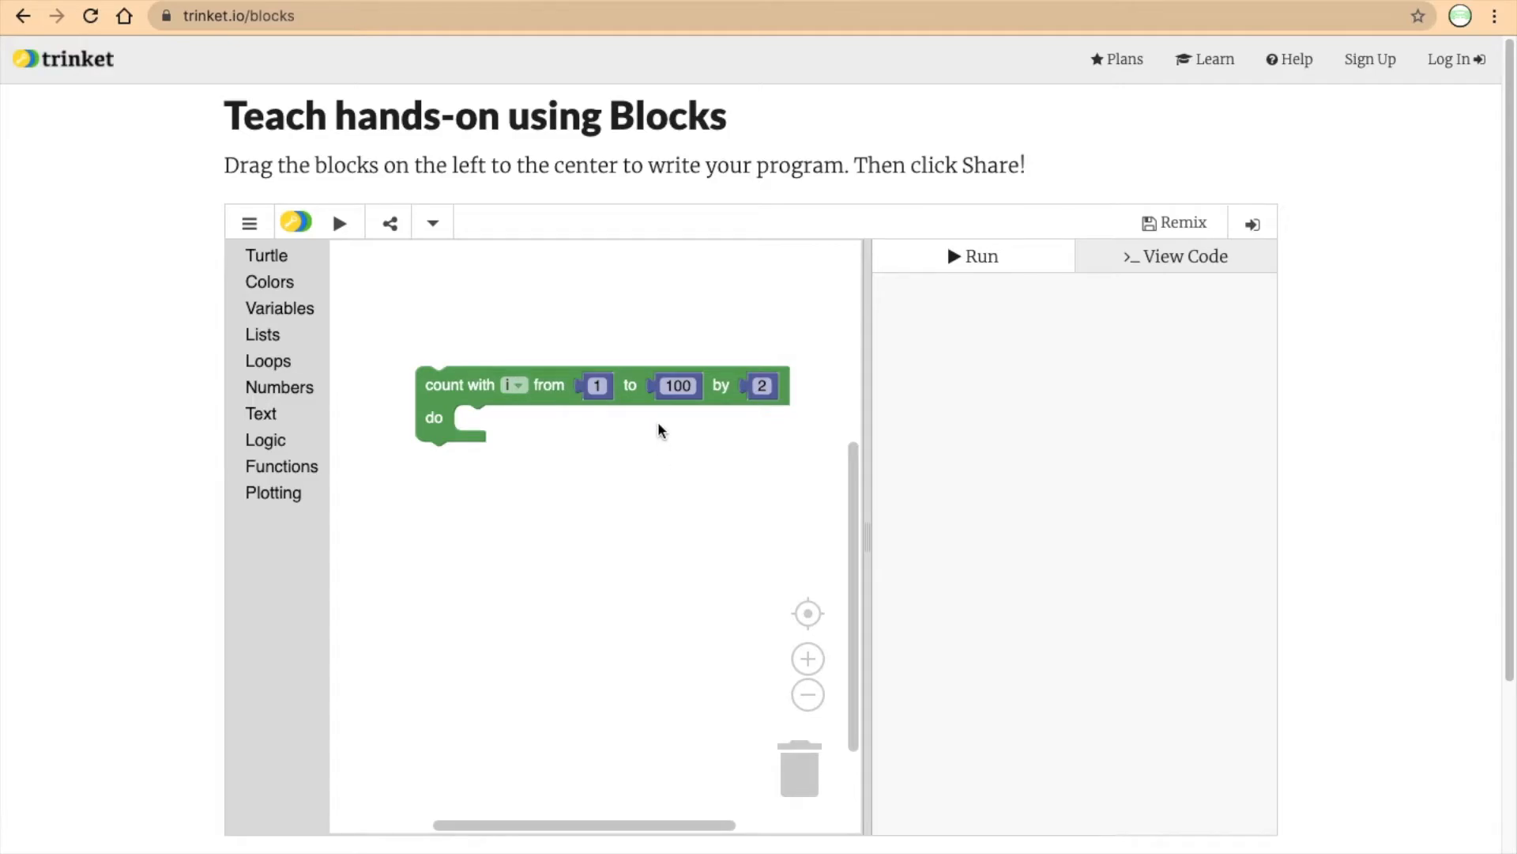
mouse_move(769, 367)
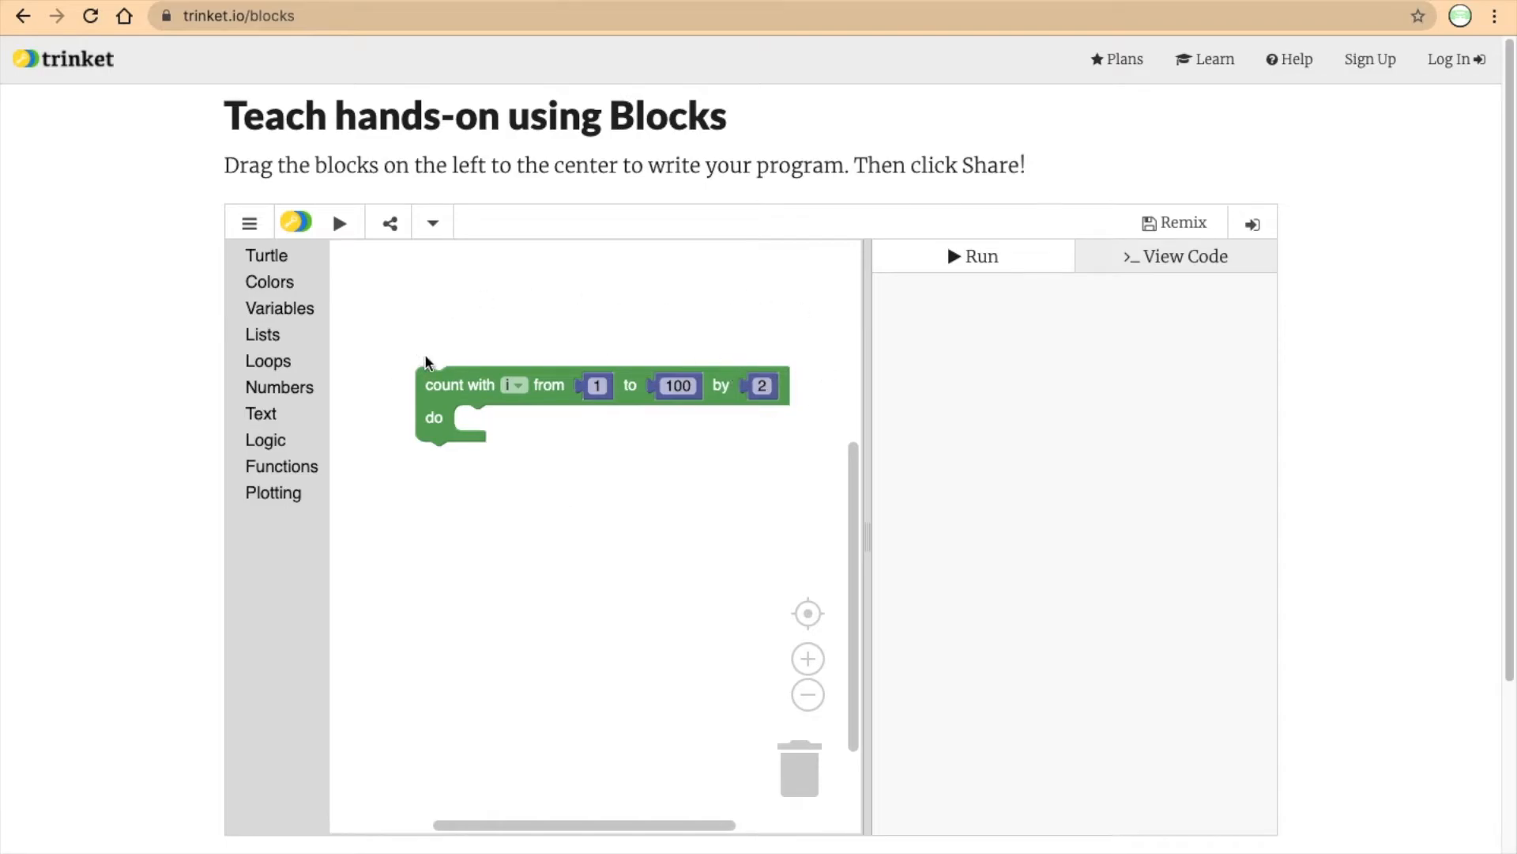
mouse_move(456, 378)
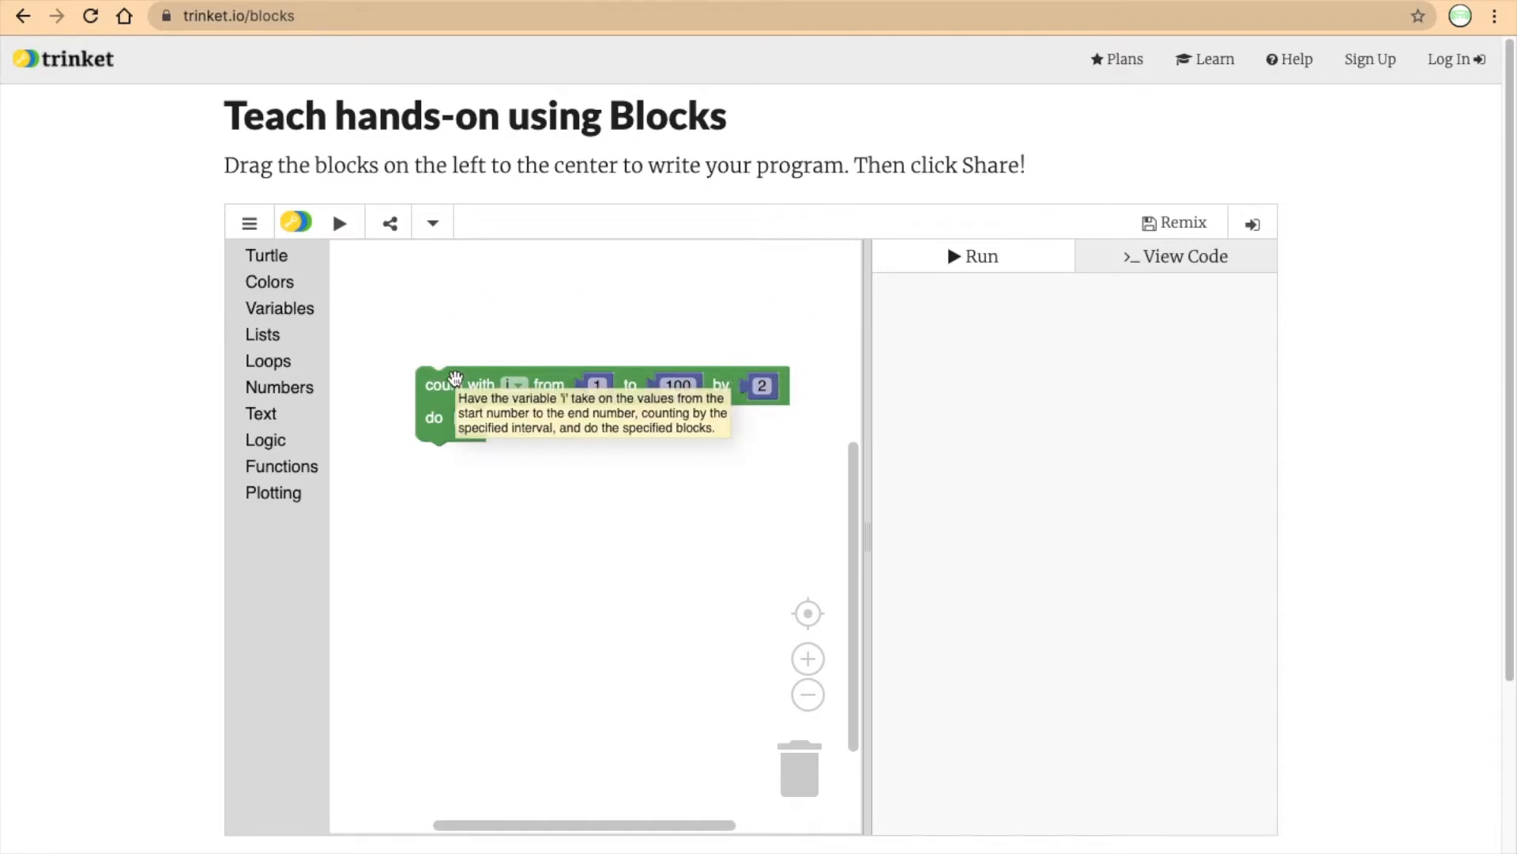
mouse_move(487, 302)
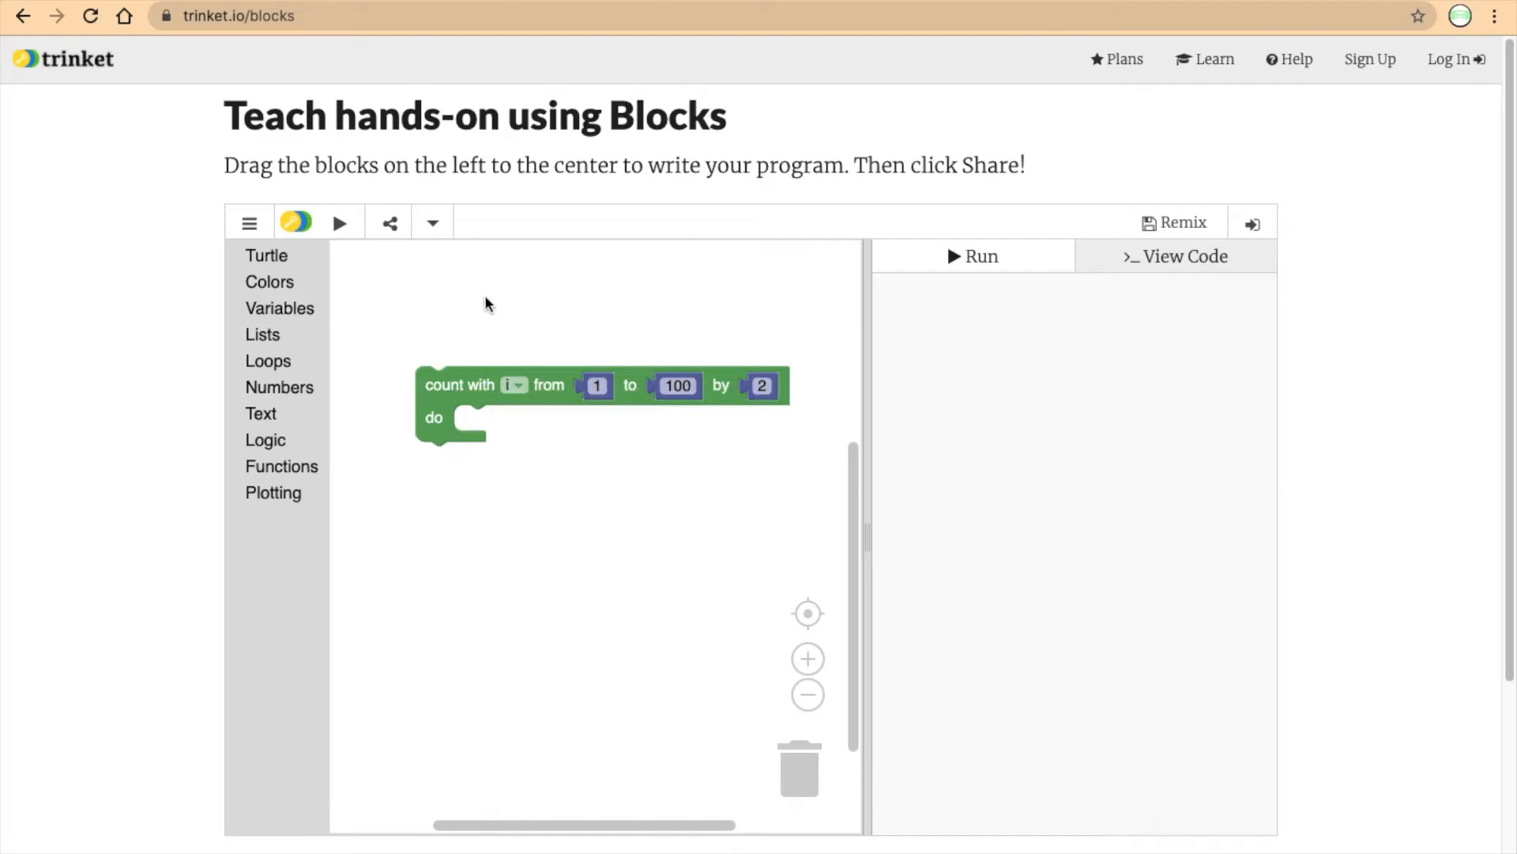
mouse_move(795, 380)
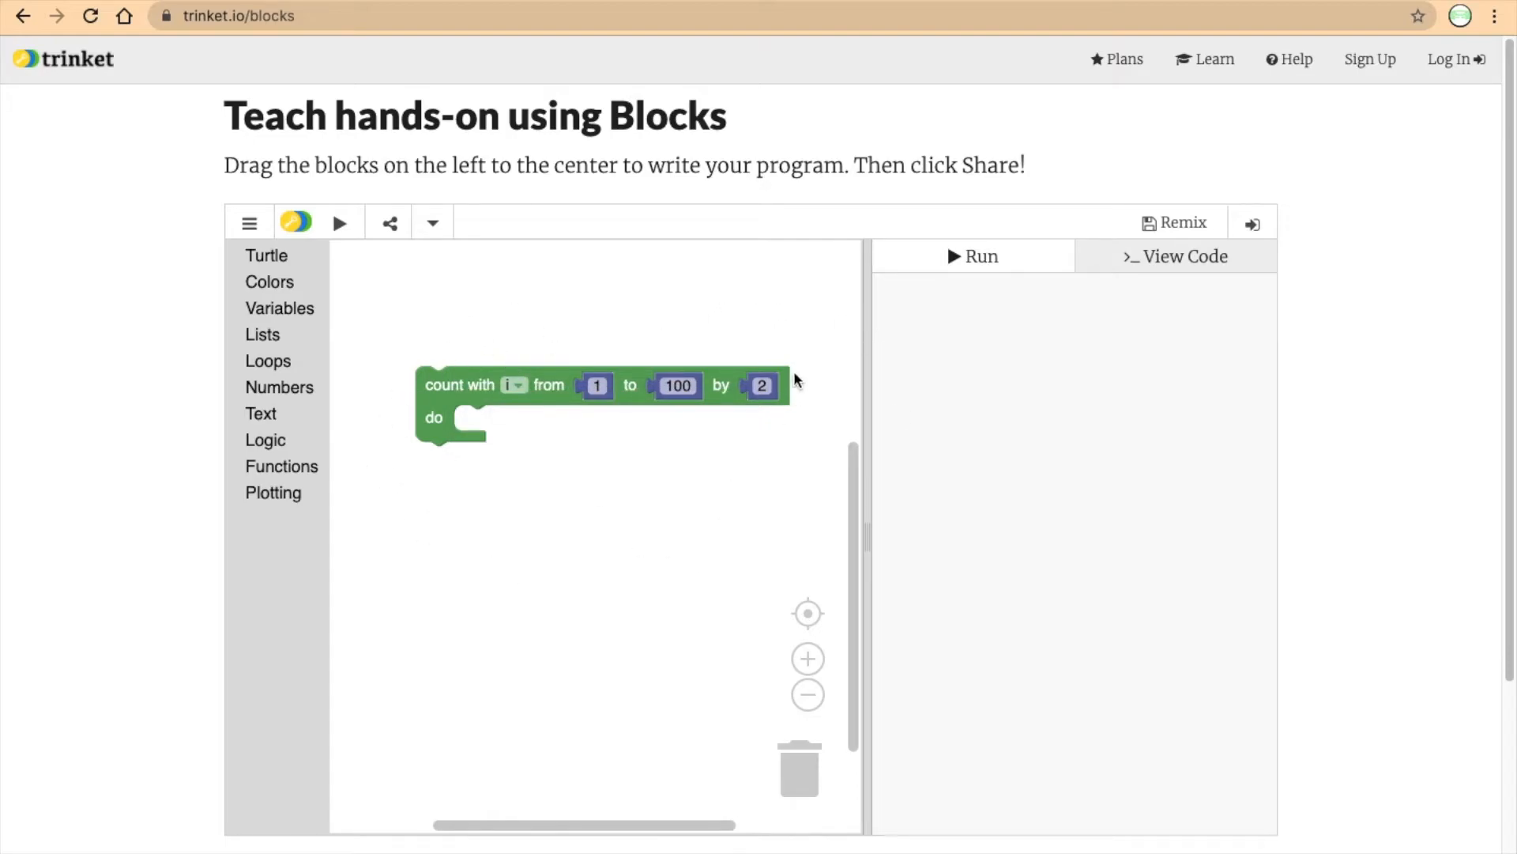
Change the loop's step value back to 1 so i counts 1 to 100 by 1.
click(762, 384)
text(1)
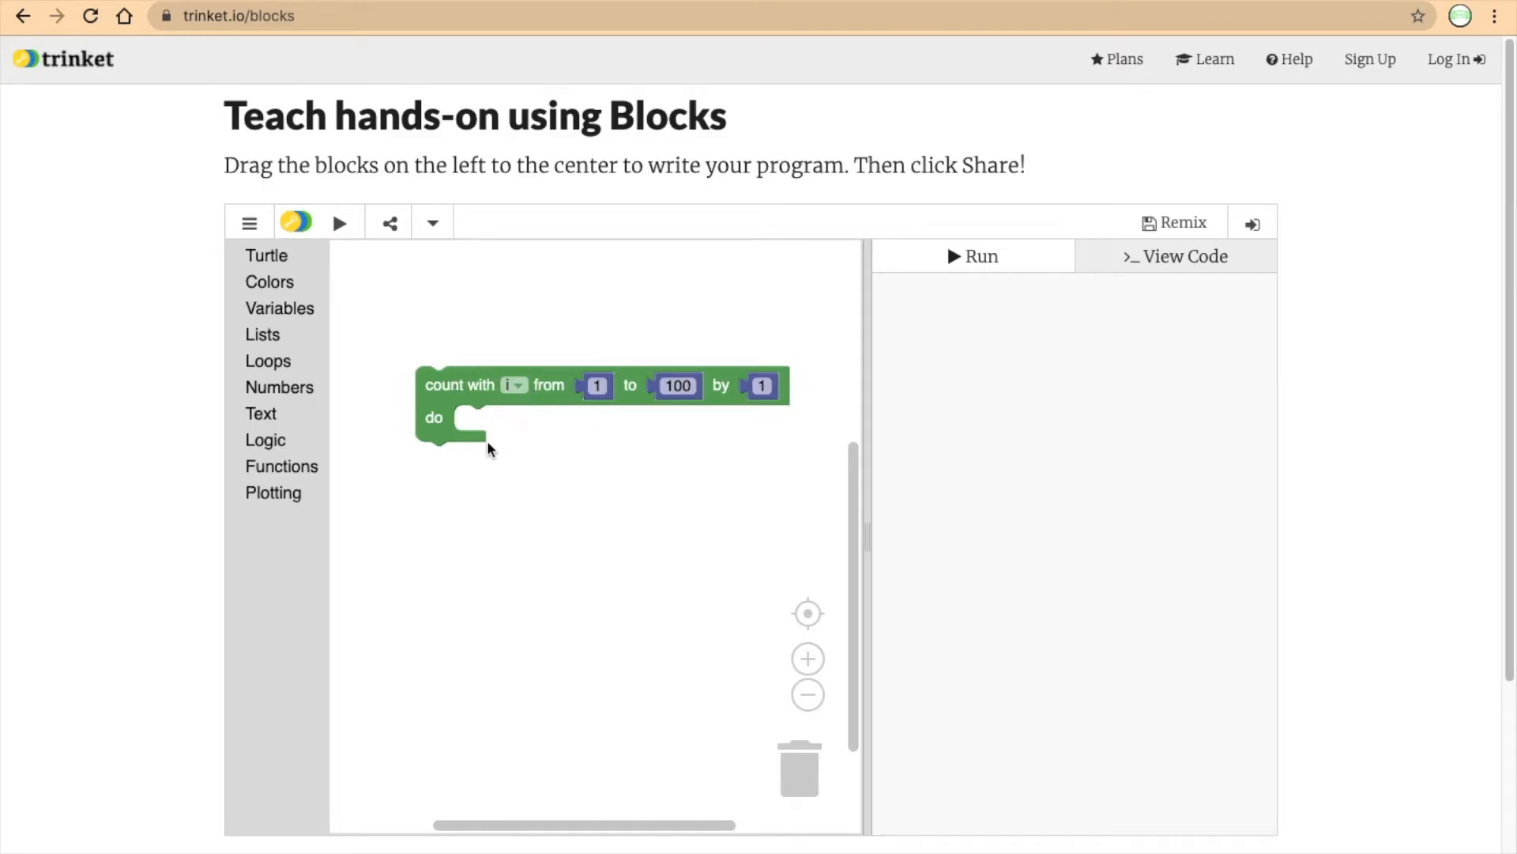
mouse_move(375, 340)
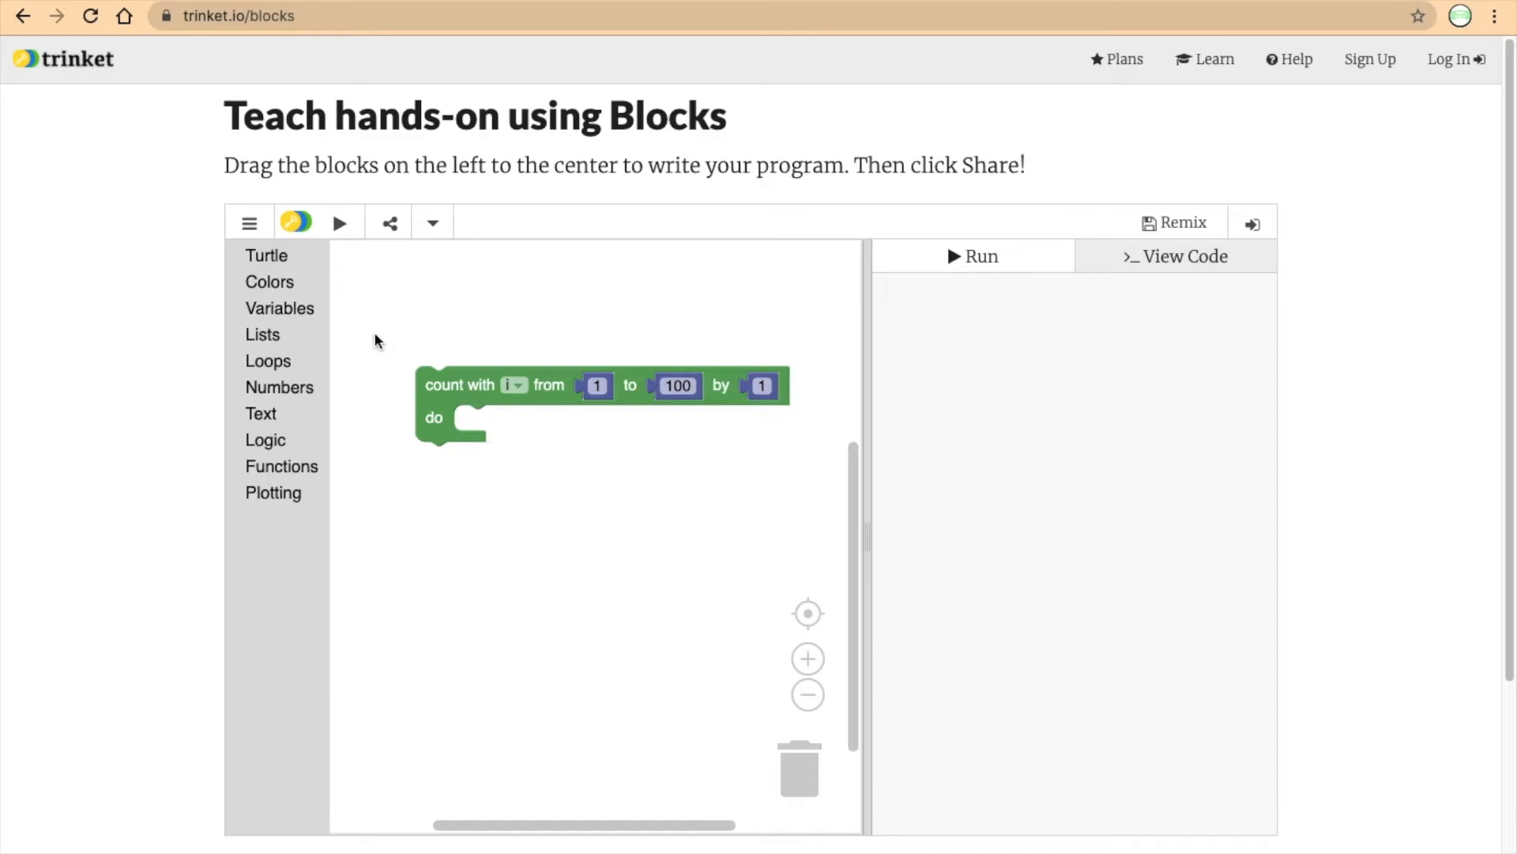
mouse_move(779, 378)
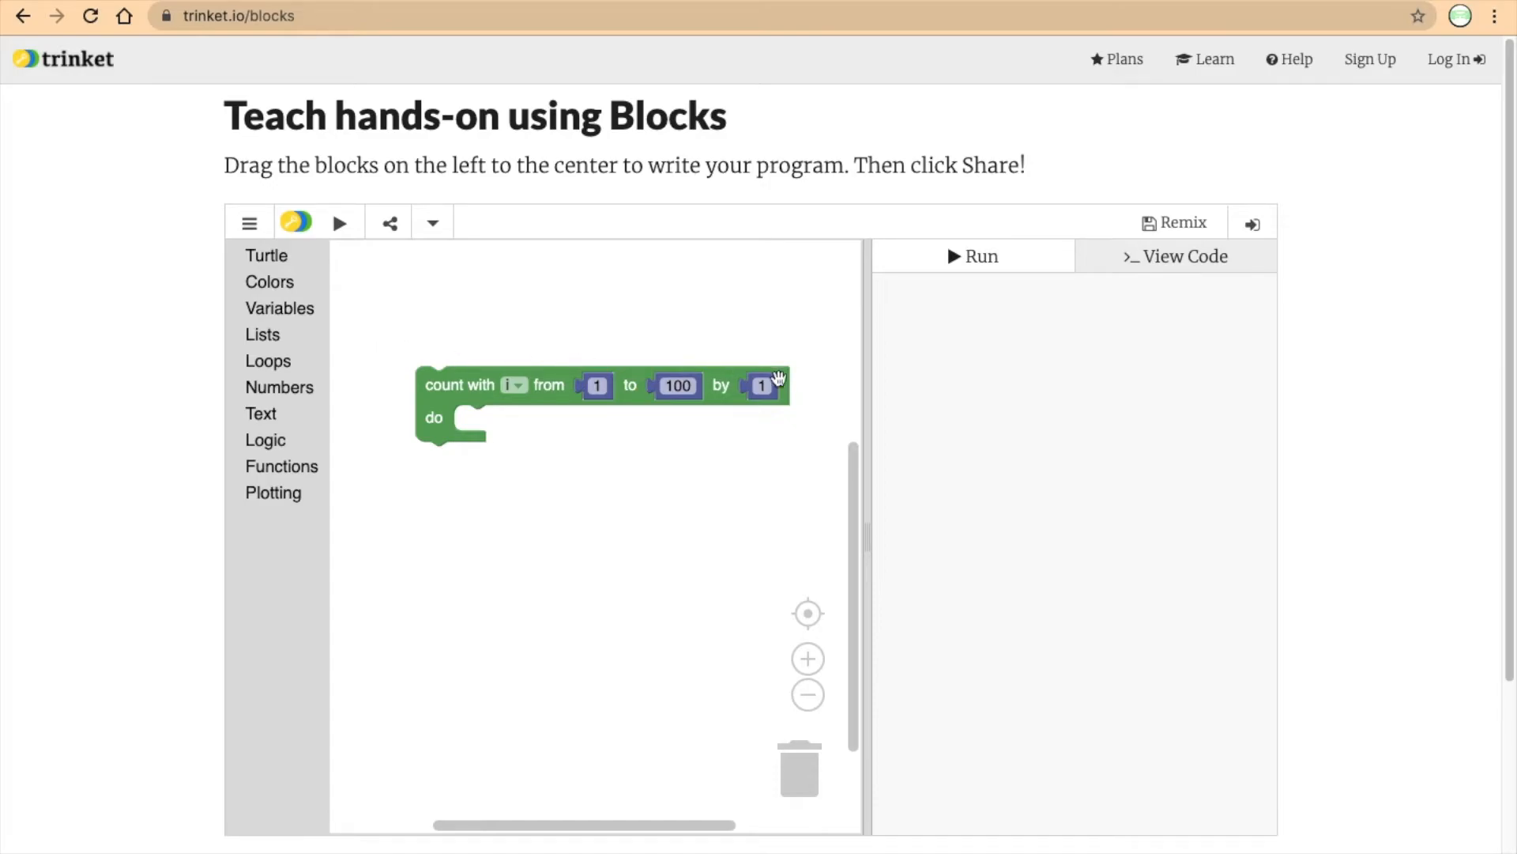
mouse_move(283, 341)
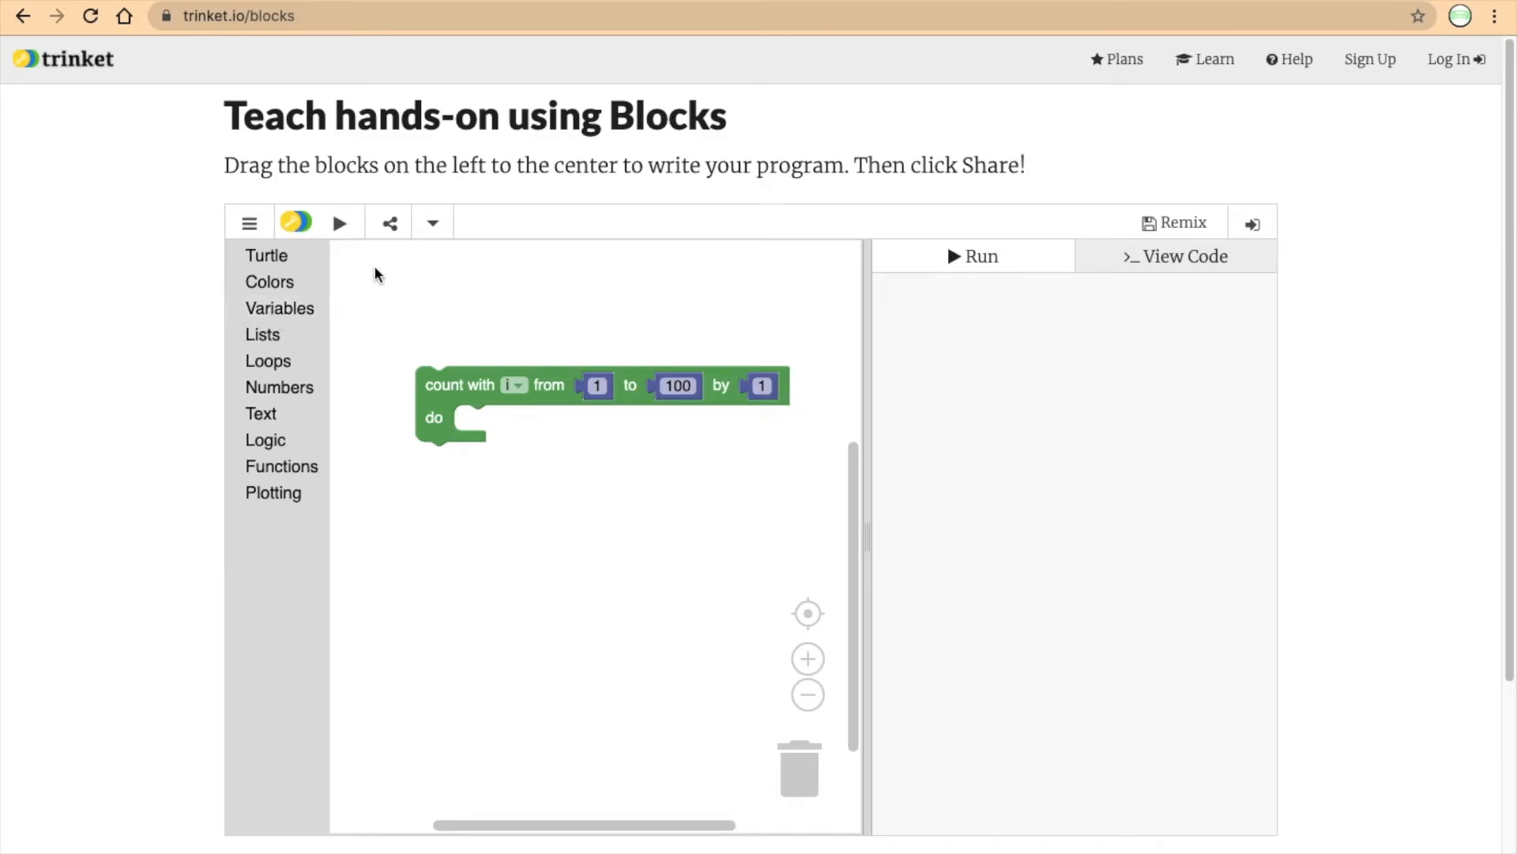
mouse_move(282, 262)
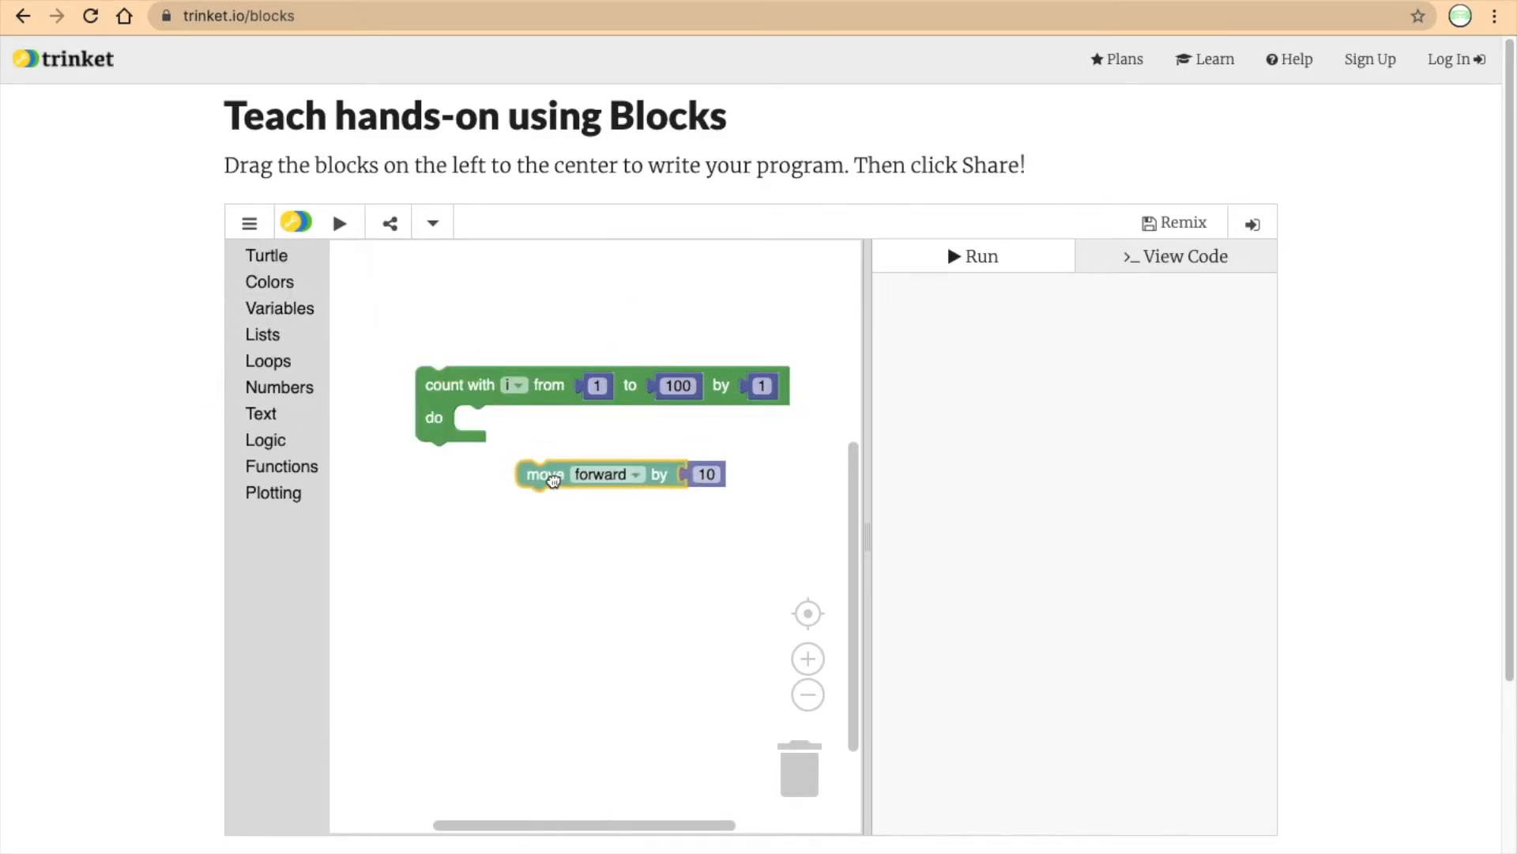
Put a pen-down block and a move-forward block inside the loop's do slot.
drag(552, 474, 482, 418)
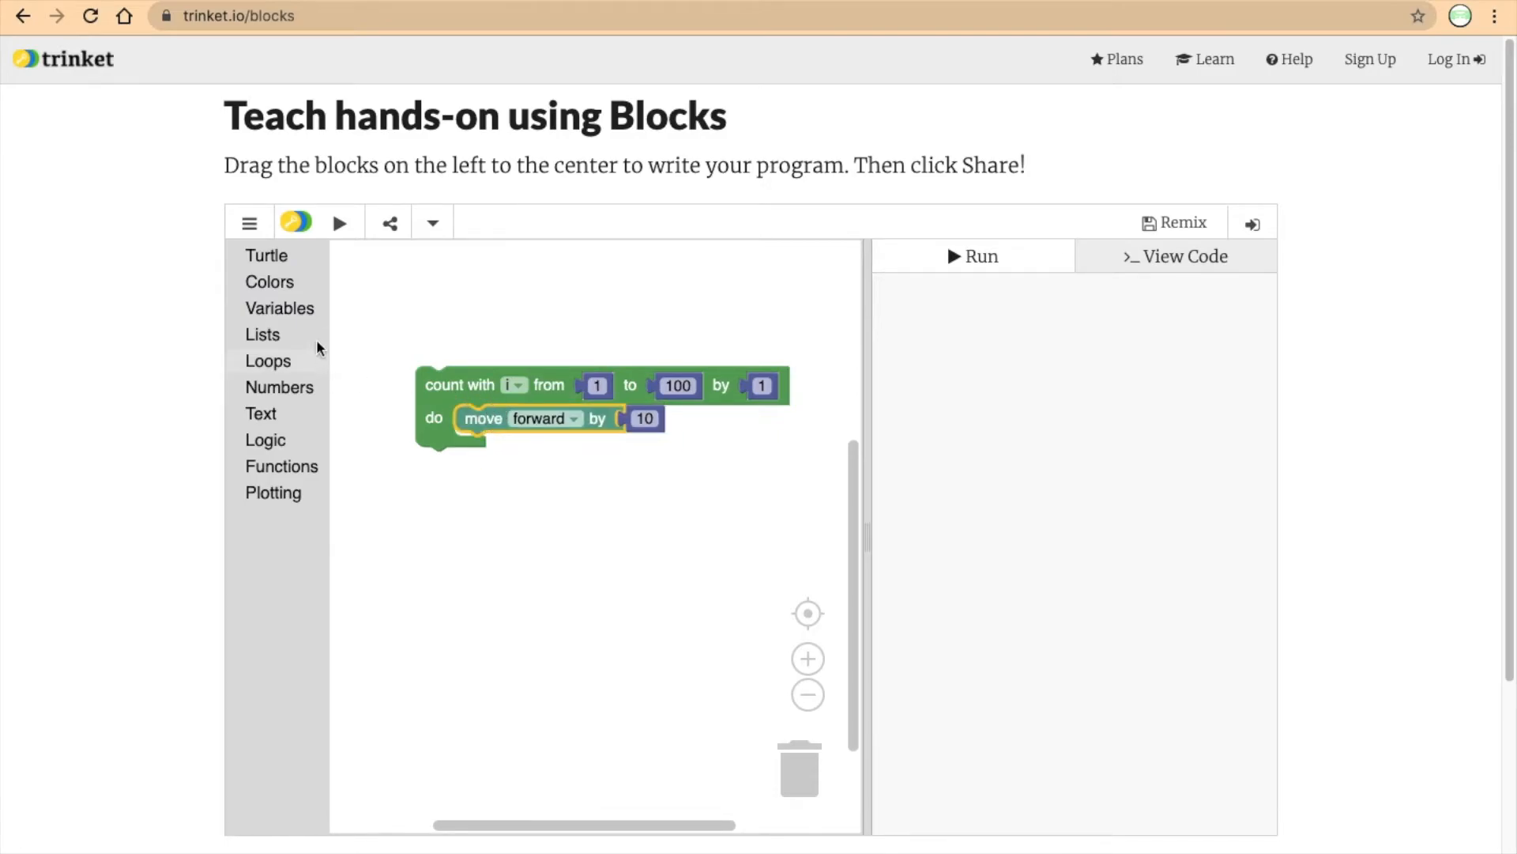
click(267, 254)
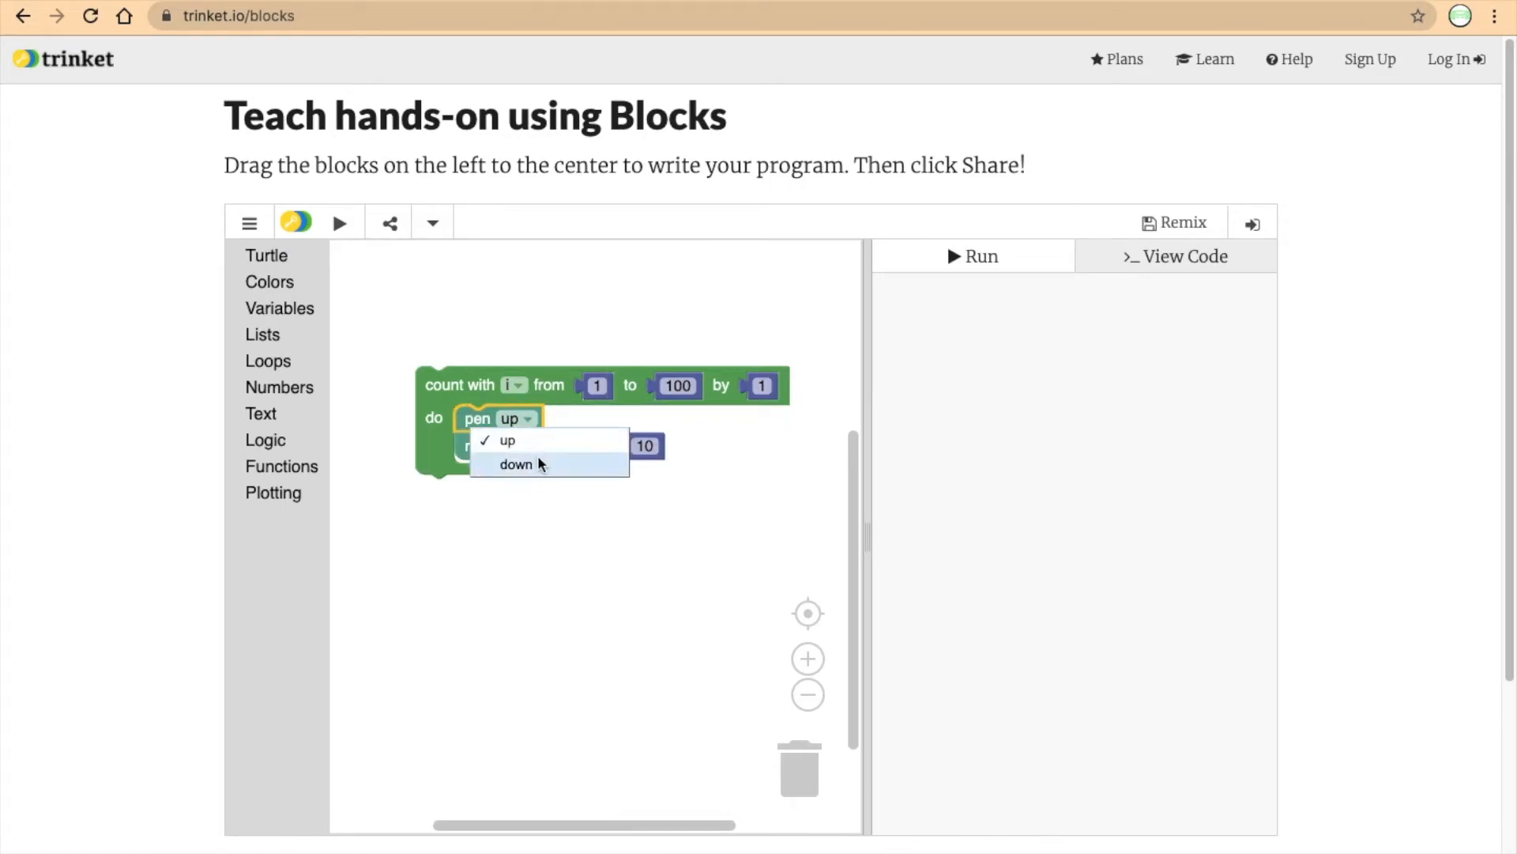
click(516, 464)
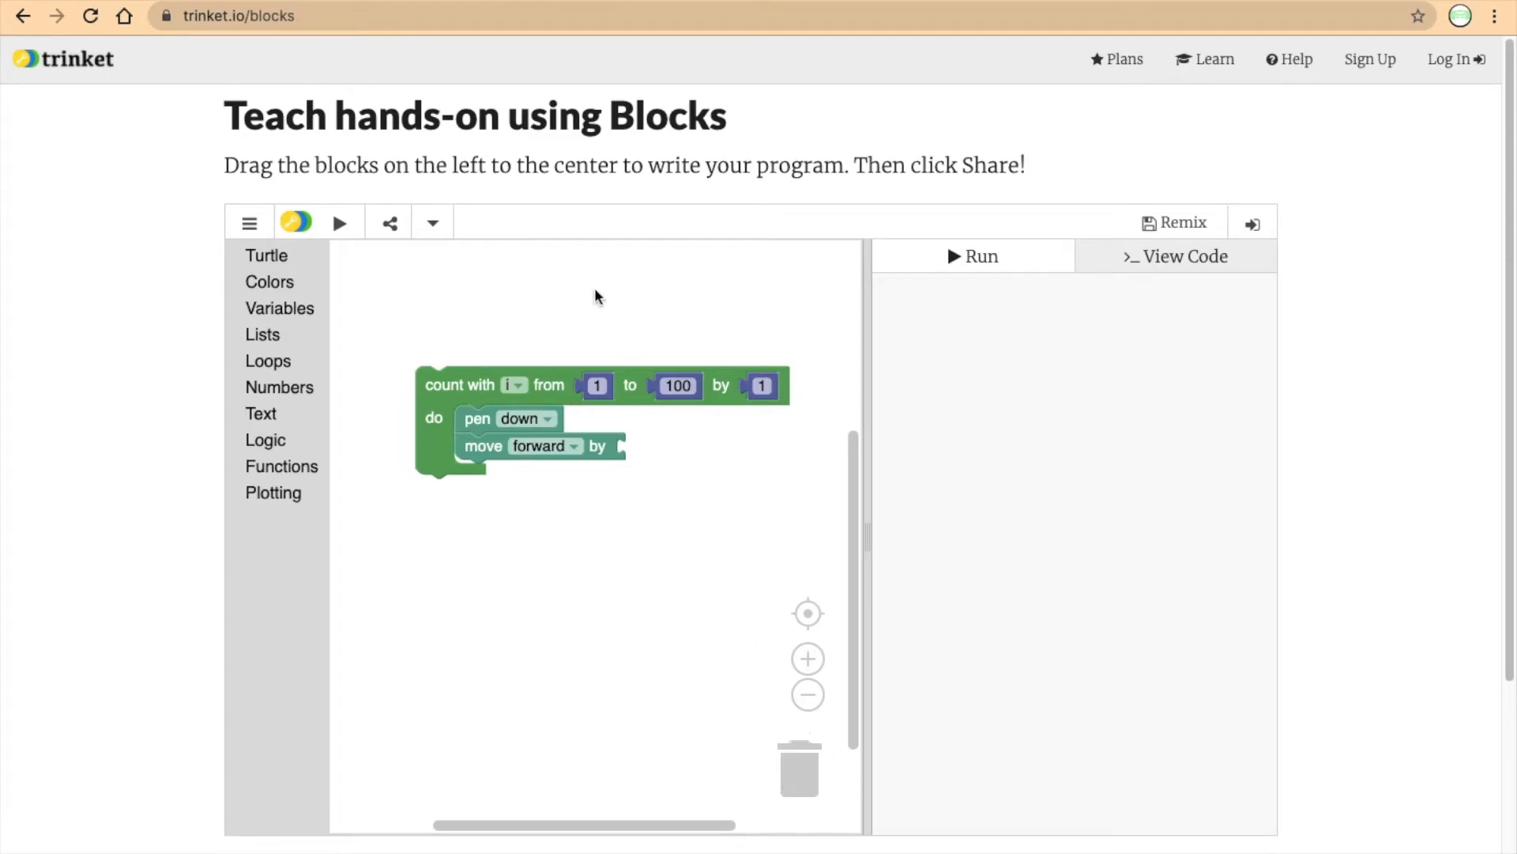
mouse_move(521, 366)
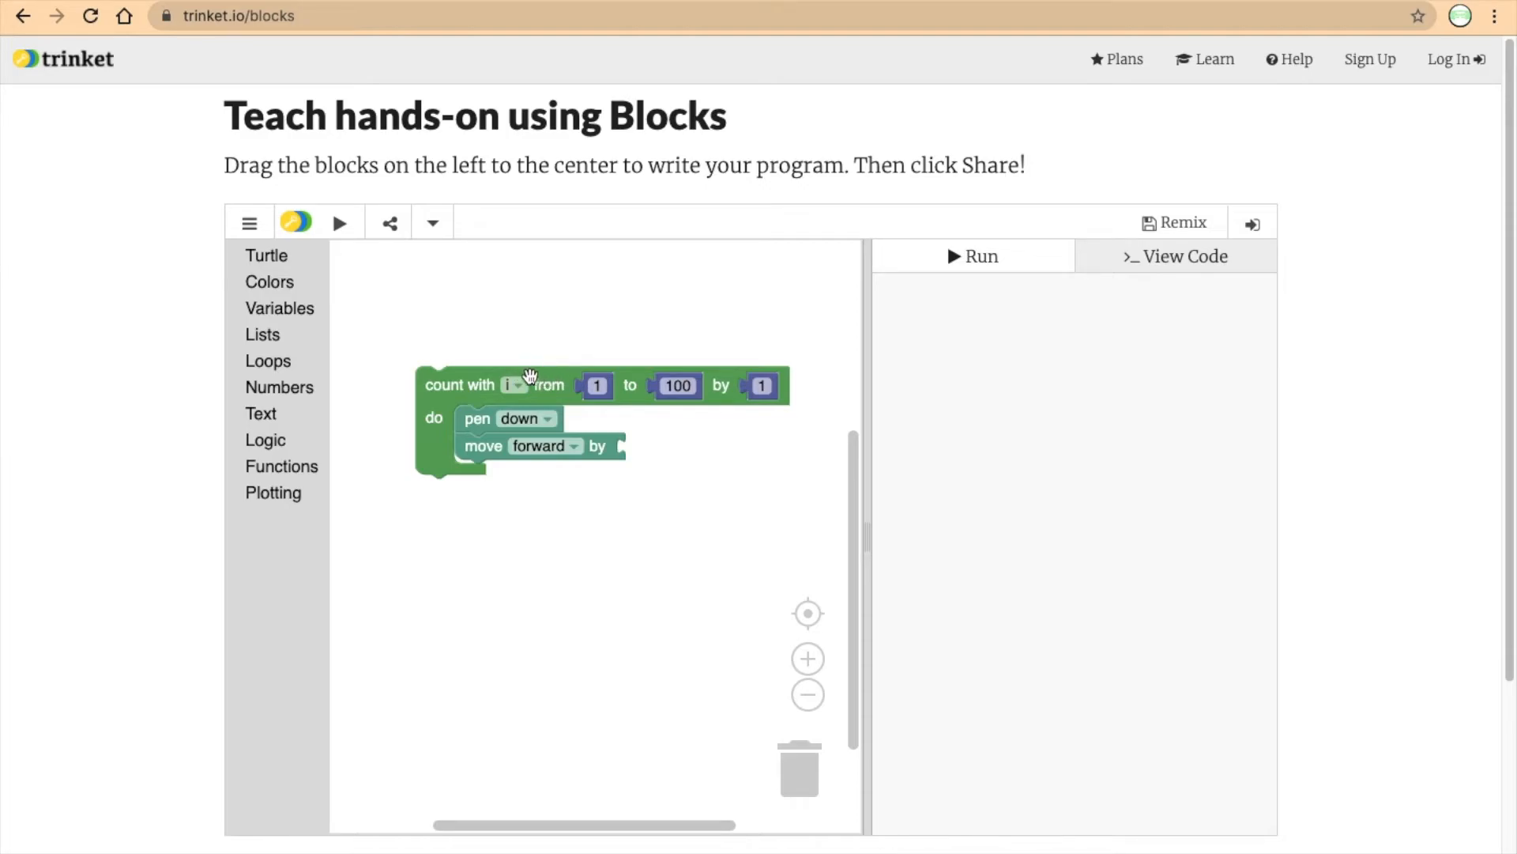
mouse_move(280, 308)
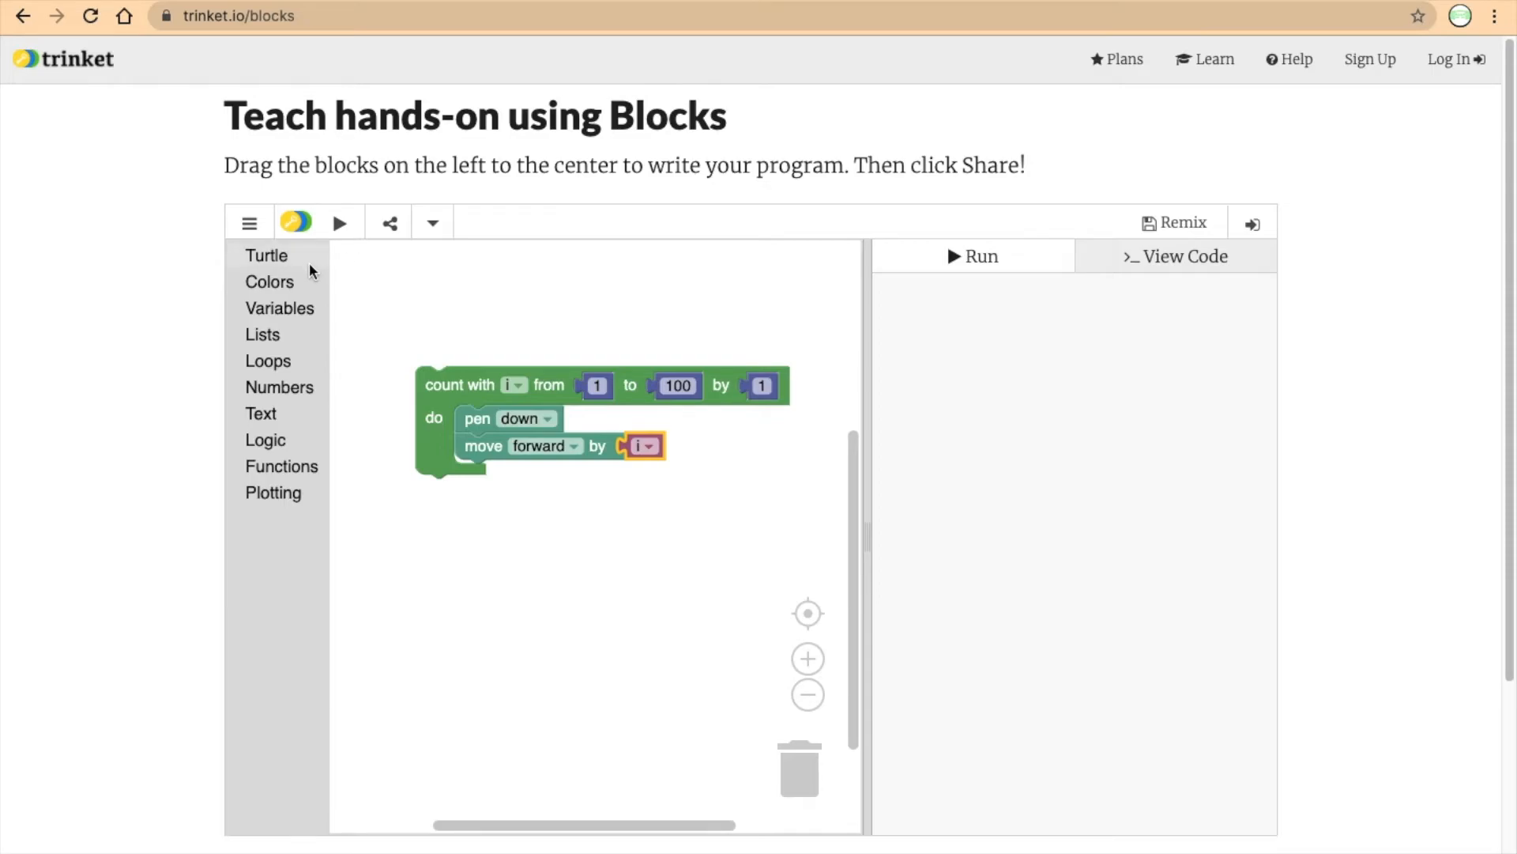
mouse_move(293, 268)
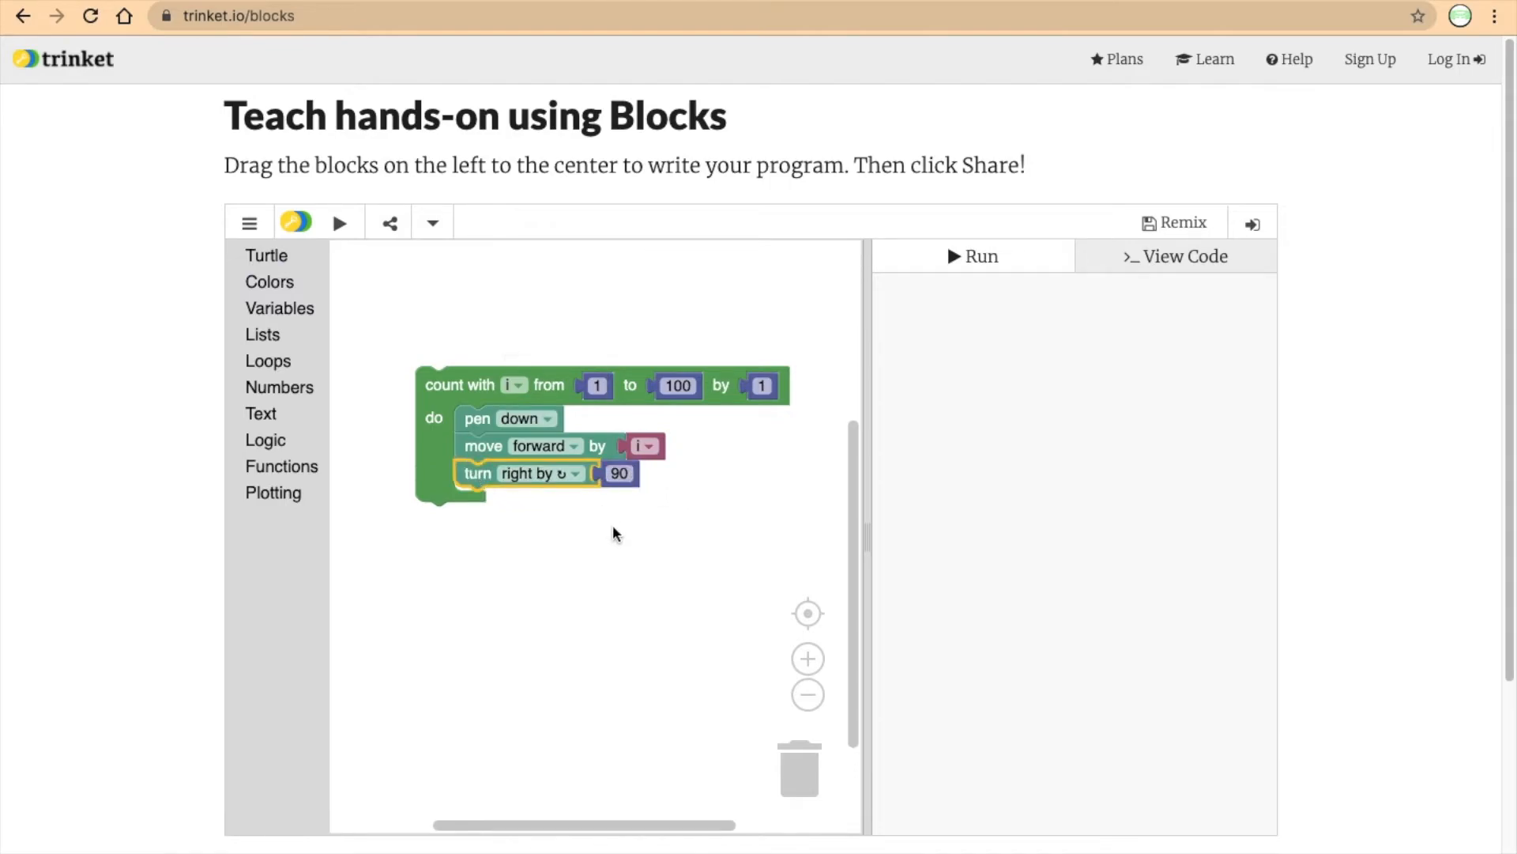
mouse_move(604, 484)
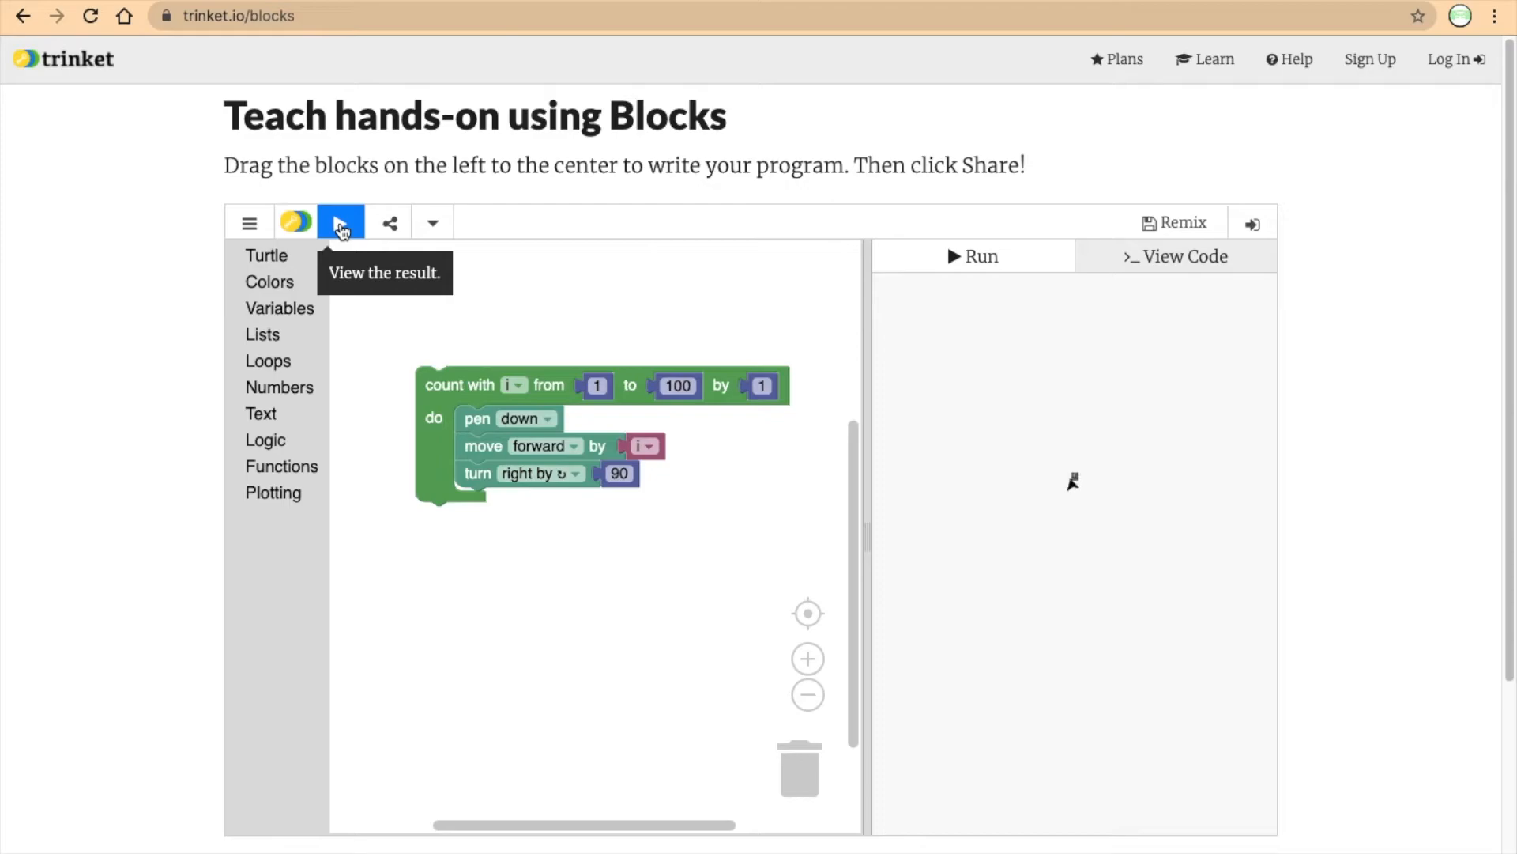
mouse_move(1074, 472)
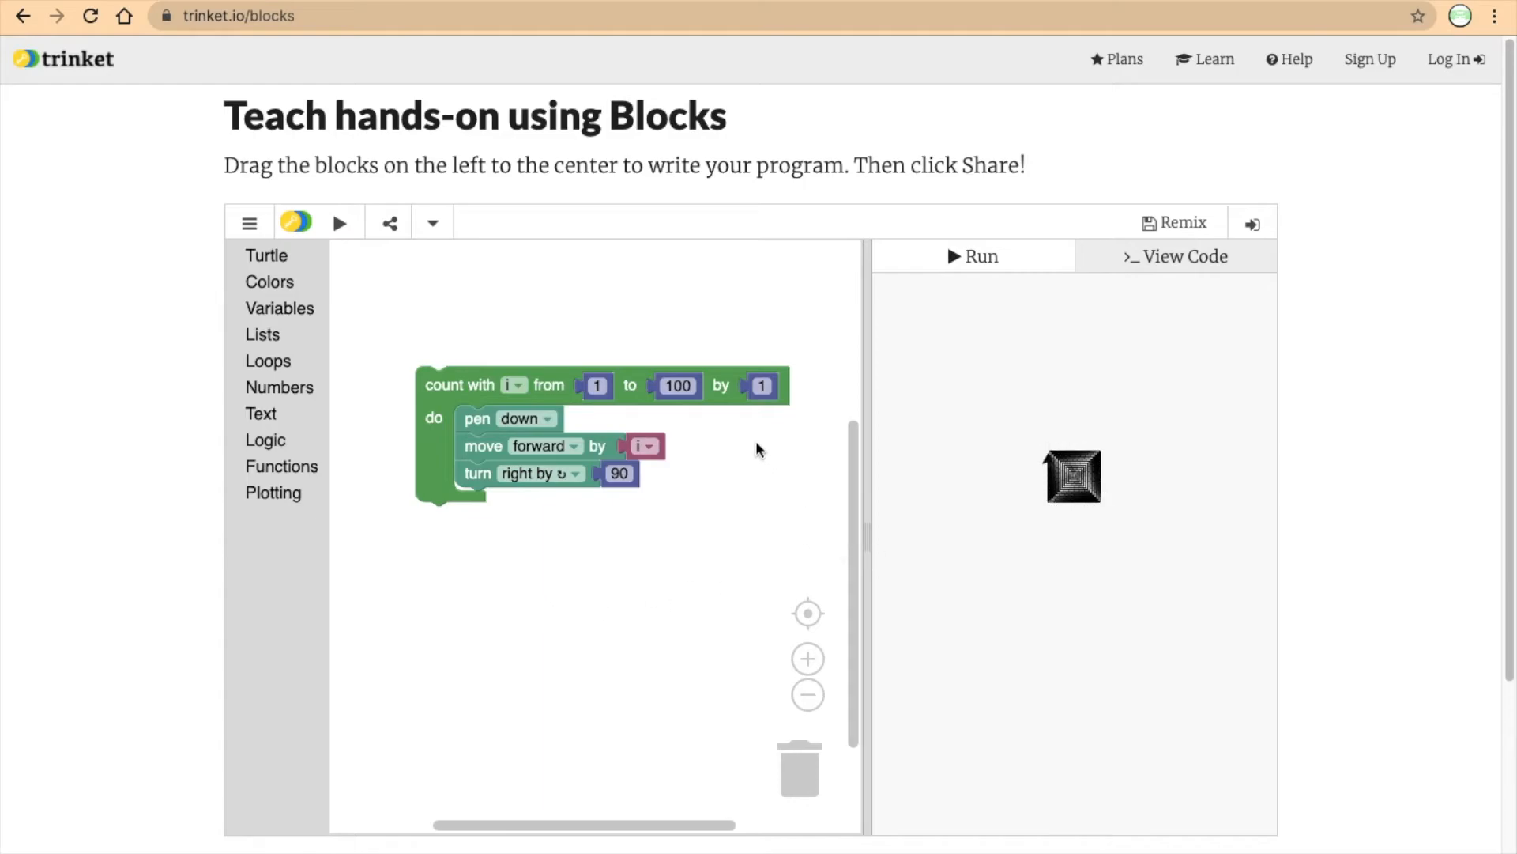
With the square spiral drawn, start editing the loop's step amount.
click(763, 385)
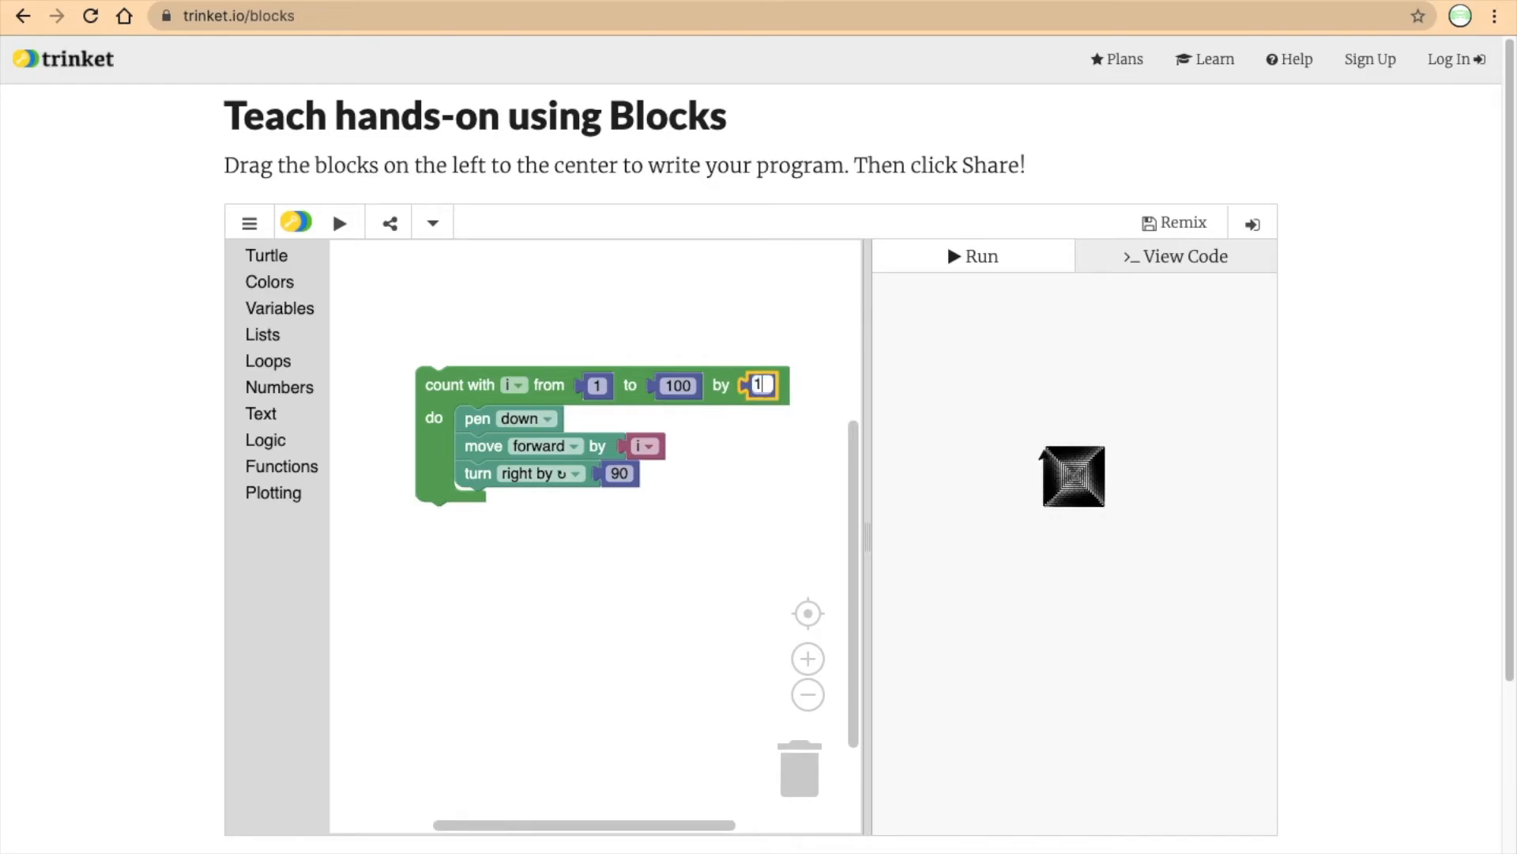
Make the loop count i by 10 and run the program again.
text(10)
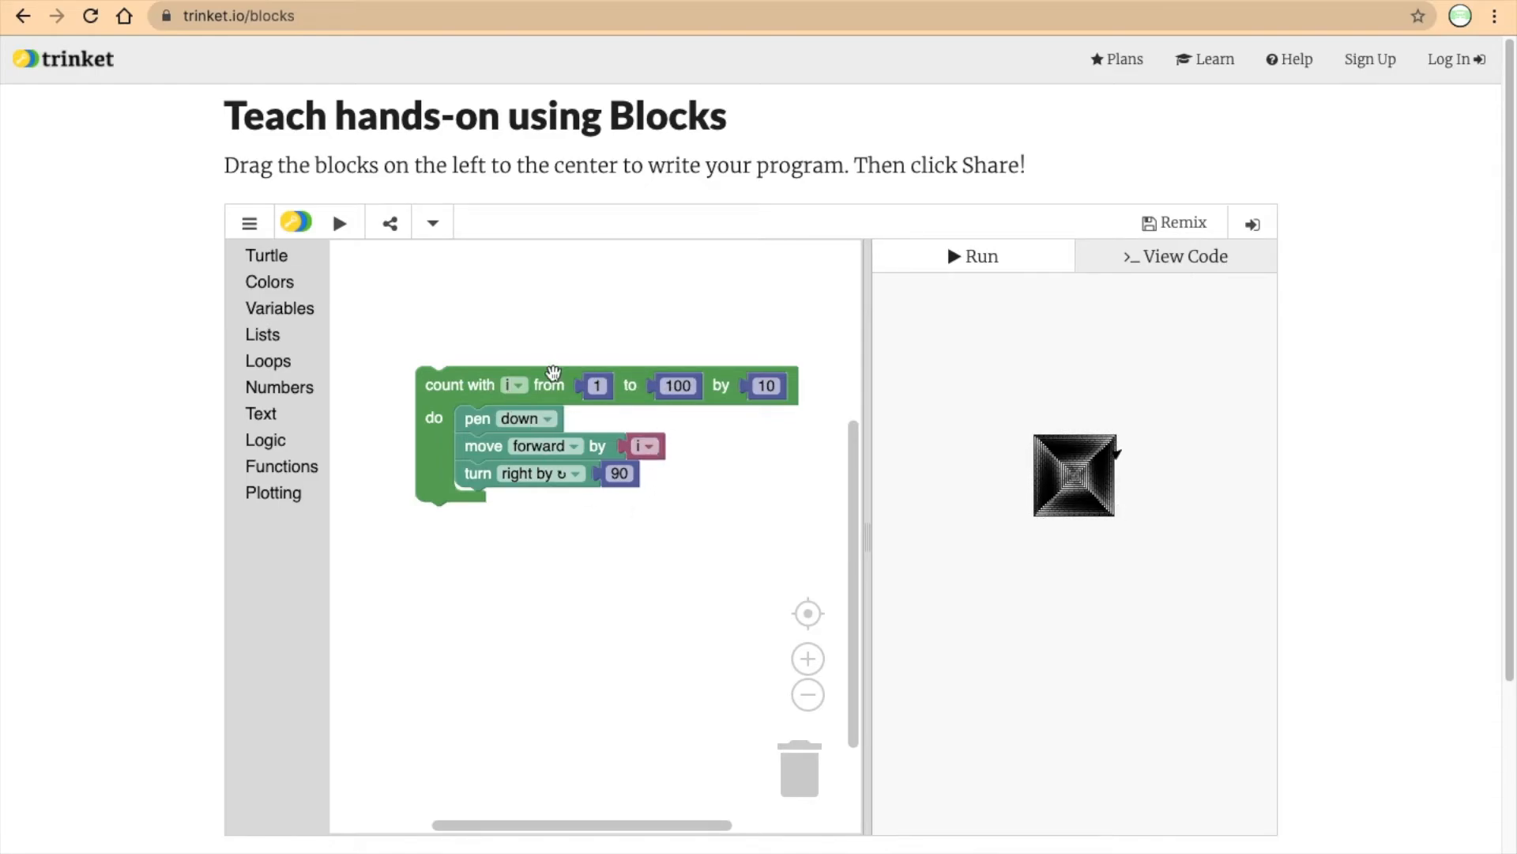
click(596, 385)
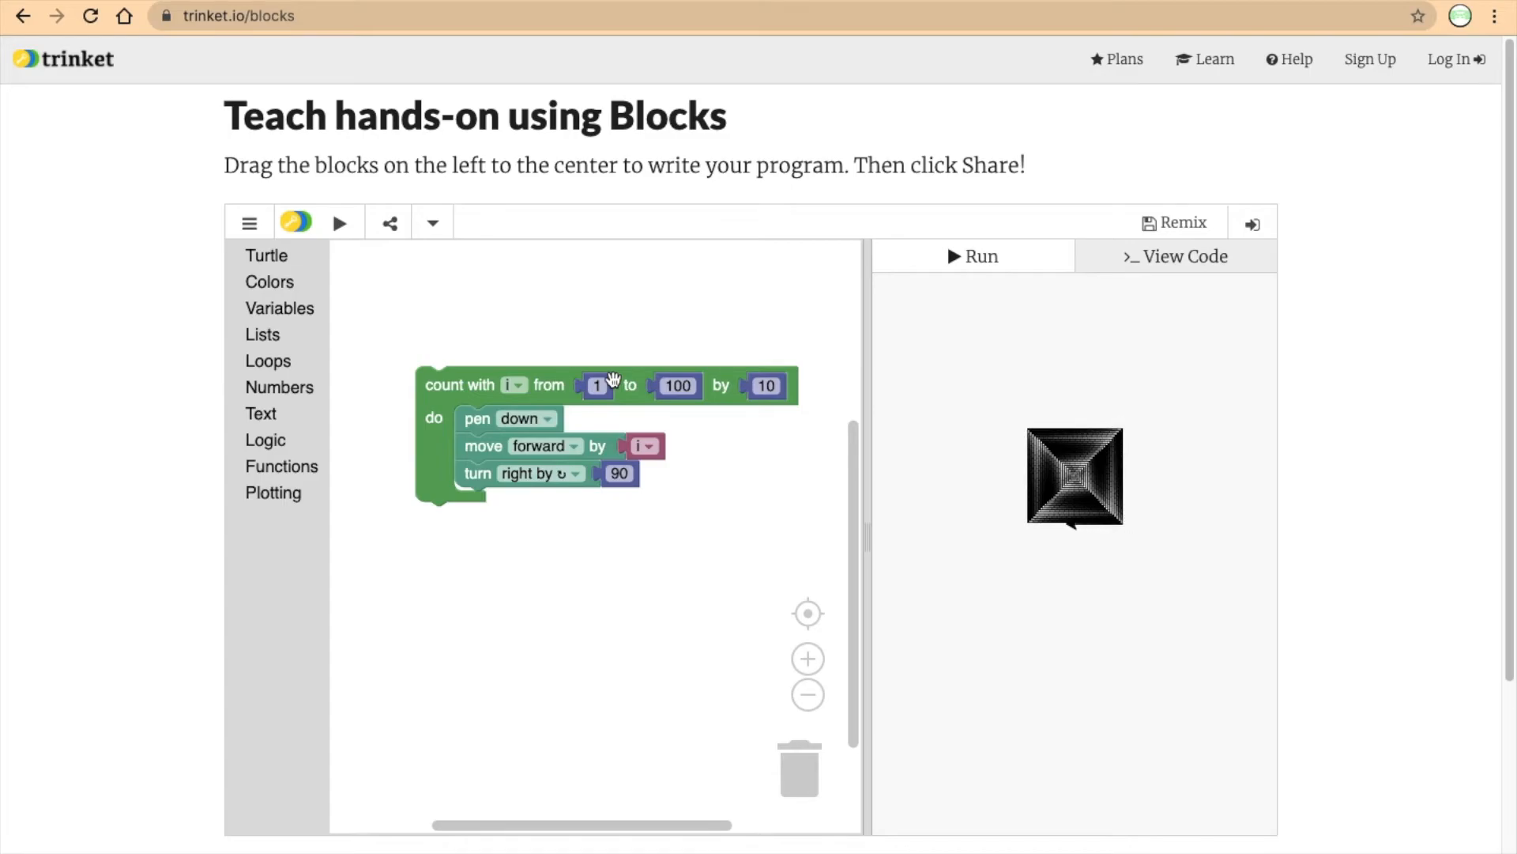
click(339, 222)
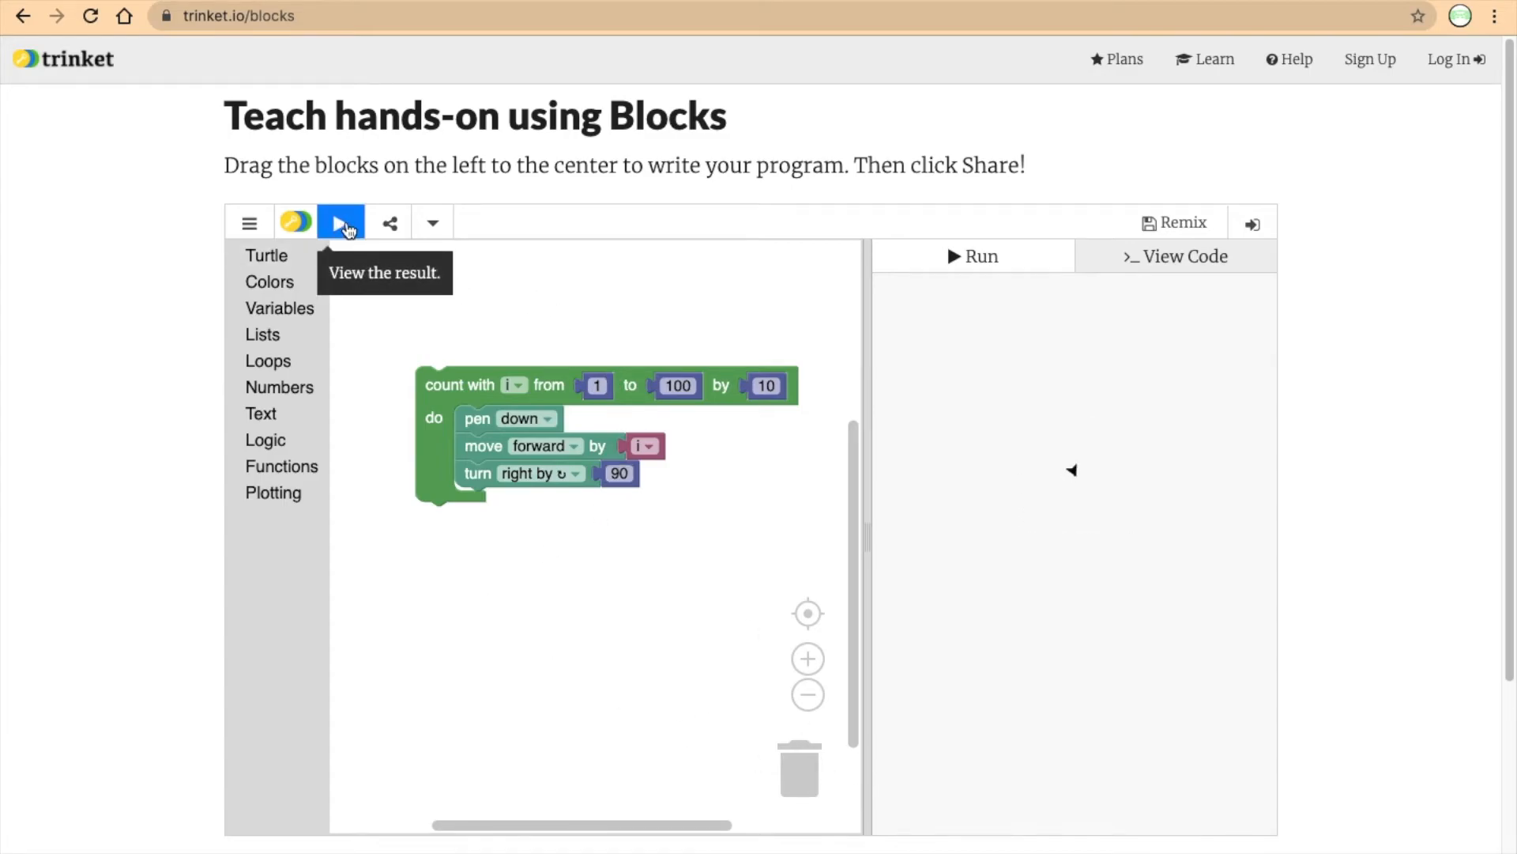
Run the program so the wide-spaced square spiral is drawn with step 10.
click(340, 222)
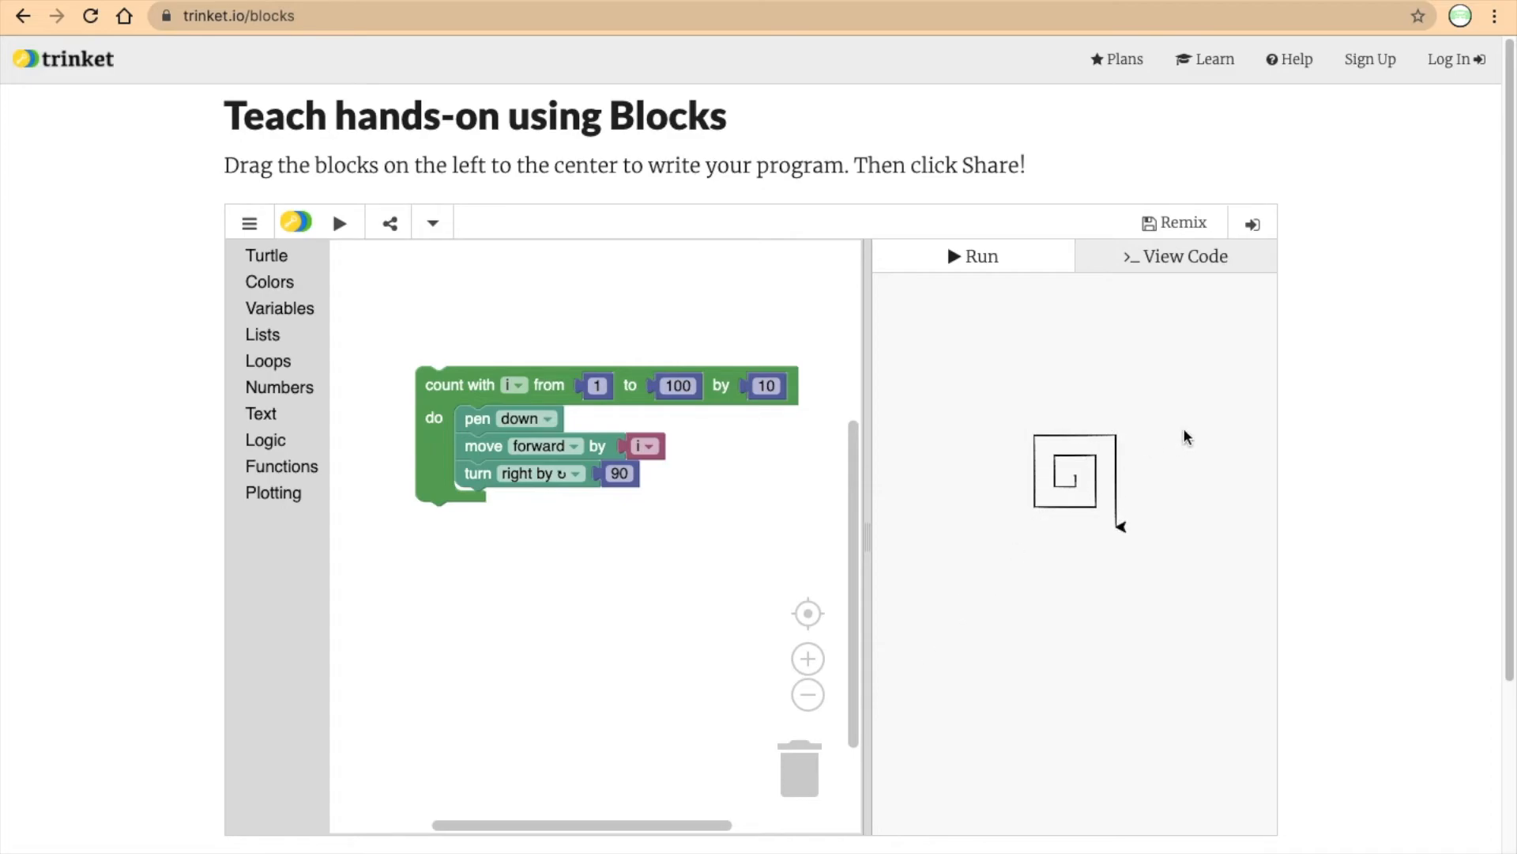
mouse_move(1152, 461)
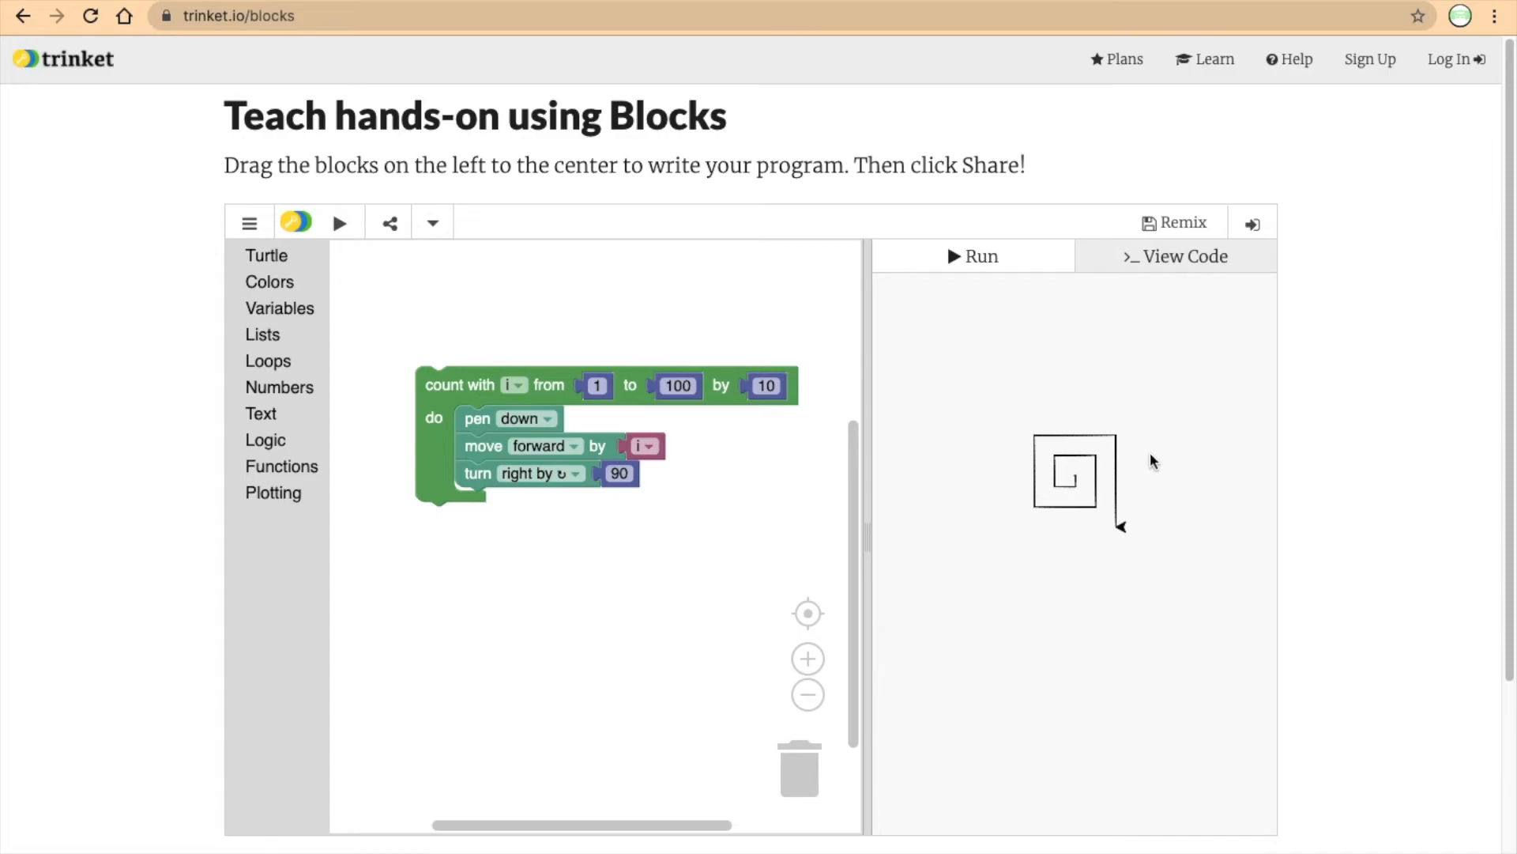
mouse_move(1088, 500)
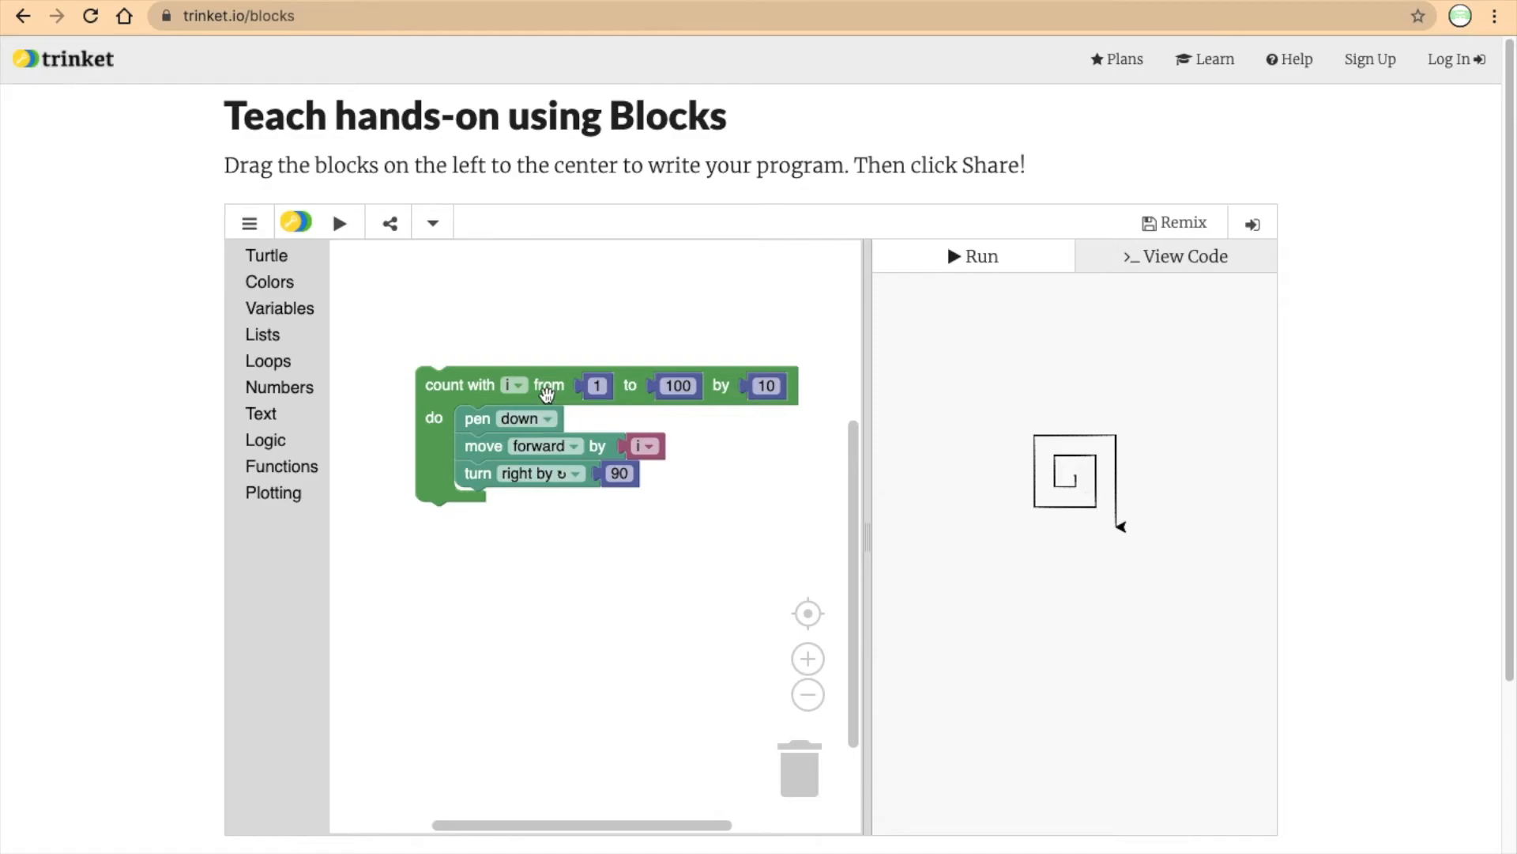
mouse_move(581, 362)
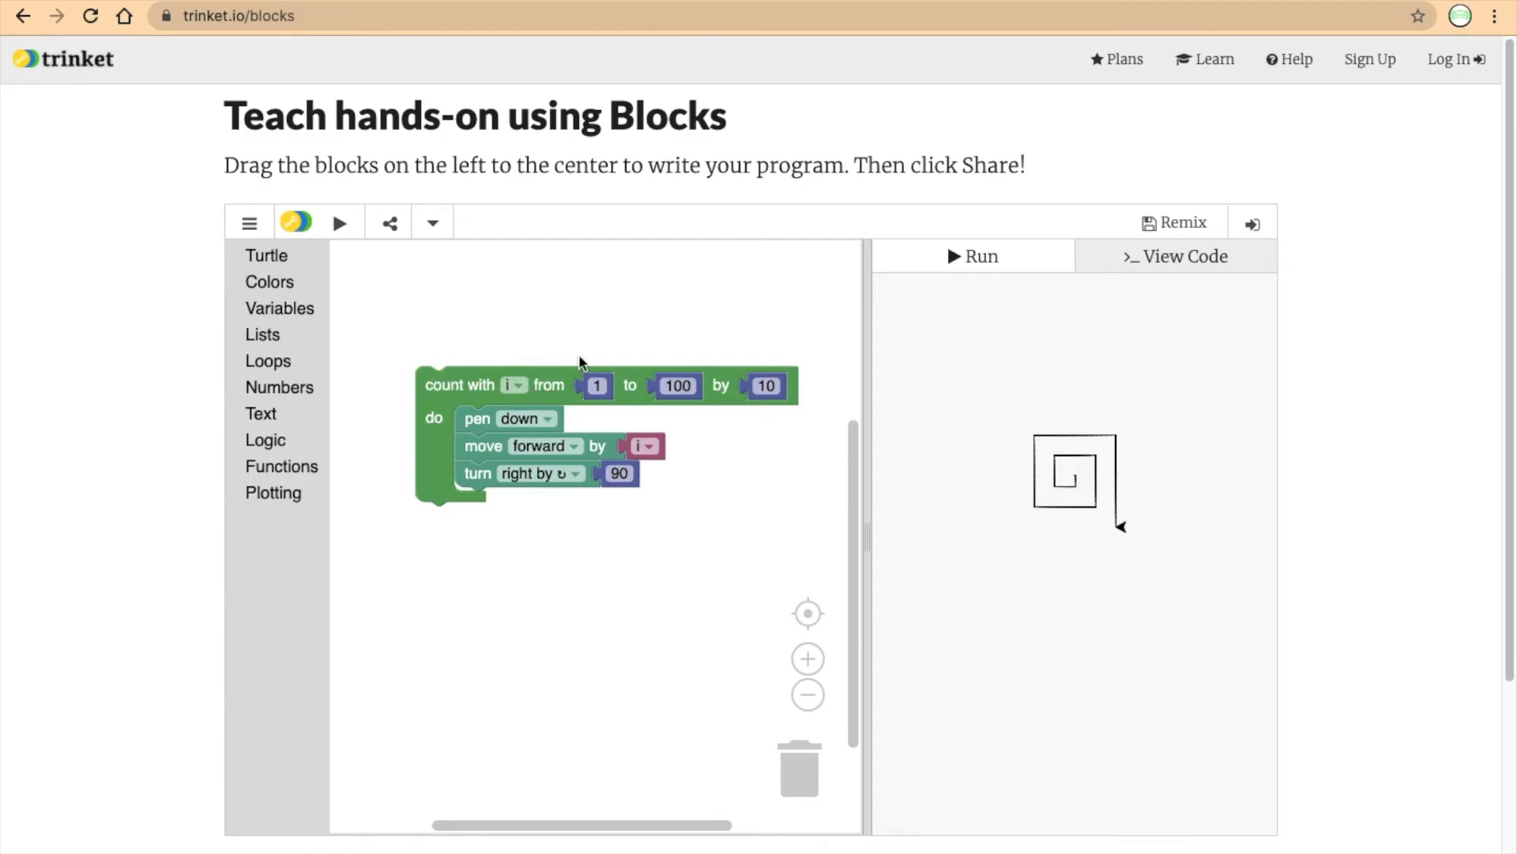
mouse_move(842, 379)
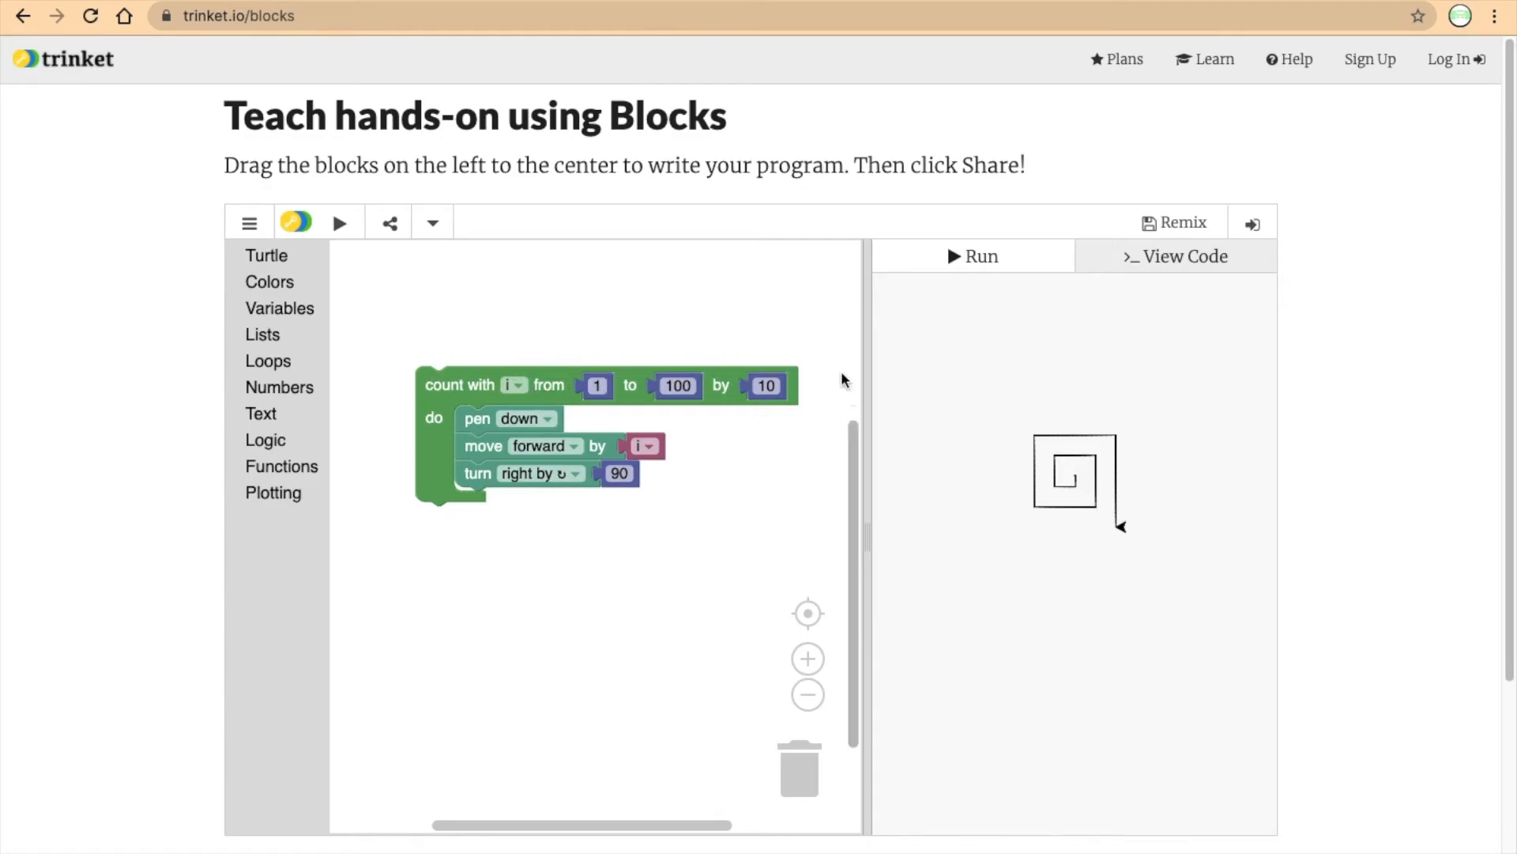
mouse_move(750, 388)
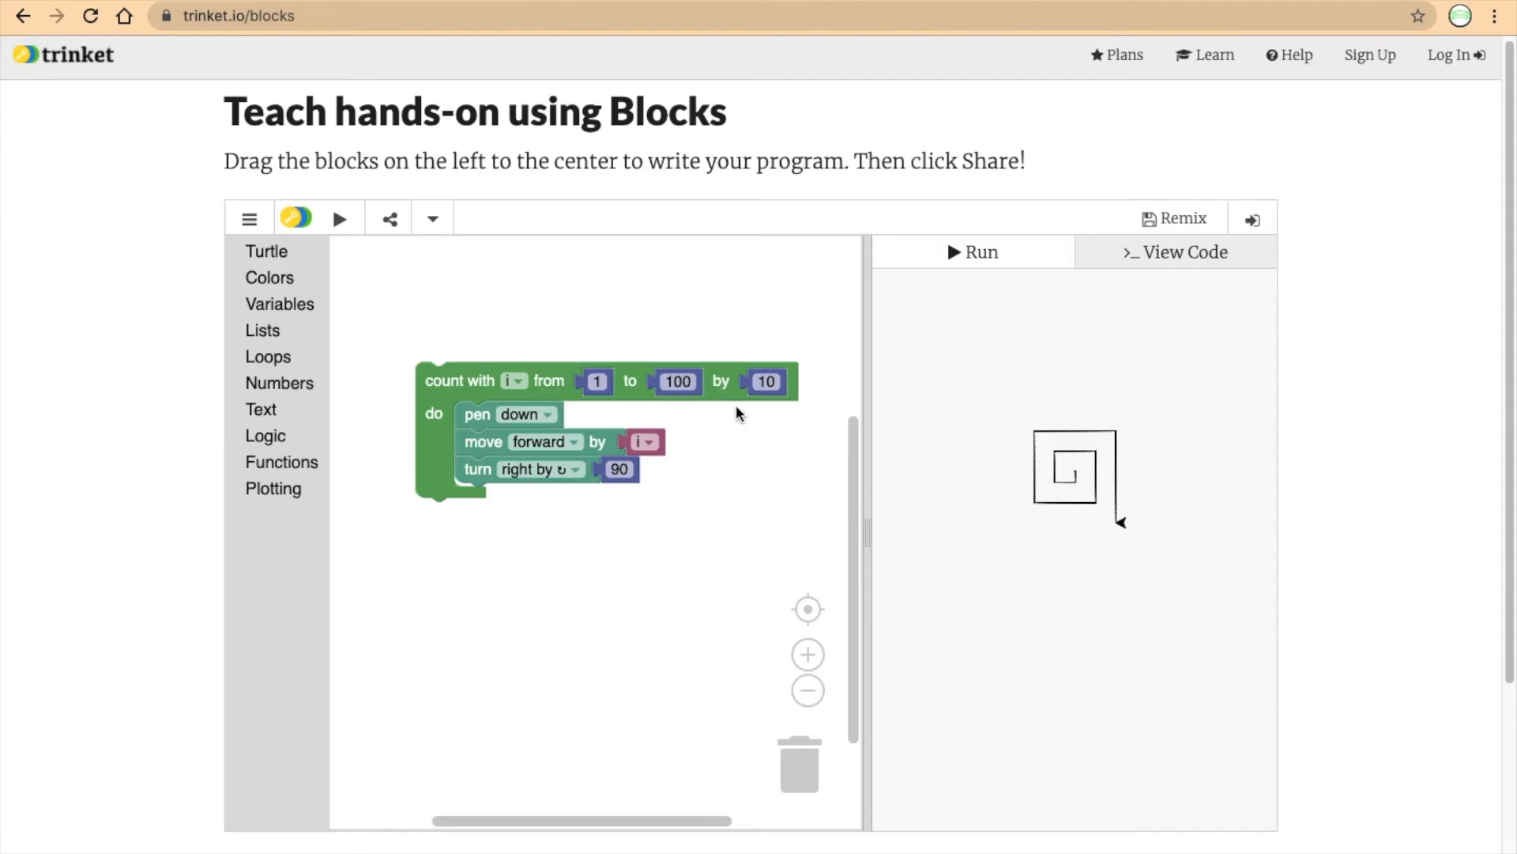
Raise the loop's end value to 1000 and rerun the spiral drawing.
click(677, 380)
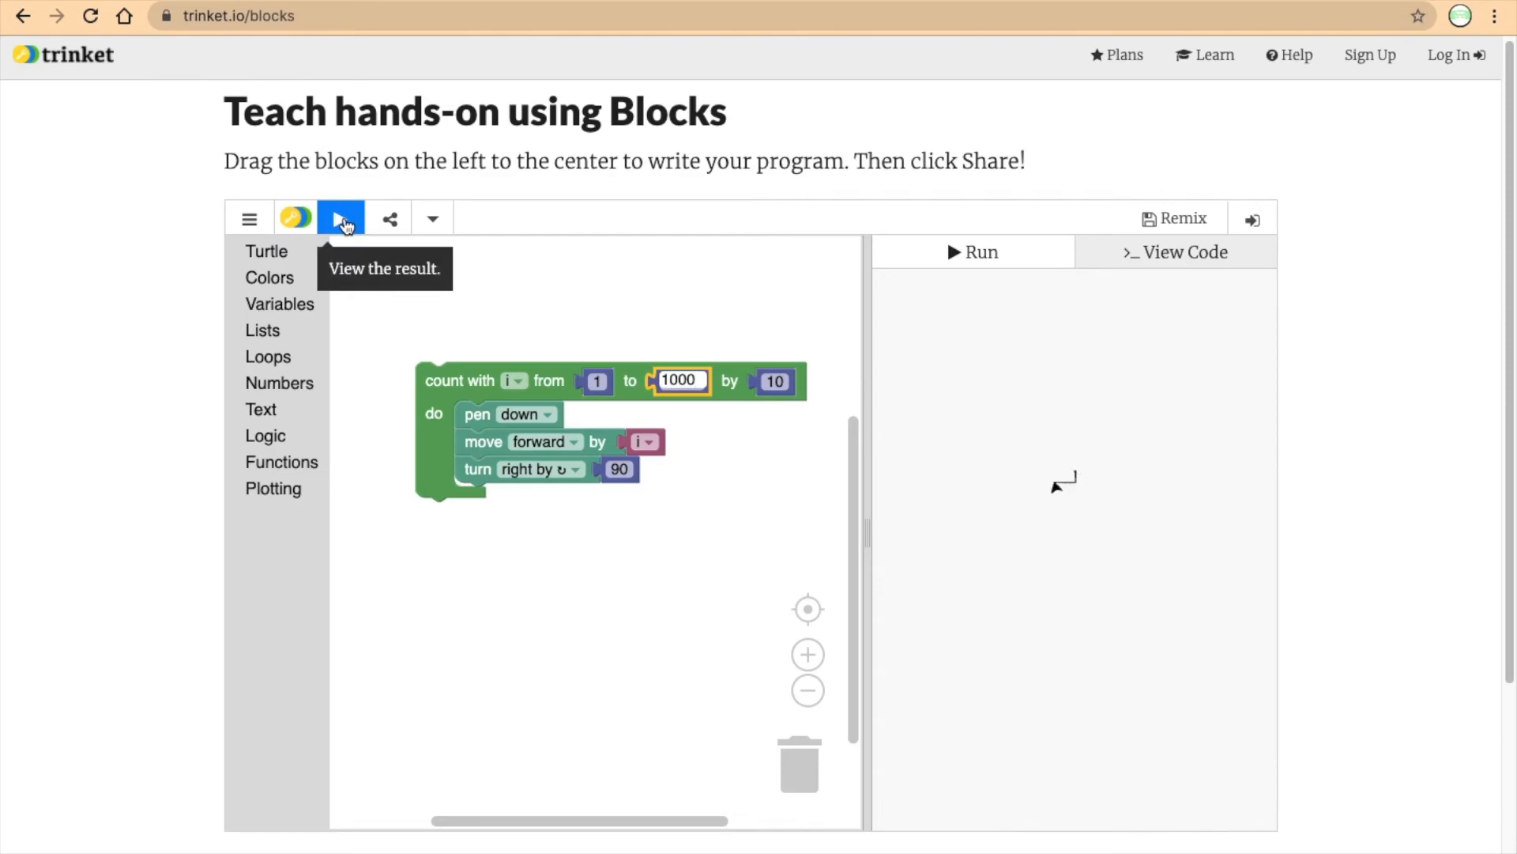
click(340, 217)
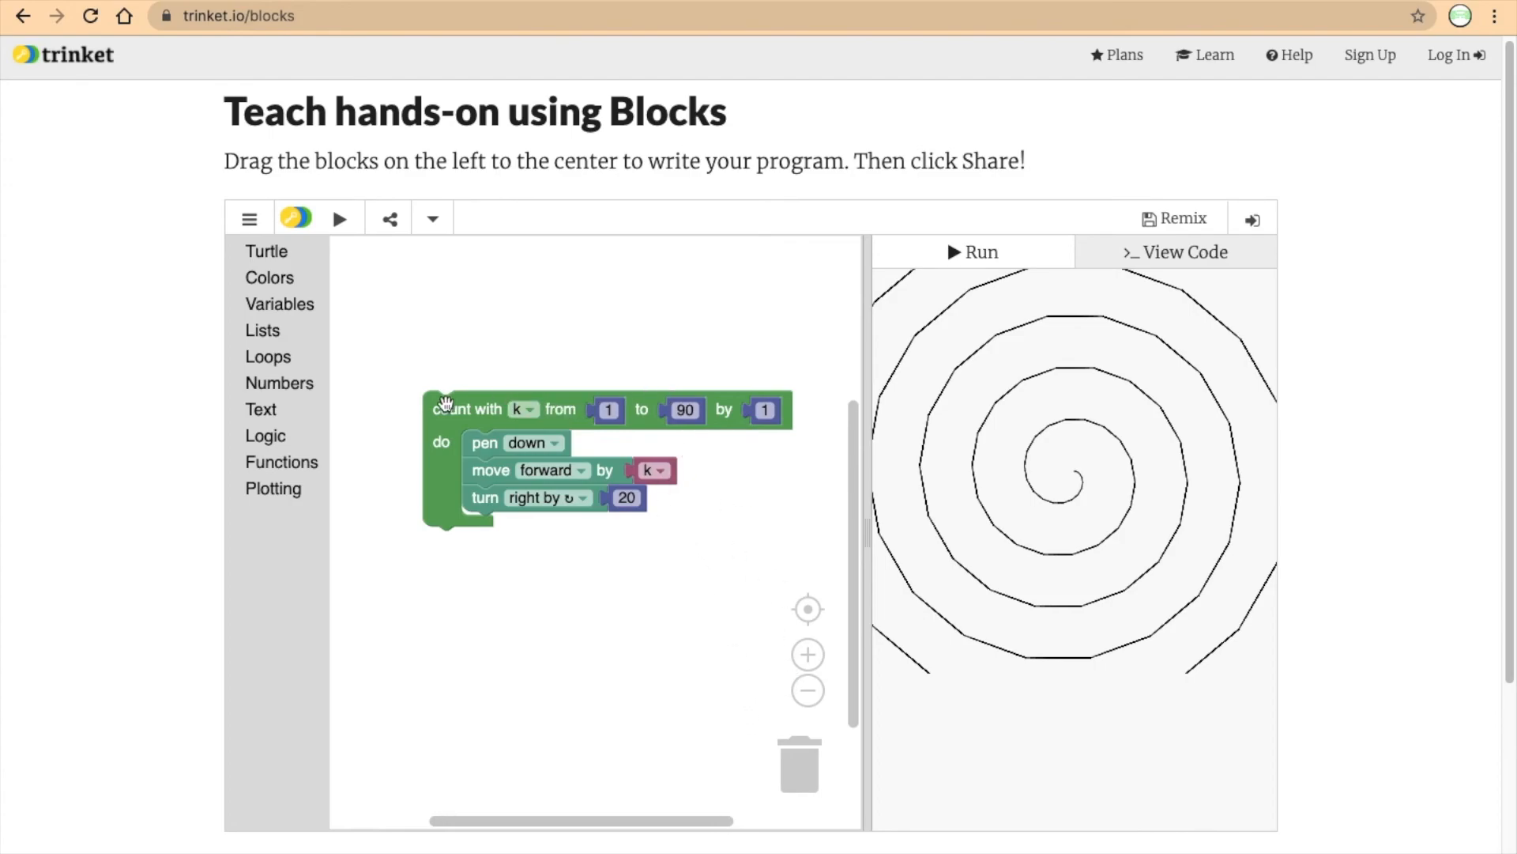
mouse_move(455, 427)
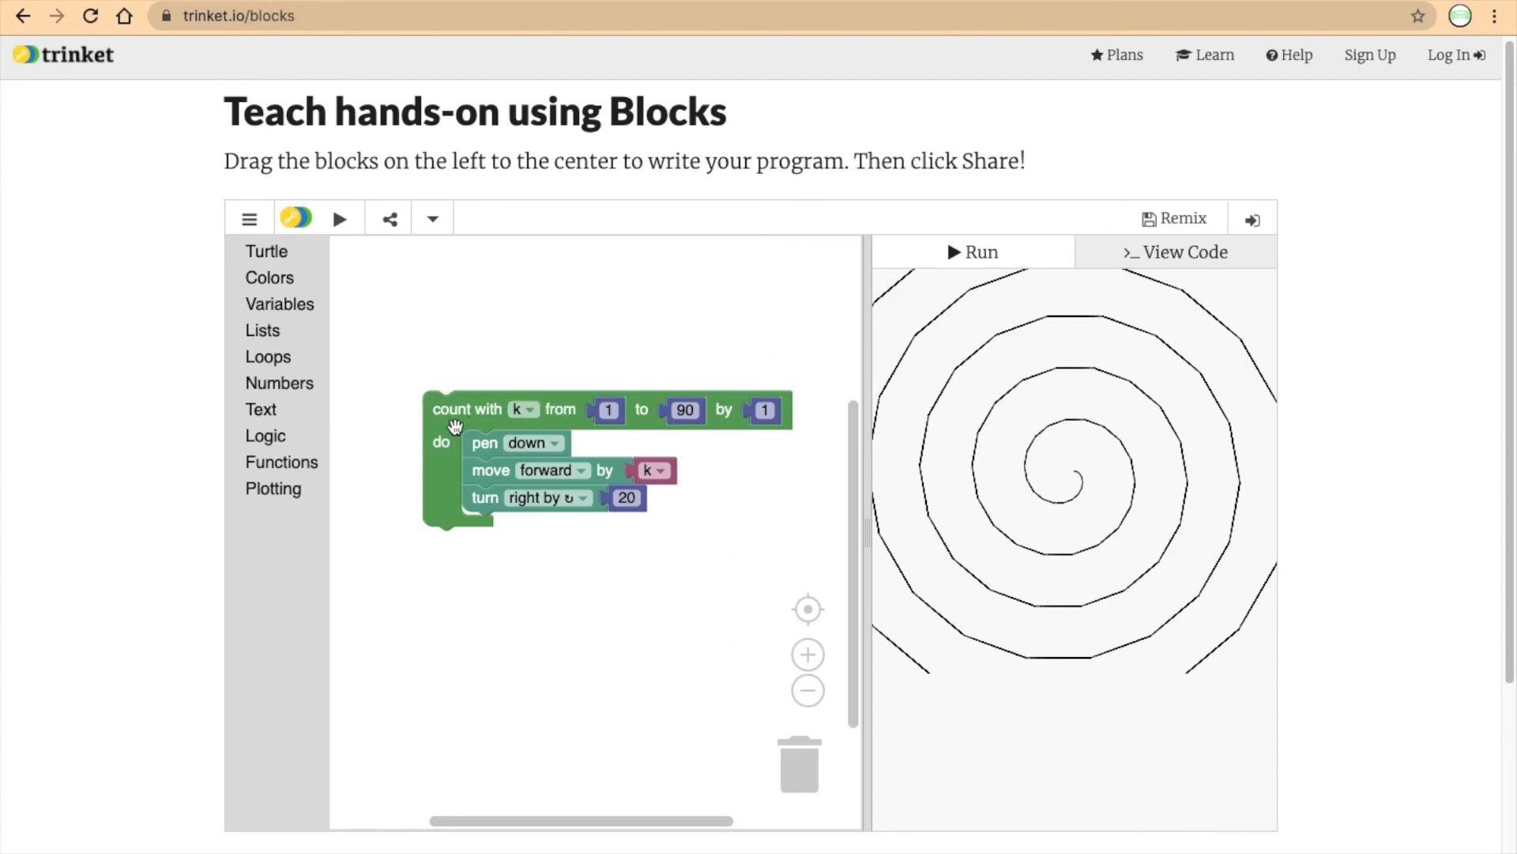
mouse_move(604, 325)
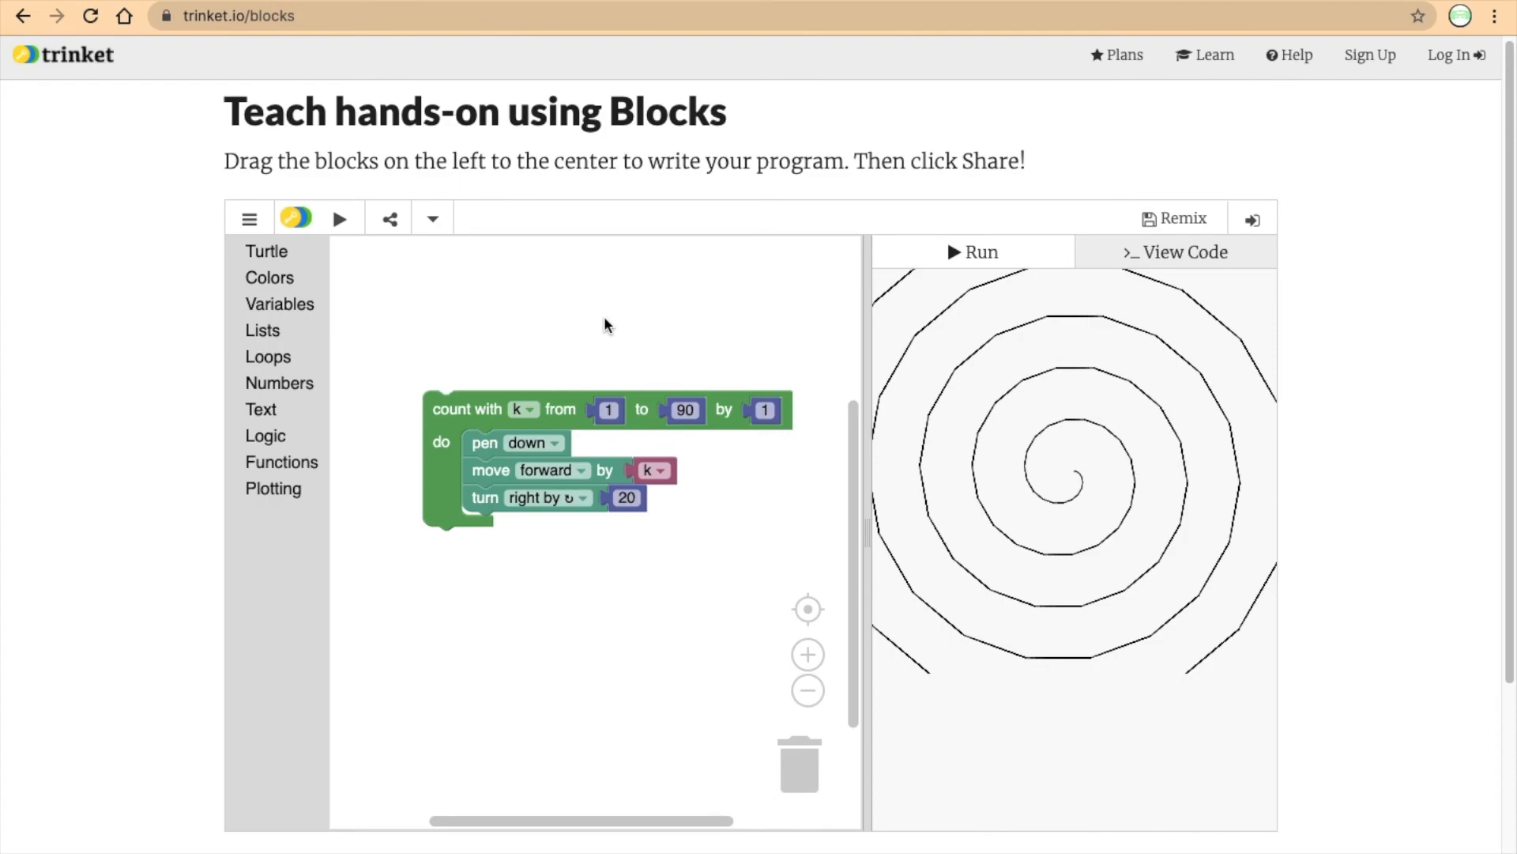
mouse_move(488, 469)
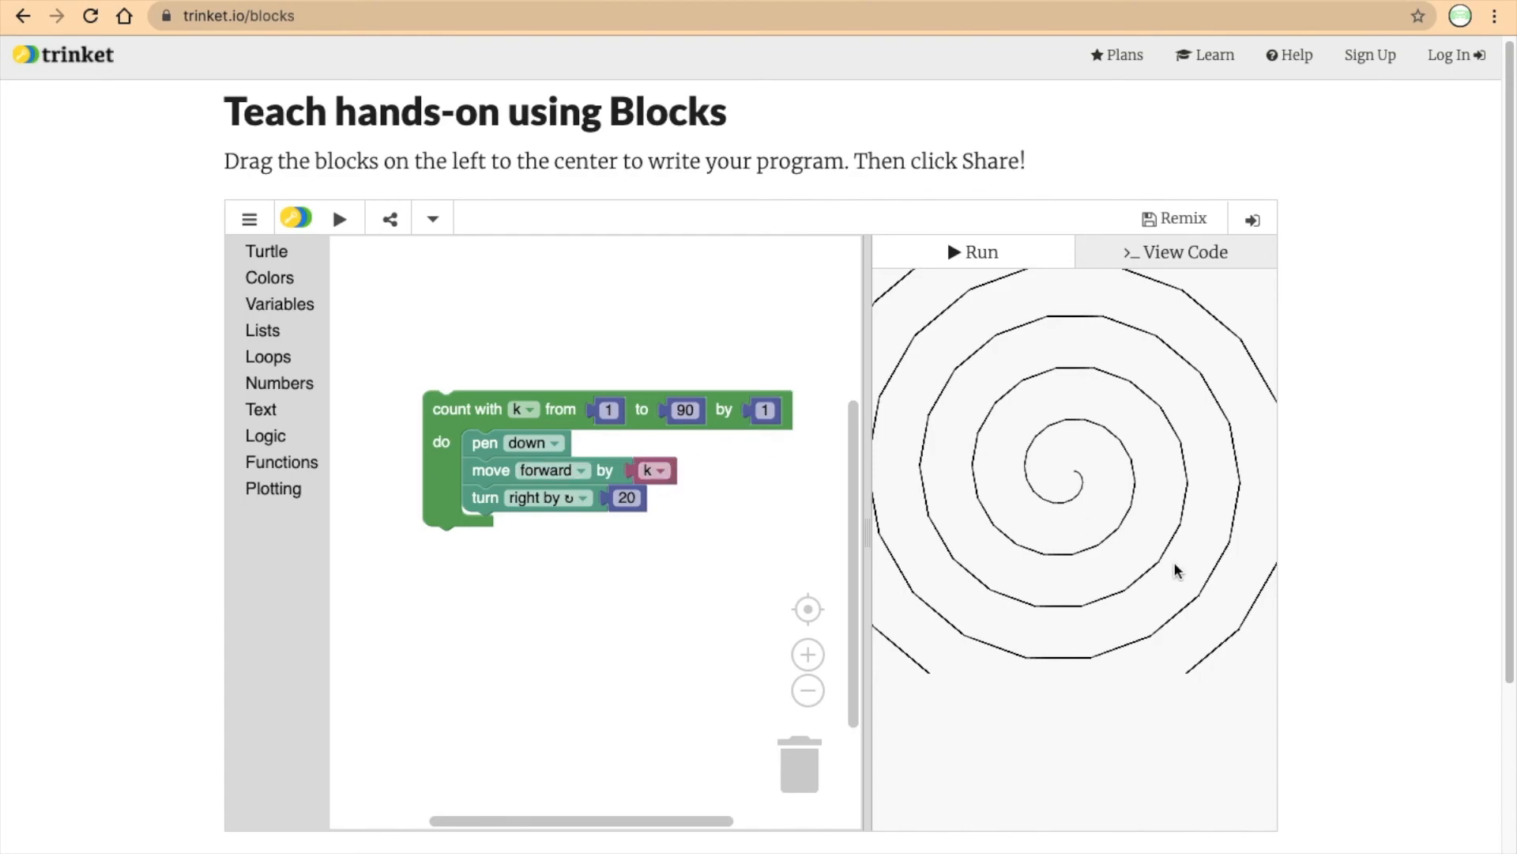
mouse_move(1138, 494)
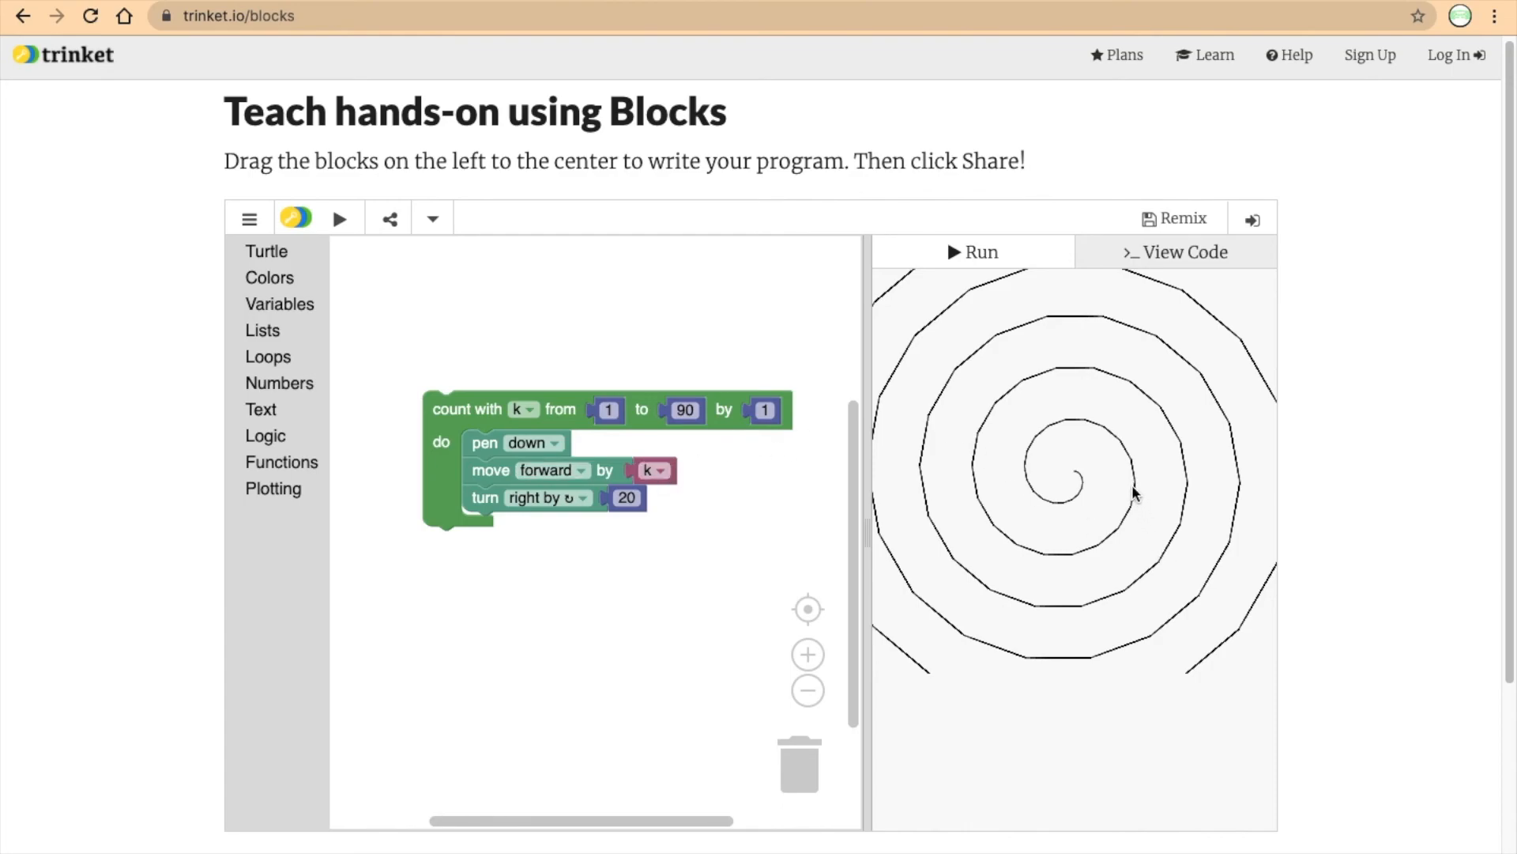
mouse_move(439, 654)
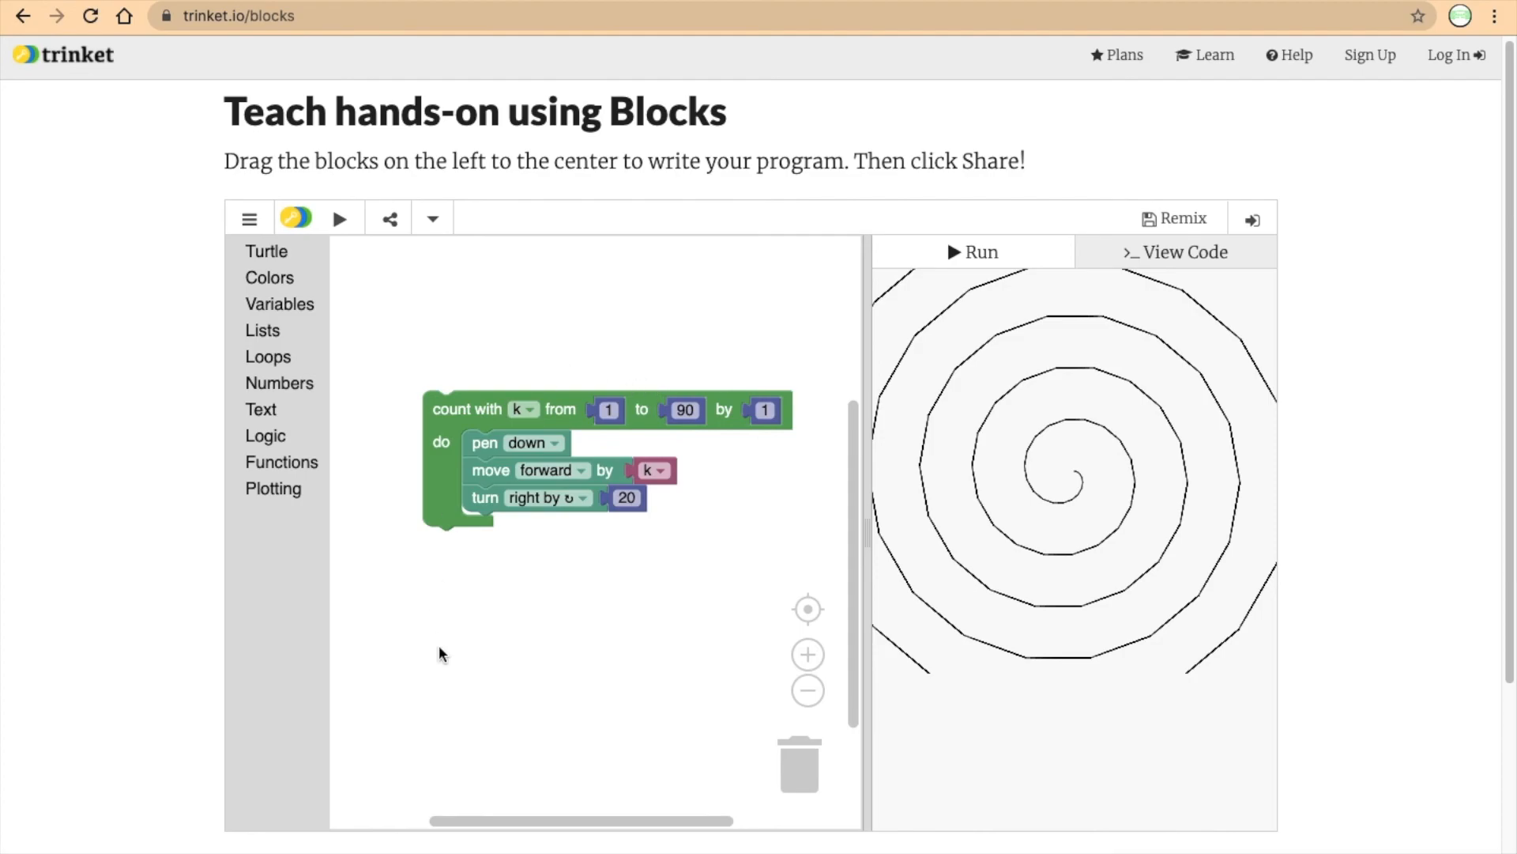
mouse_move(514, 337)
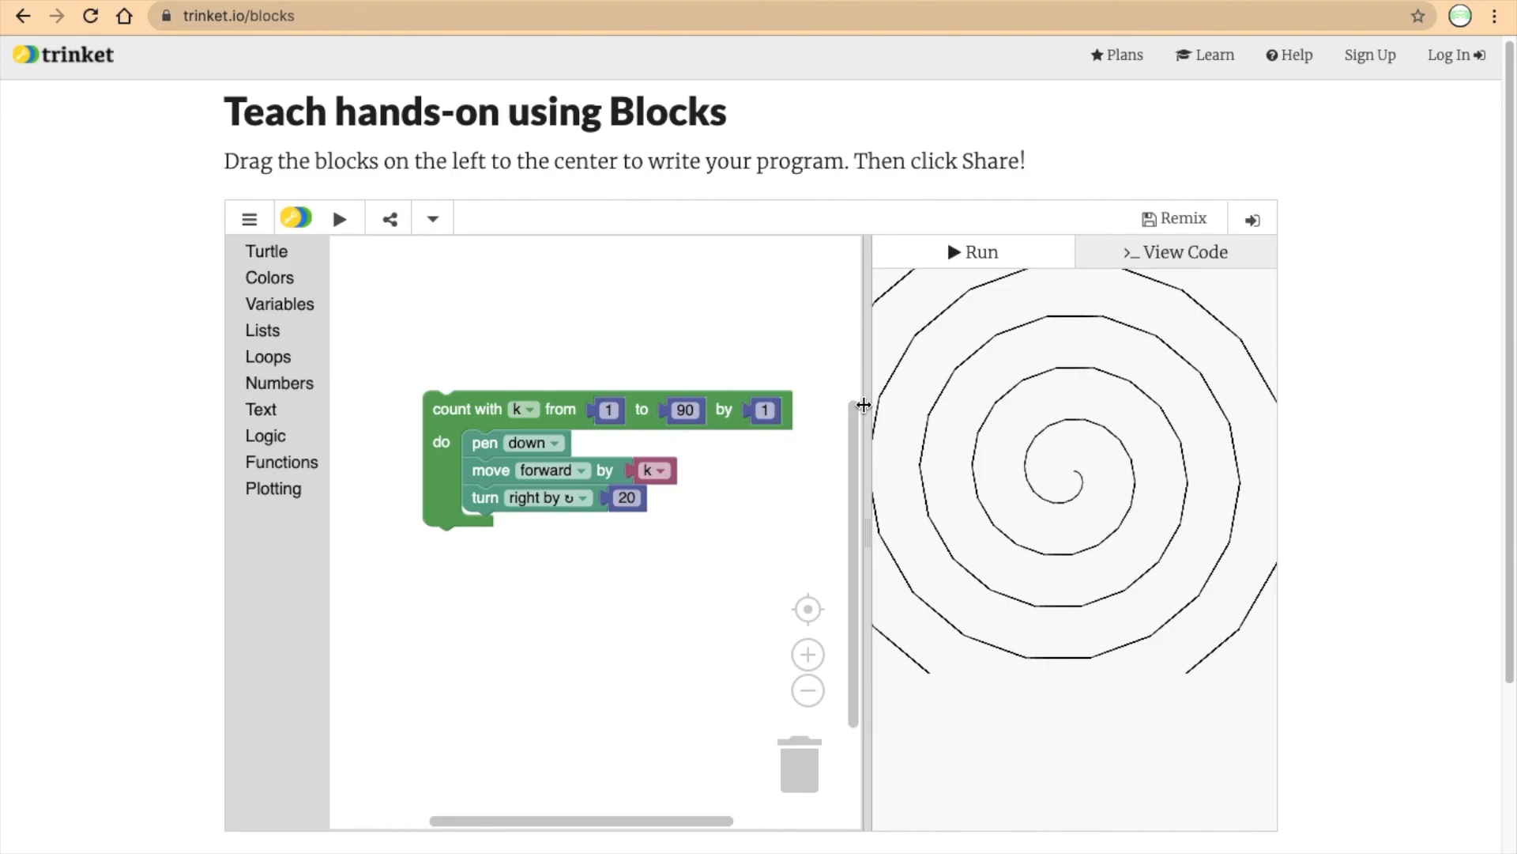
Select the turn-right angle of 20 in the k-from-1-to-90 loop for editing.
click(626, 497)
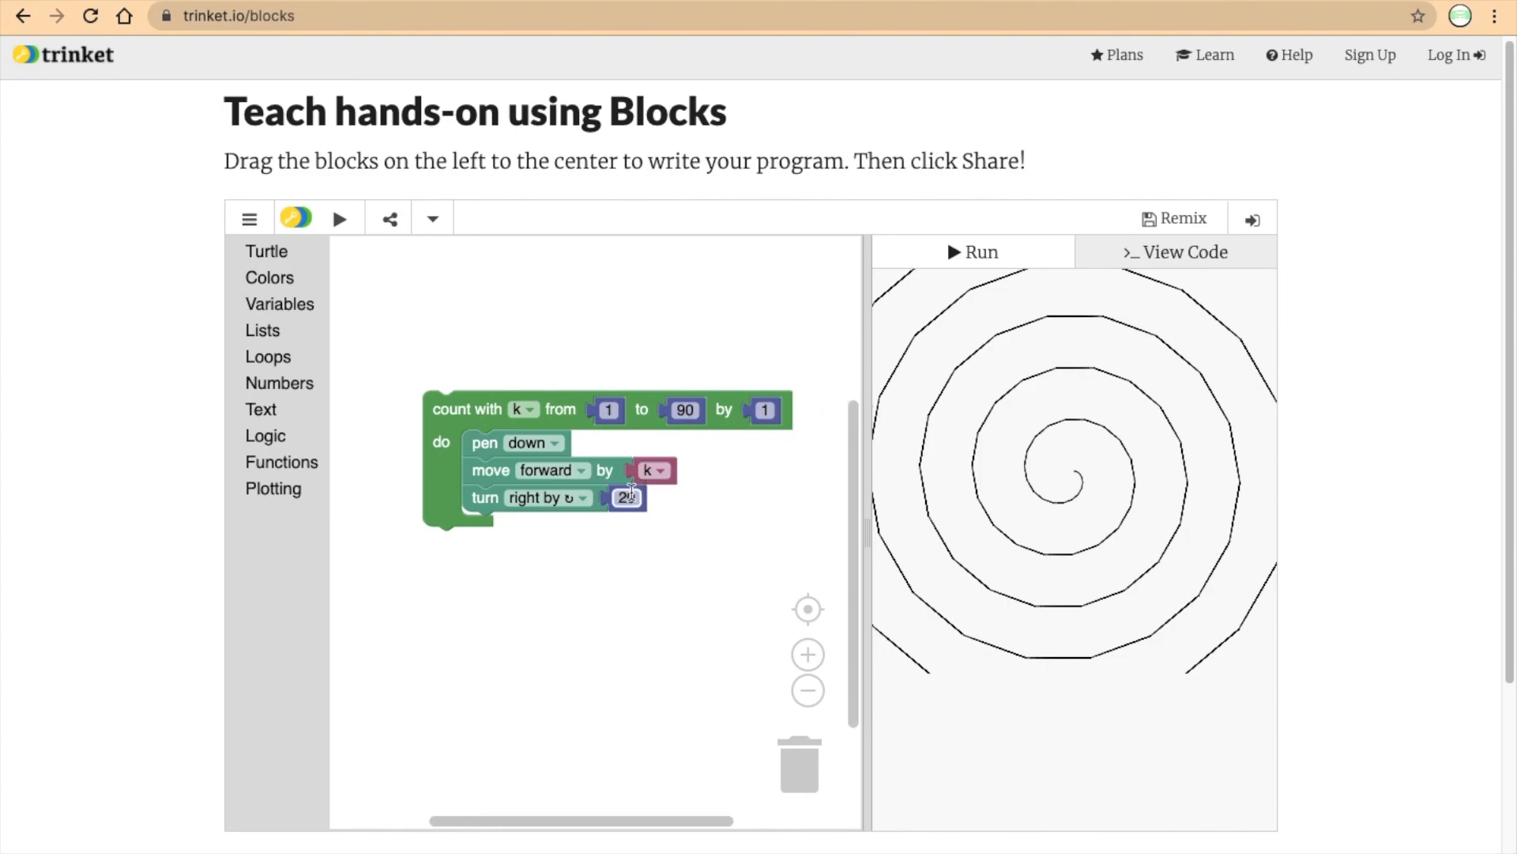